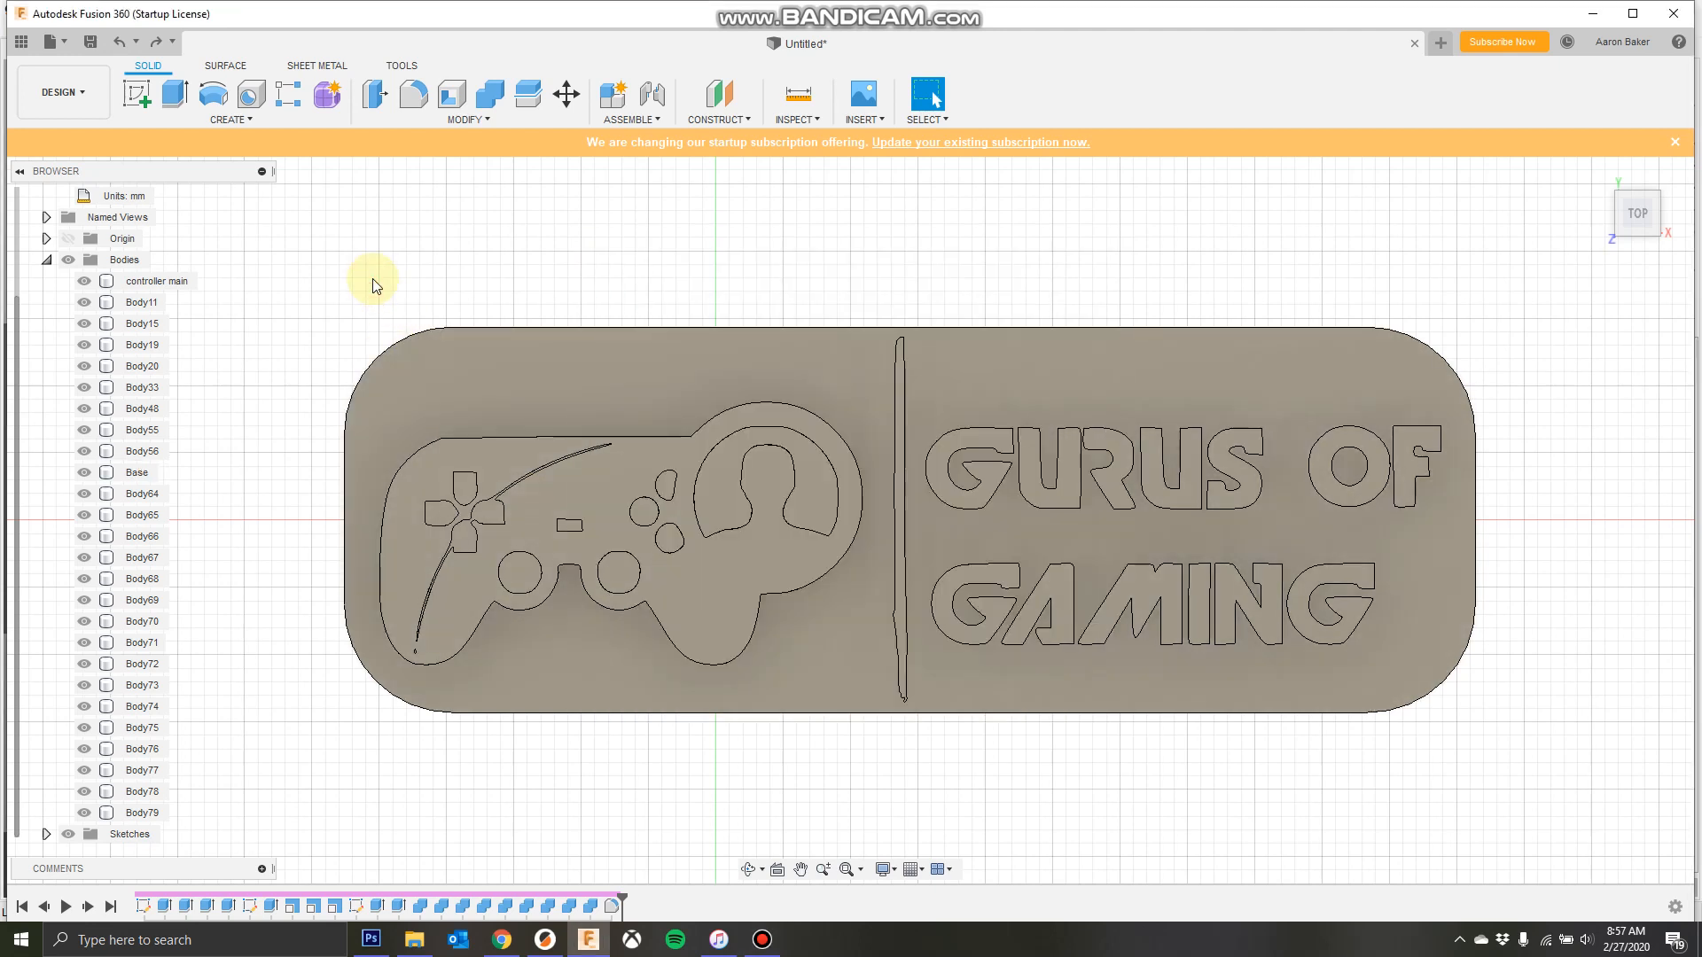
mouse_move(396, 301)
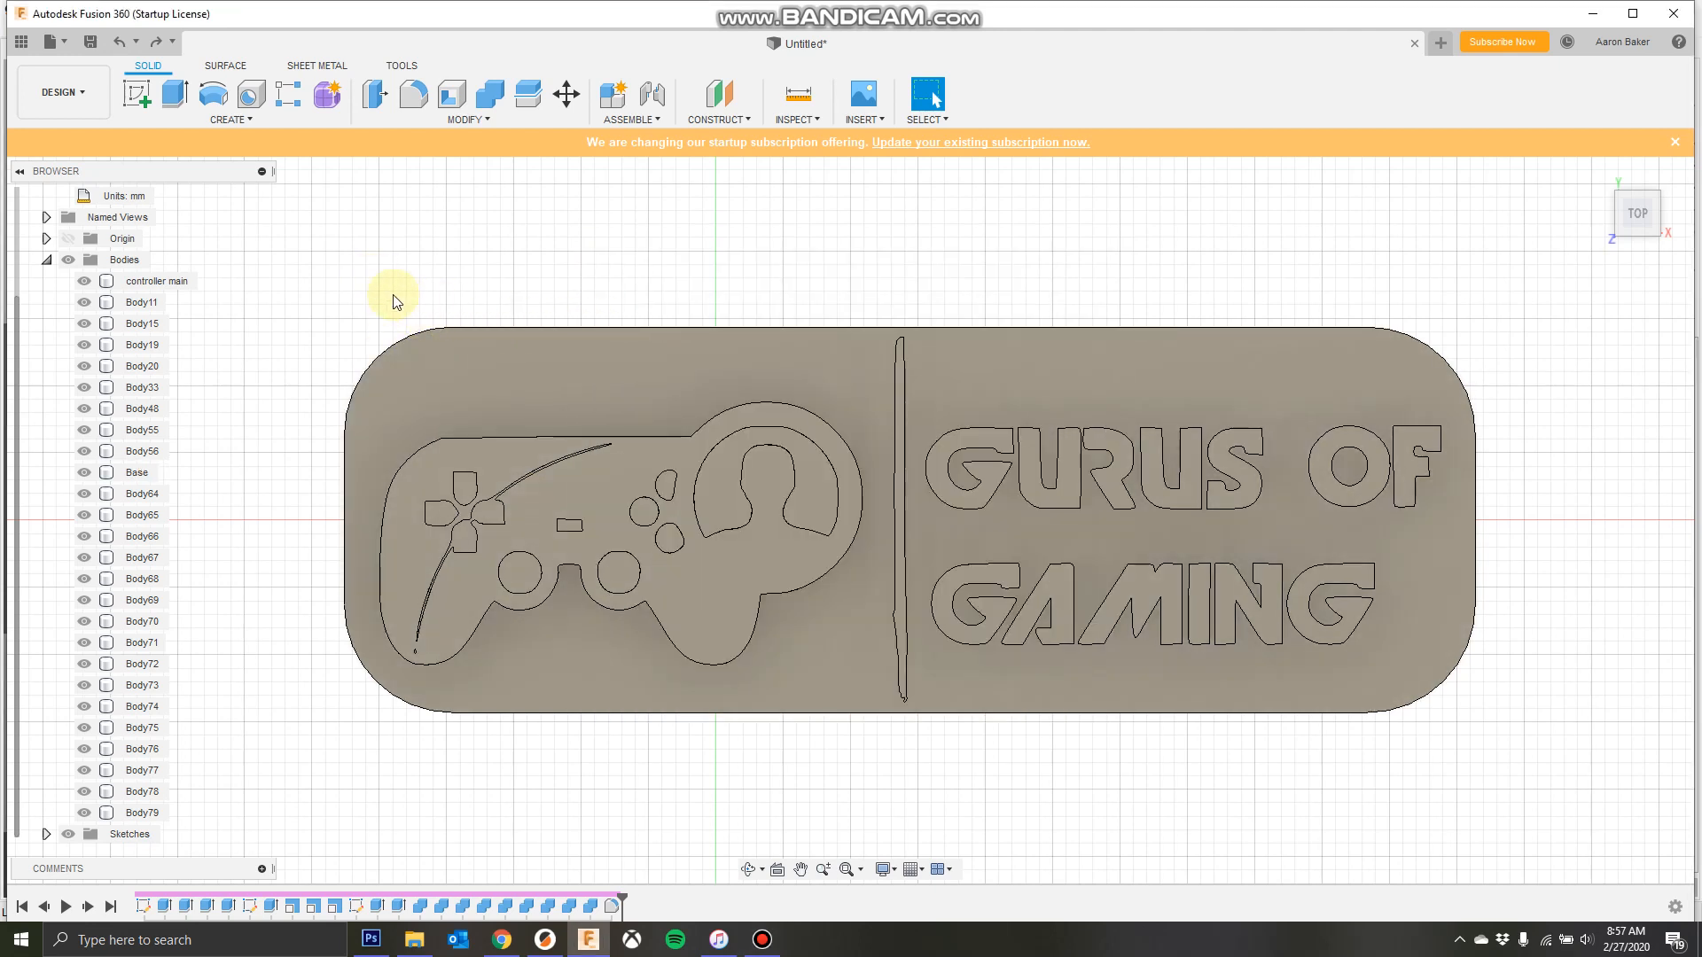
mouse_move(434, 315)
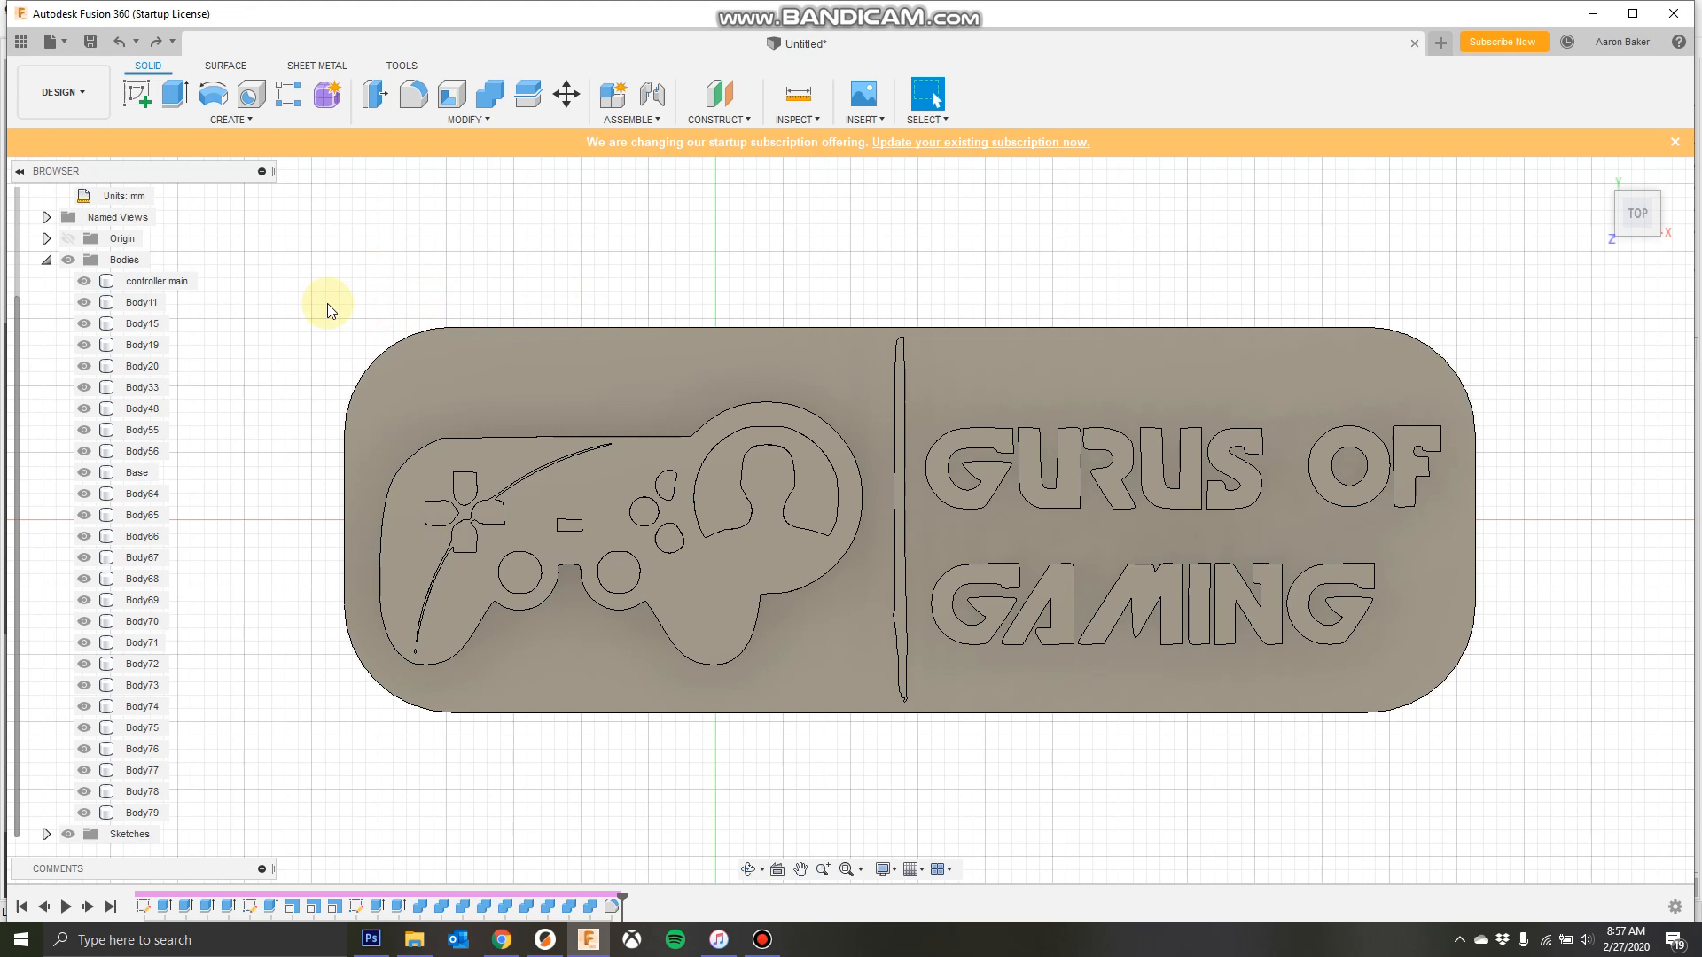
- Collapse the plaque's Bodies folder so only top-level browser folders show
click(159, 281)
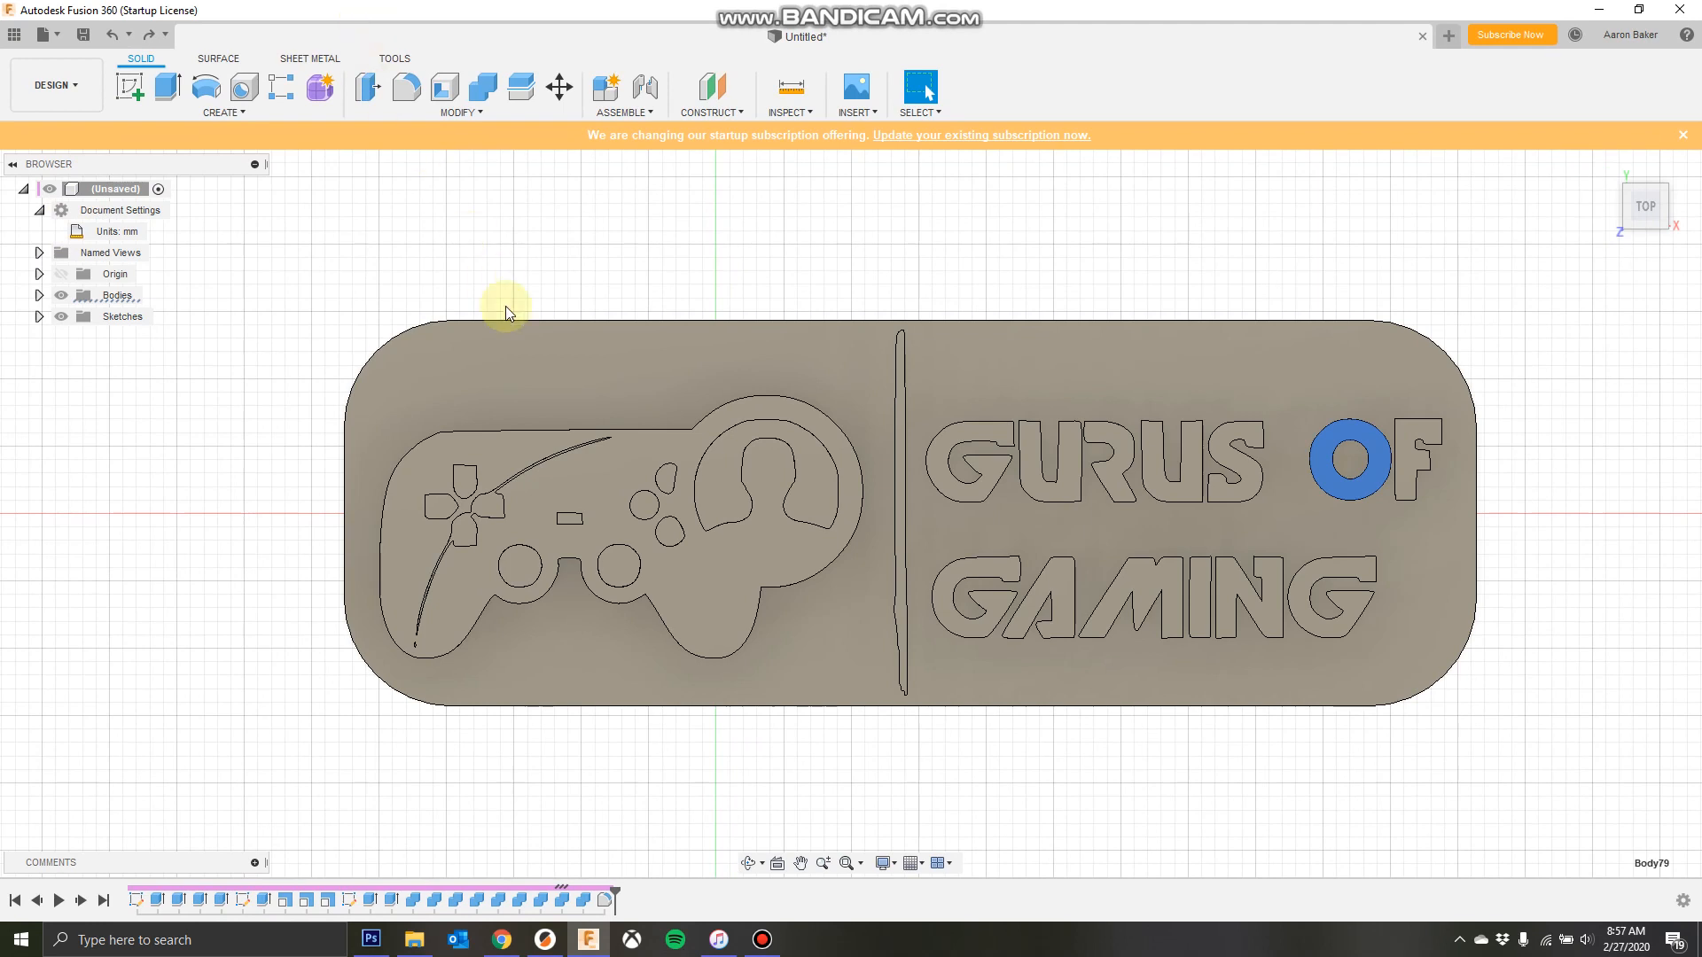
mouse_move(199, 423)
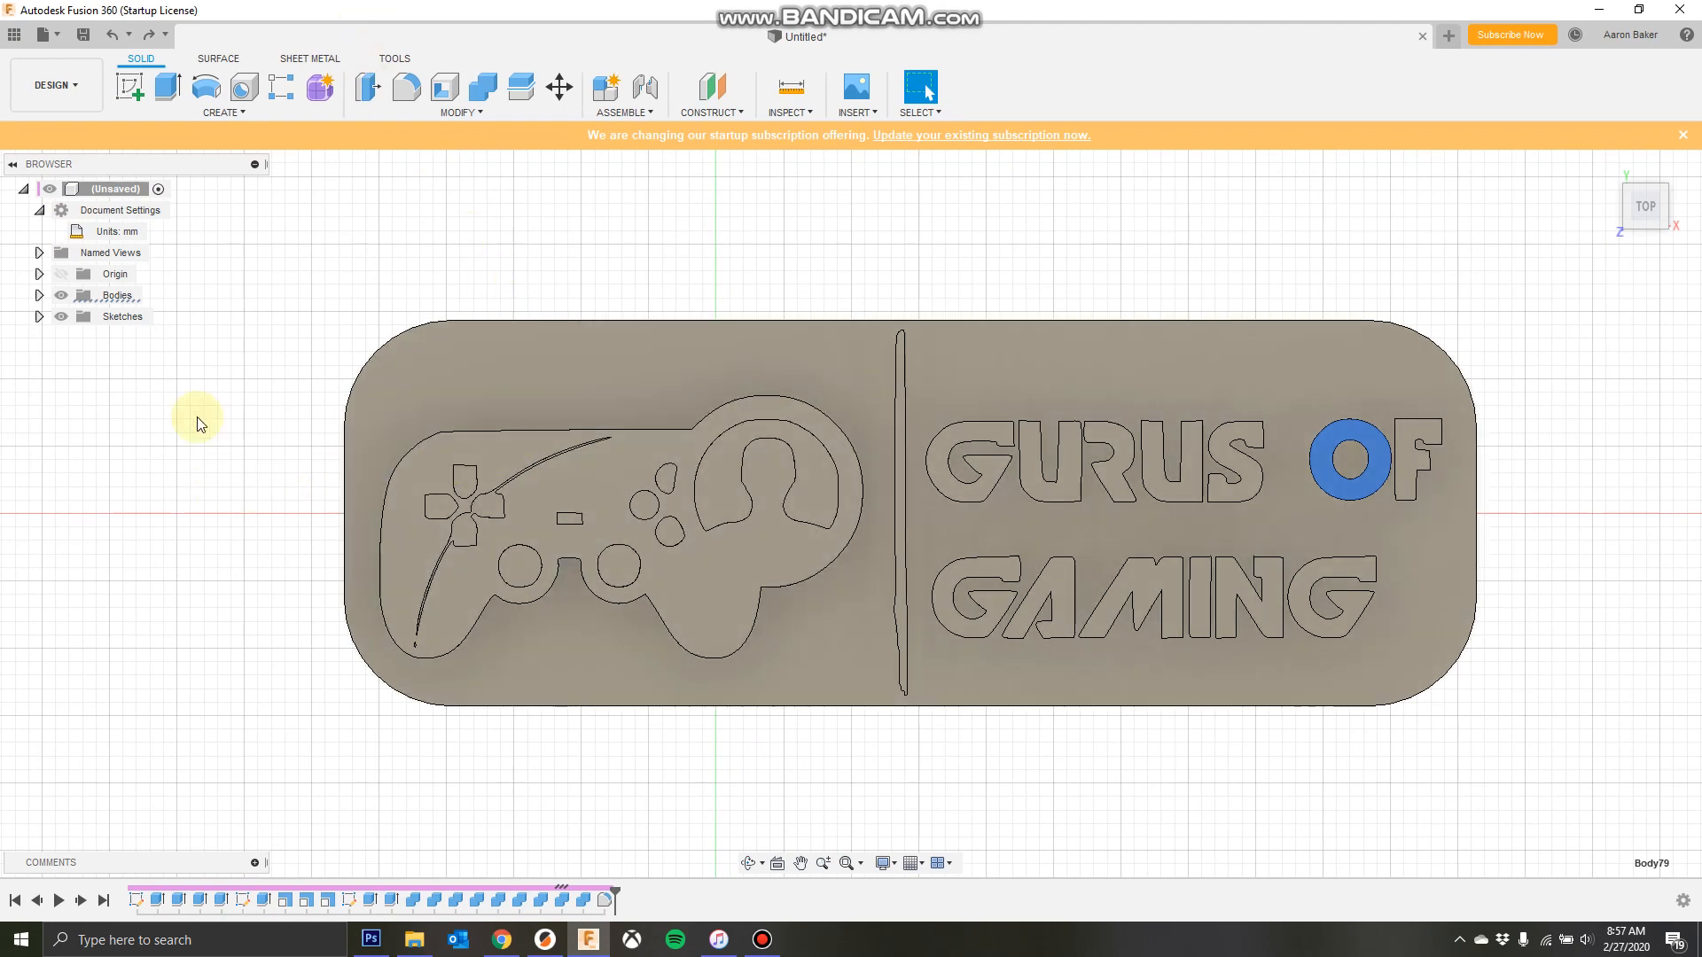
mouse_move(122, 264)
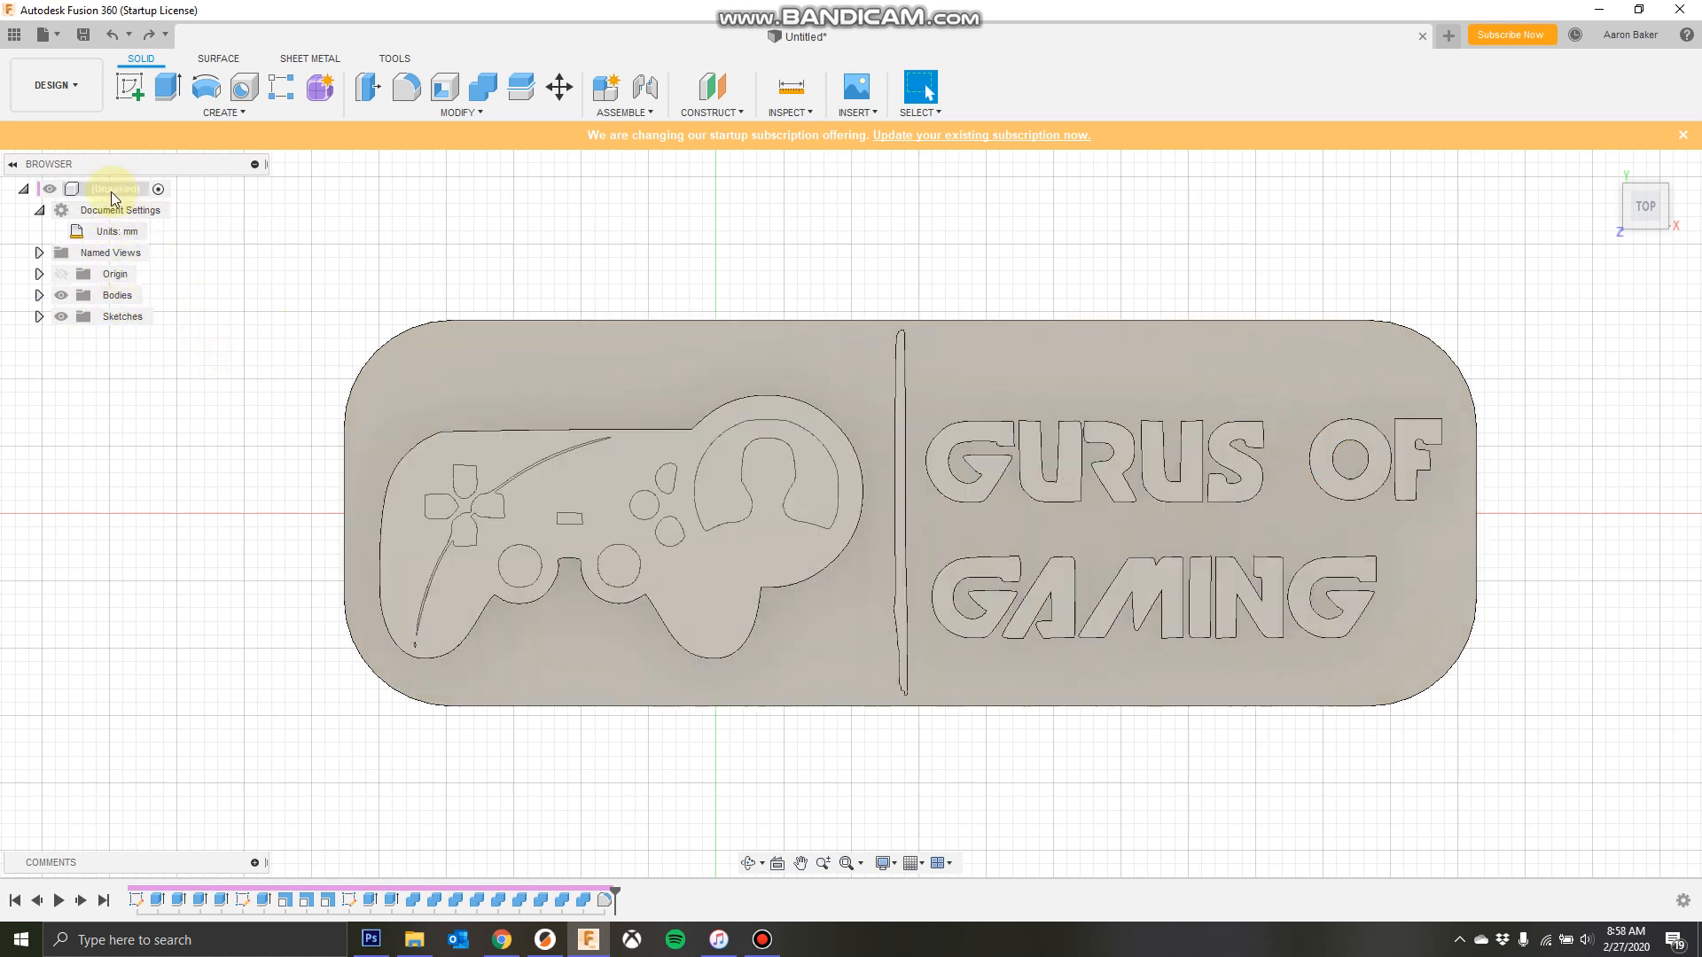
- Add an empty Component1 to the root, then expand it and the root Bodies folder
right_click(114, 188)
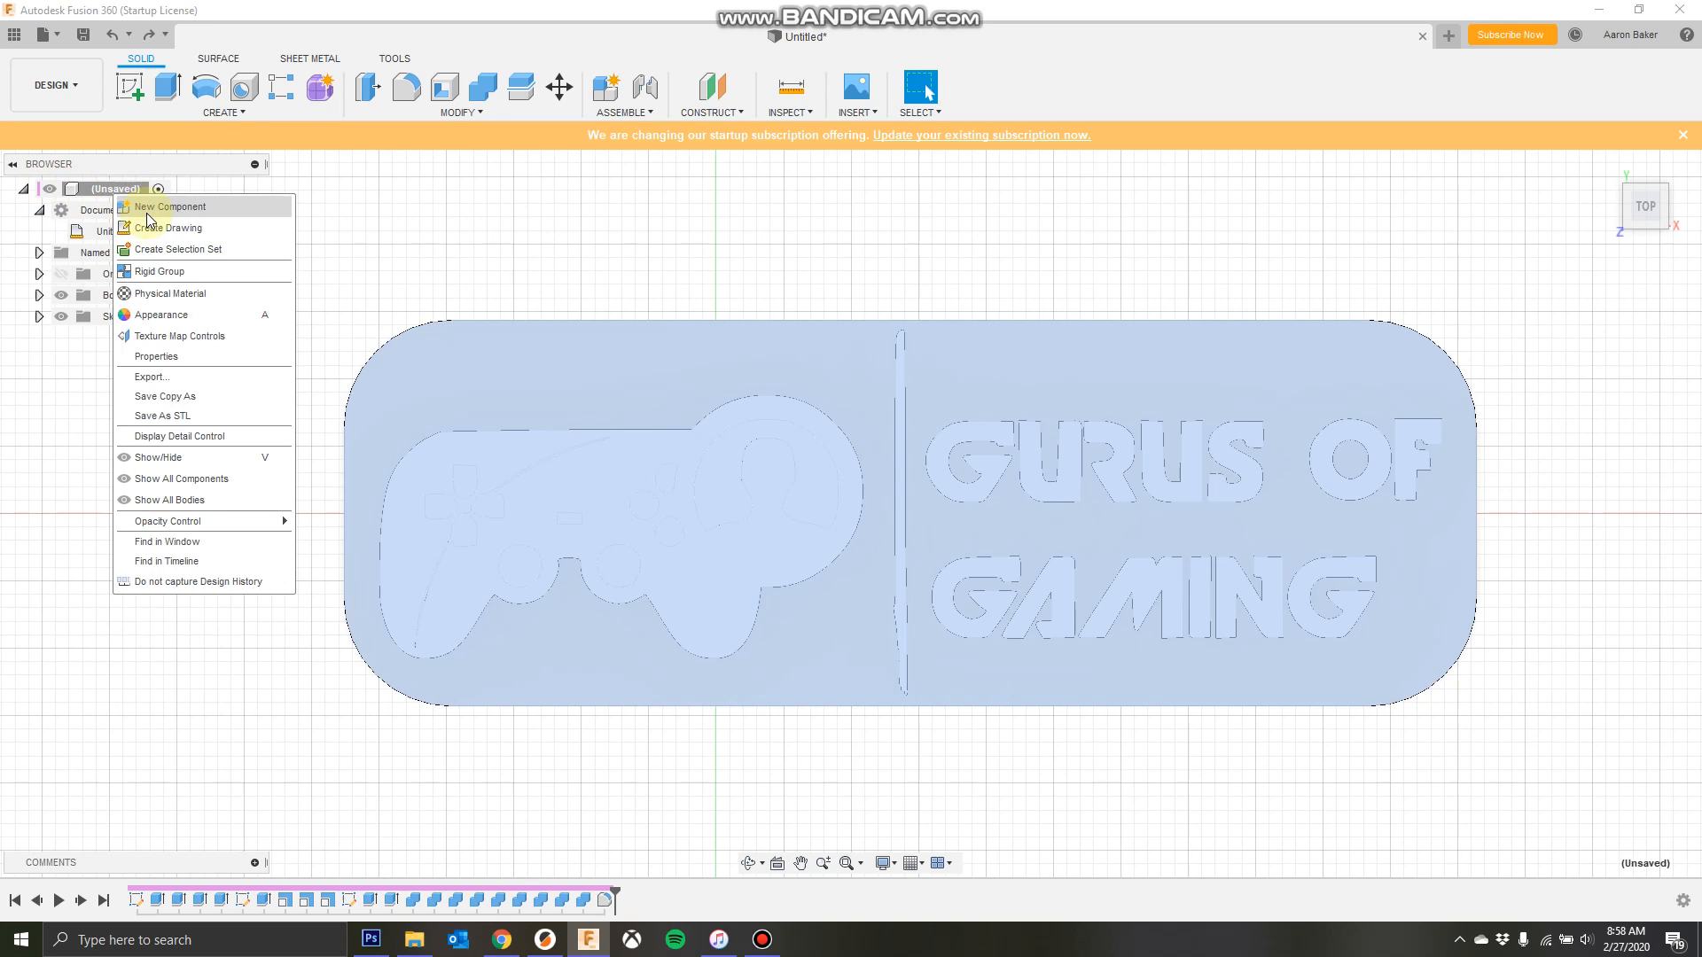
mouse_move(192, 211)
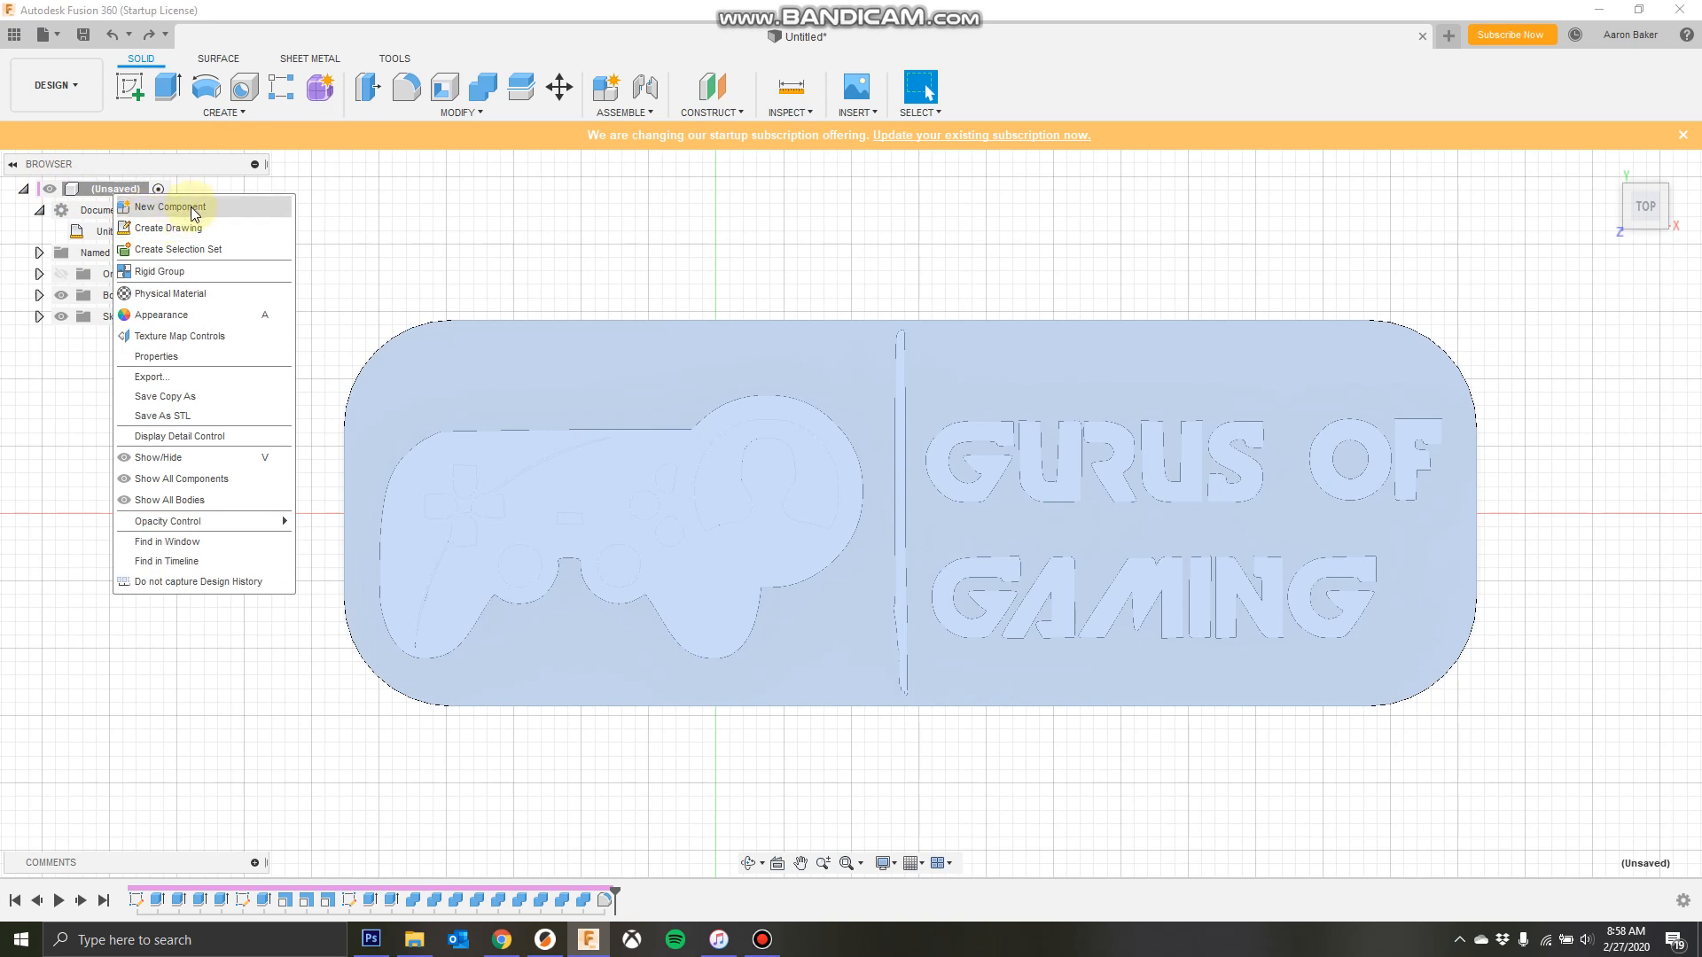
click(164, 207)
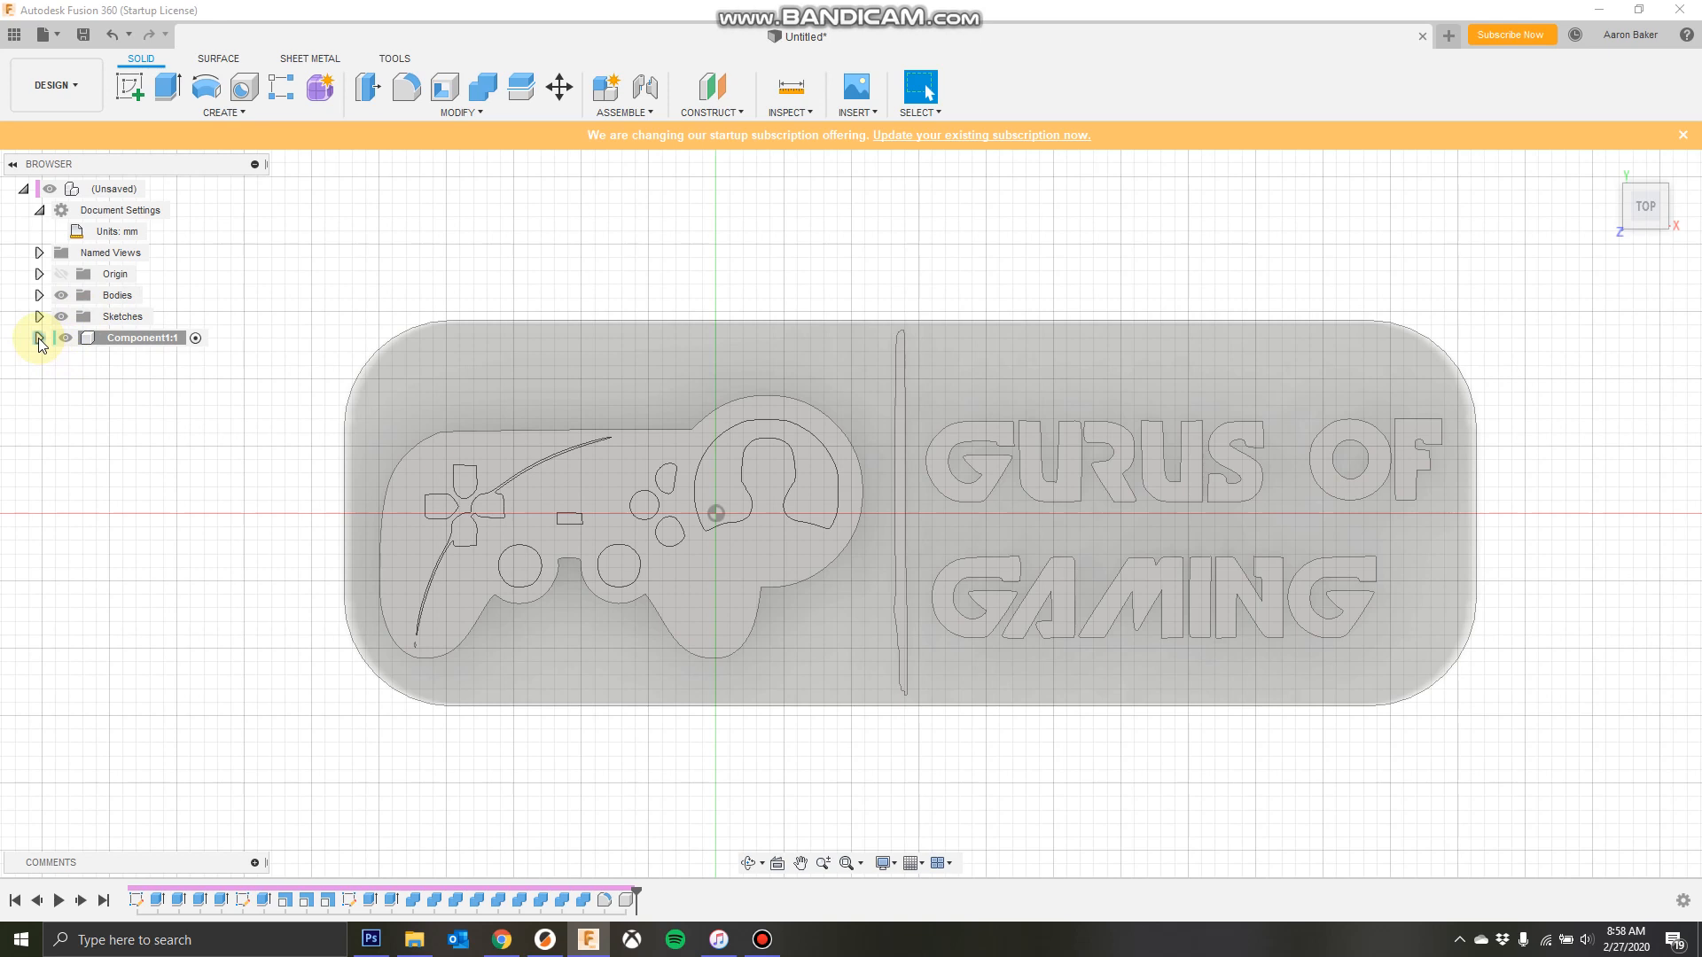
click(38, 337)
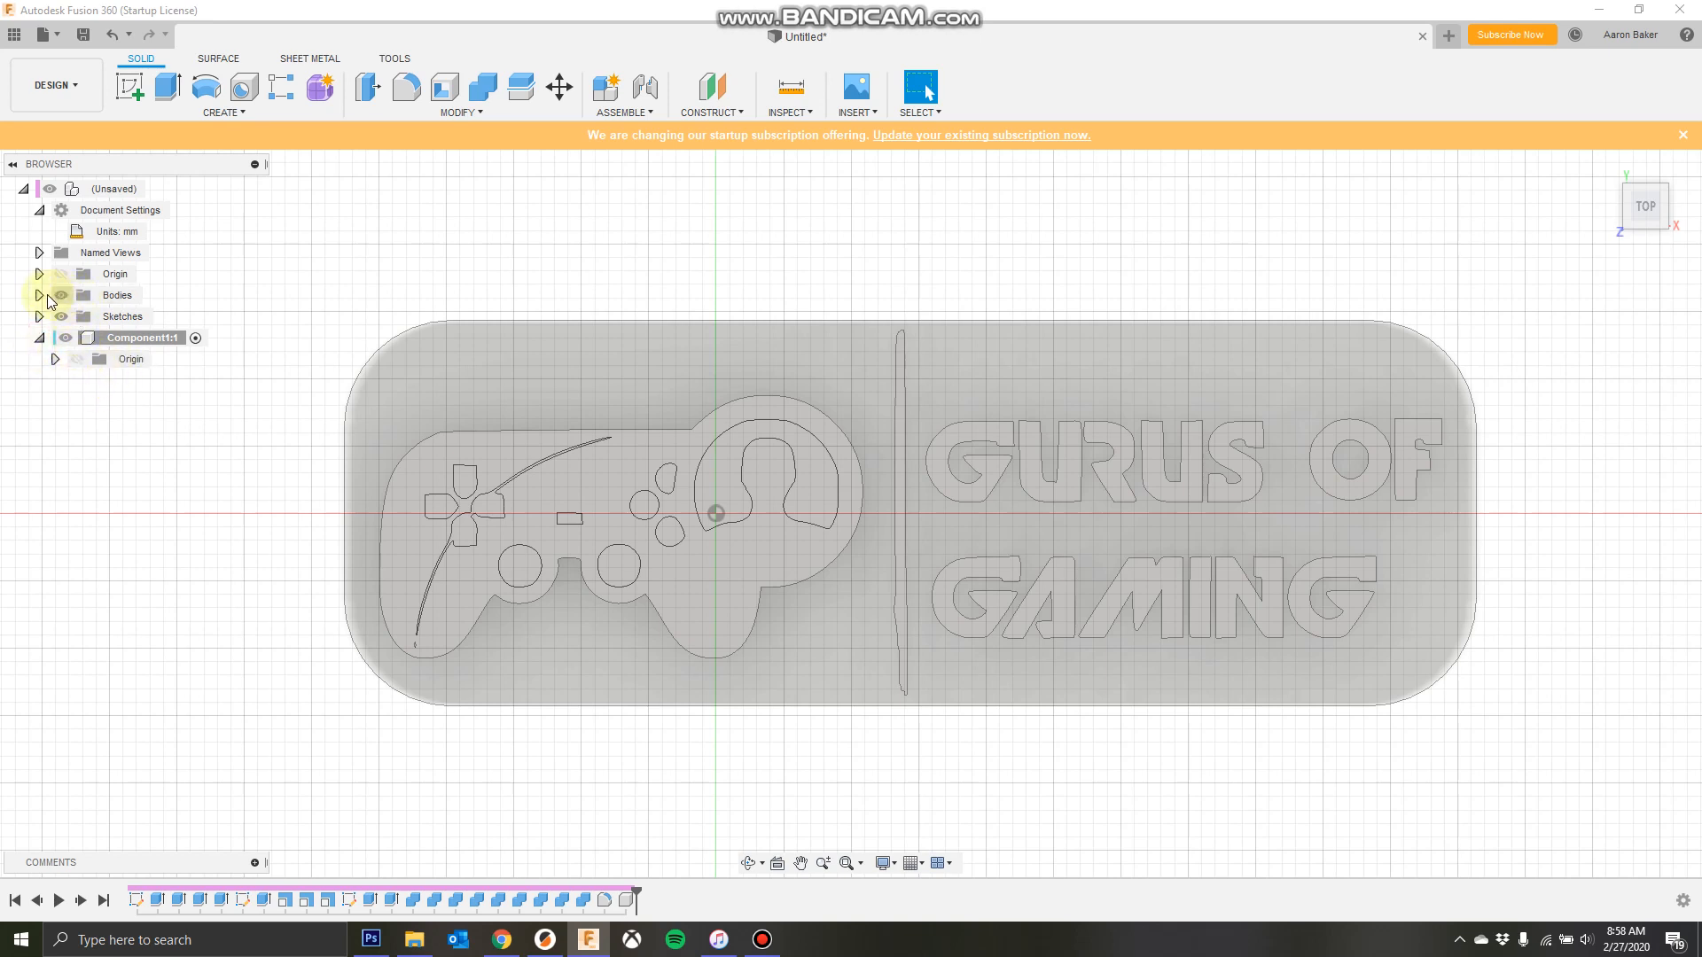
click(38, 294)
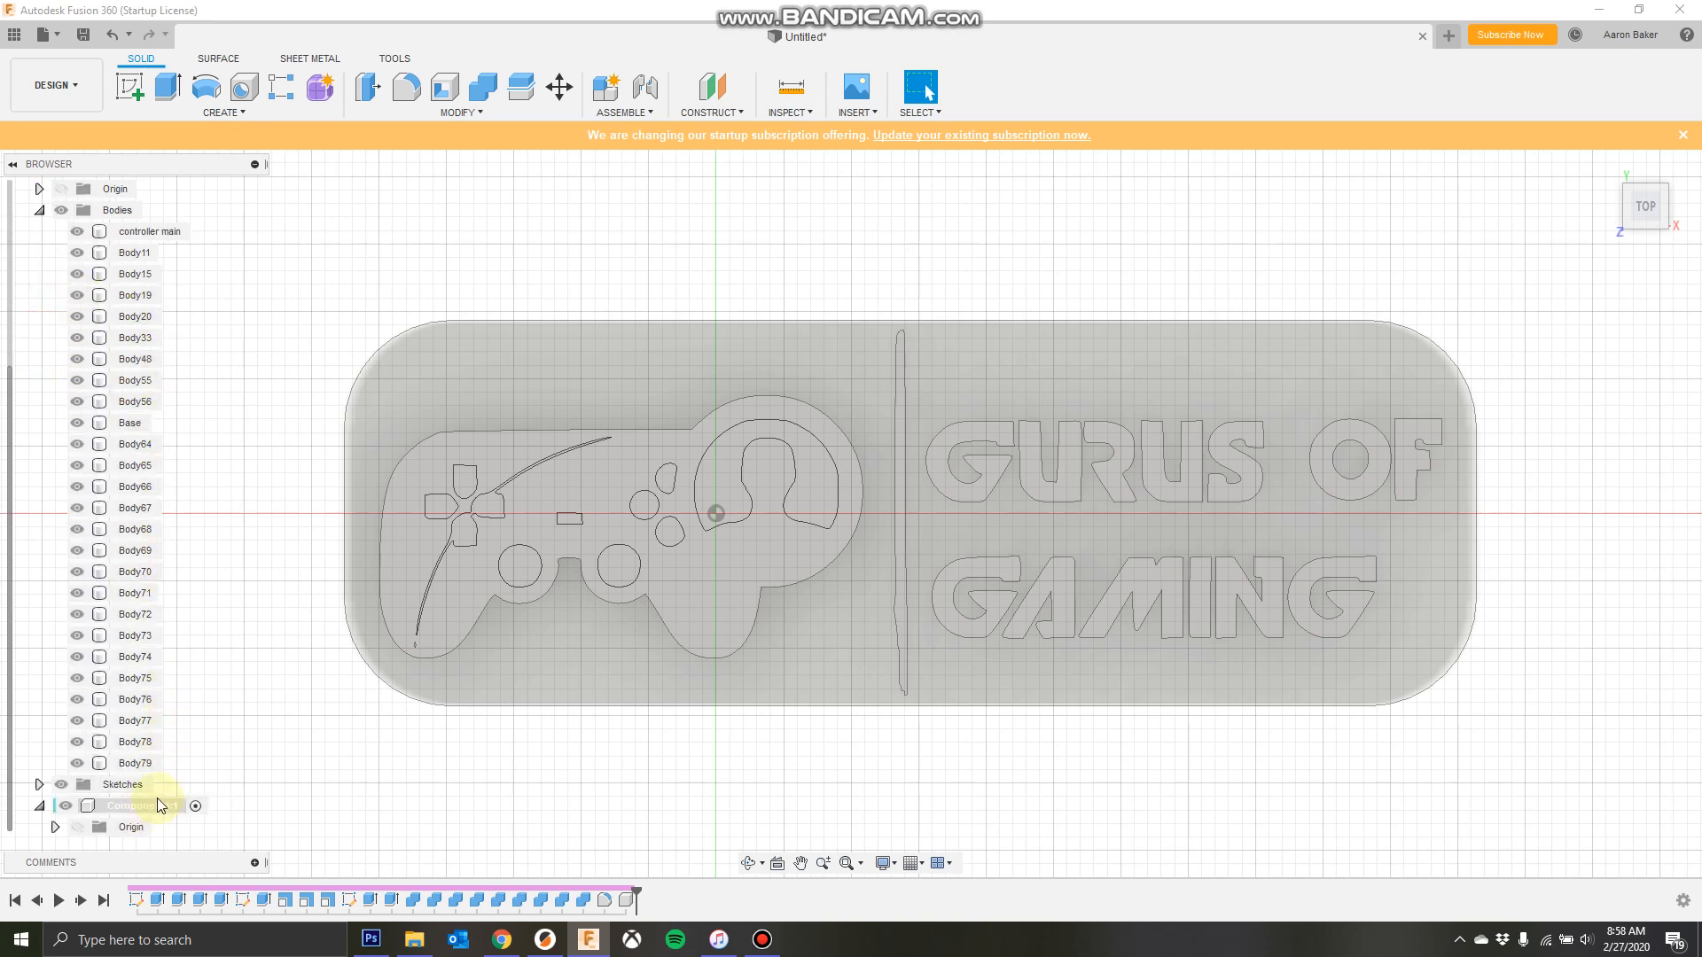
- Move every body from controller main through Body79 into Component1:1
click(149, 231)
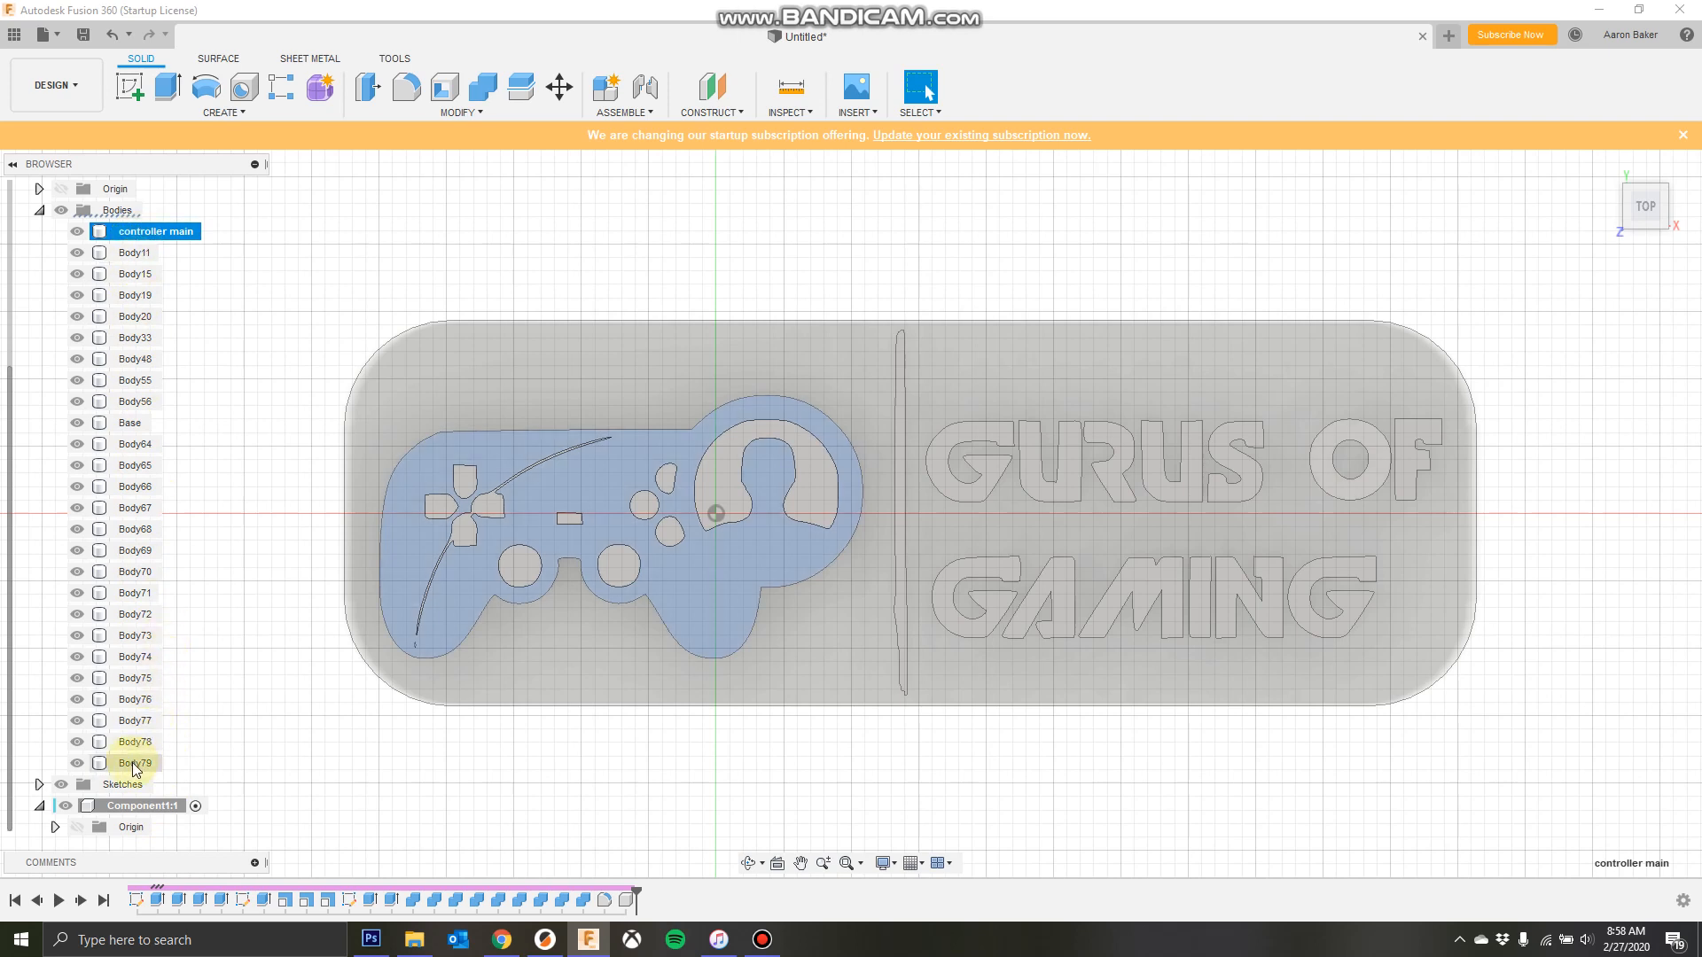
click(135, 763)
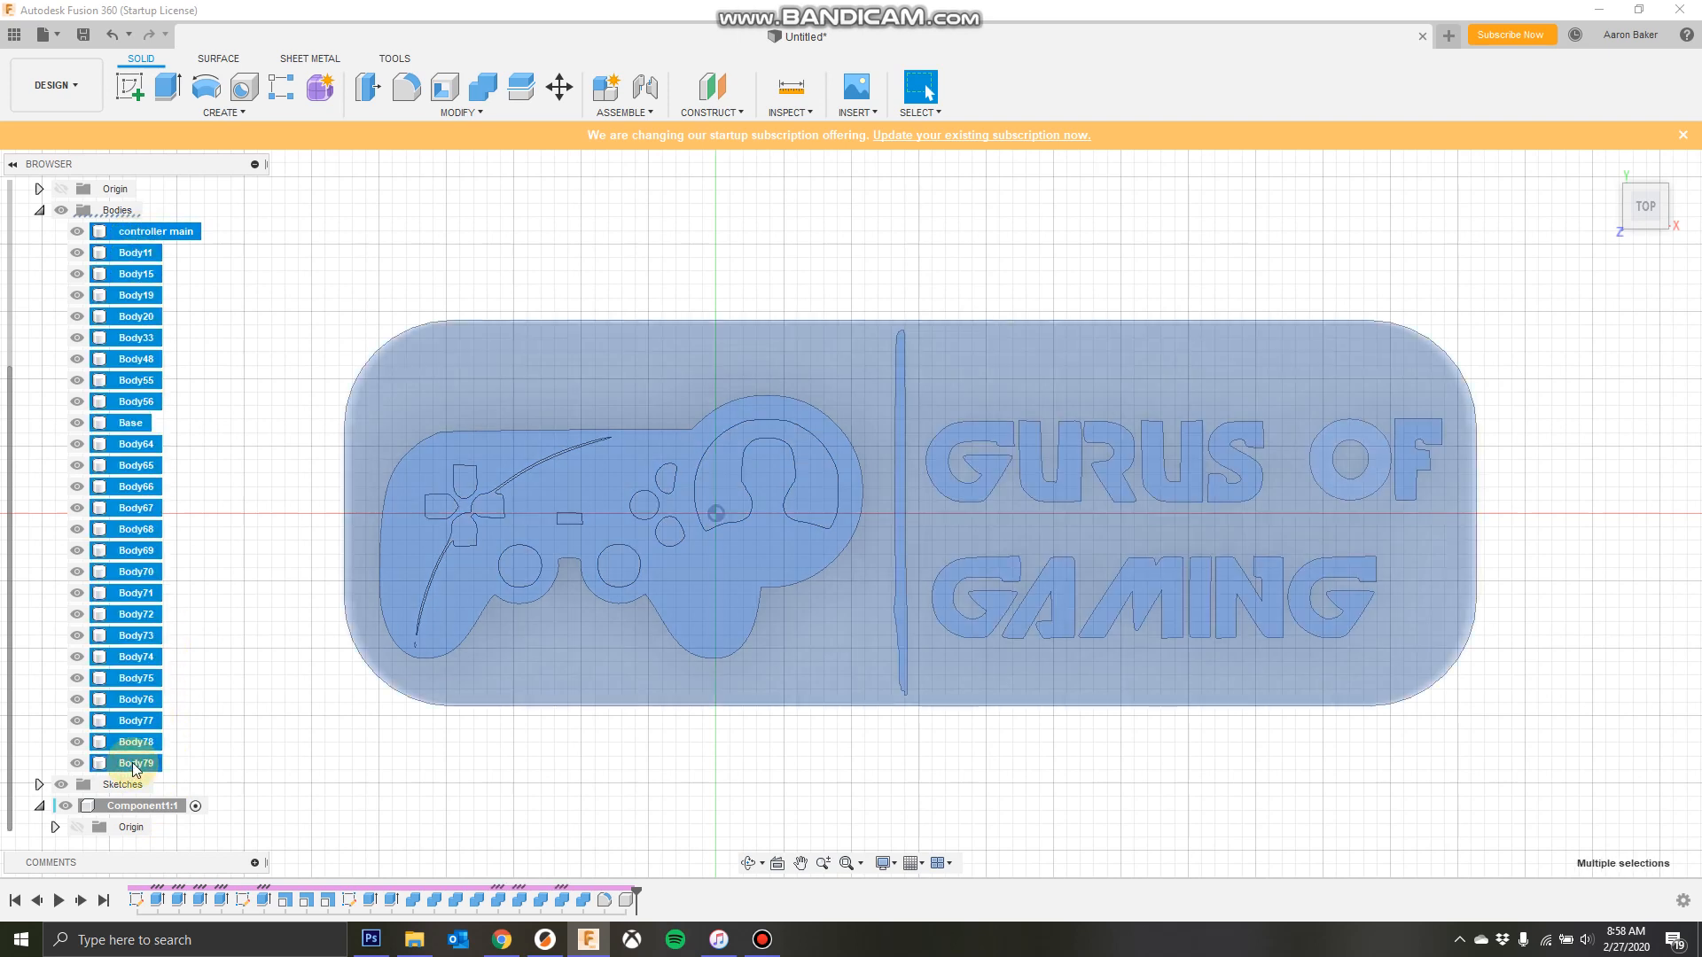
click(135, 443)
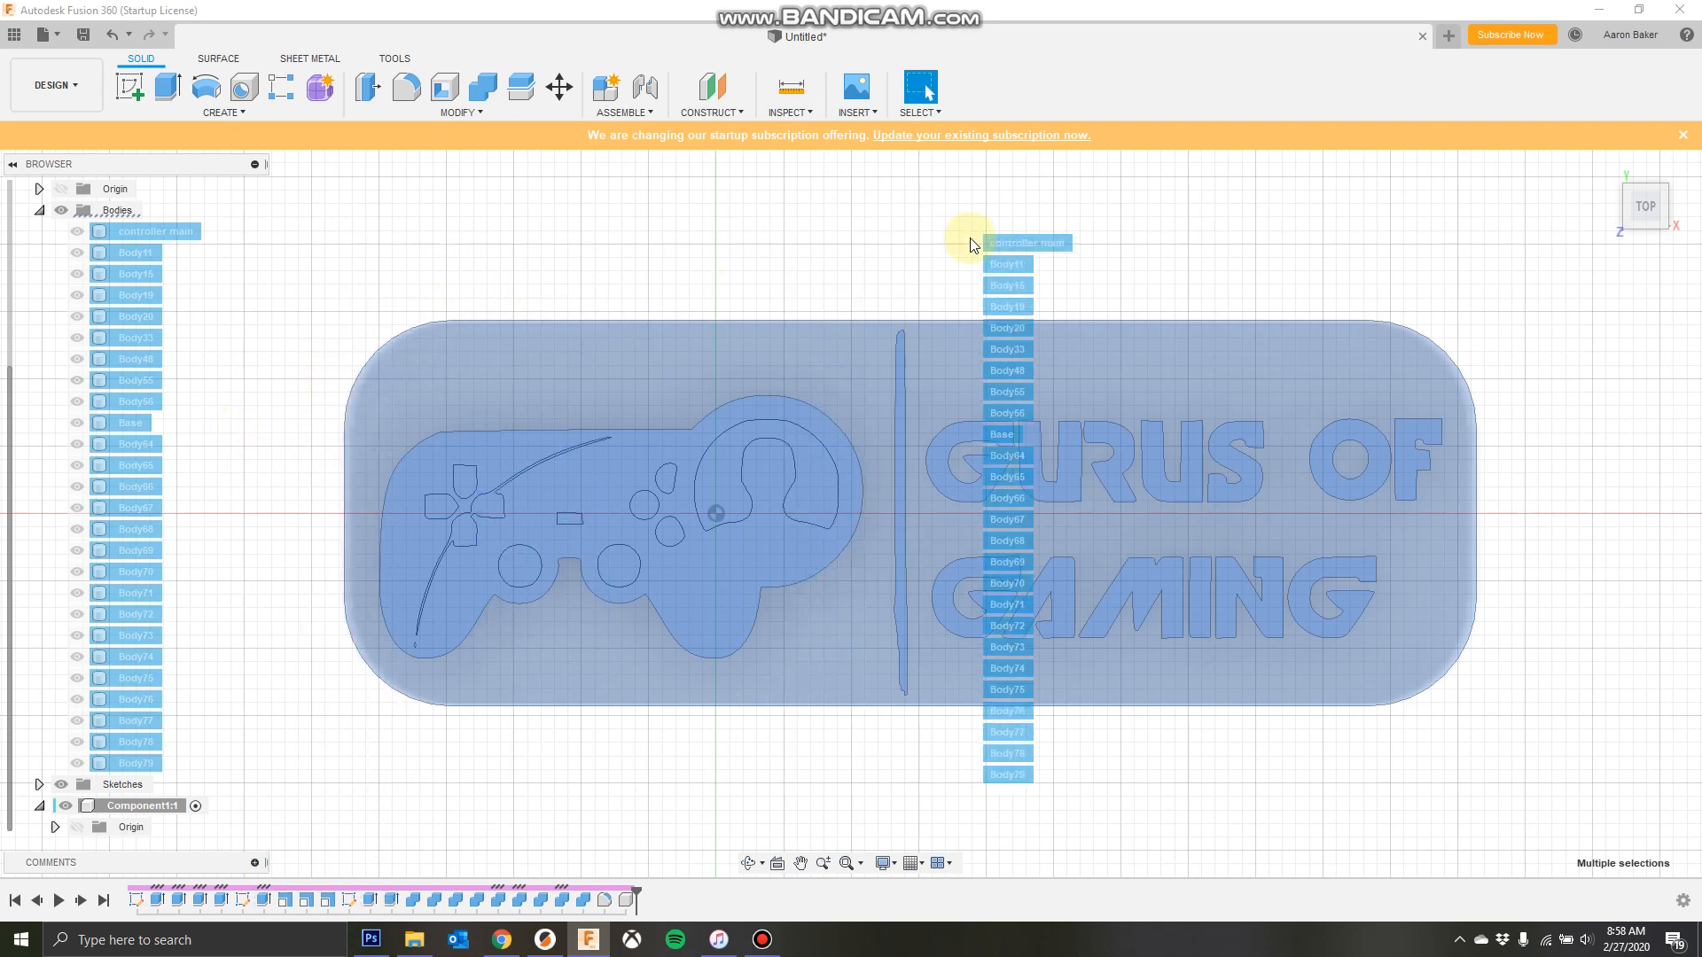
mouse_move(144, 815)
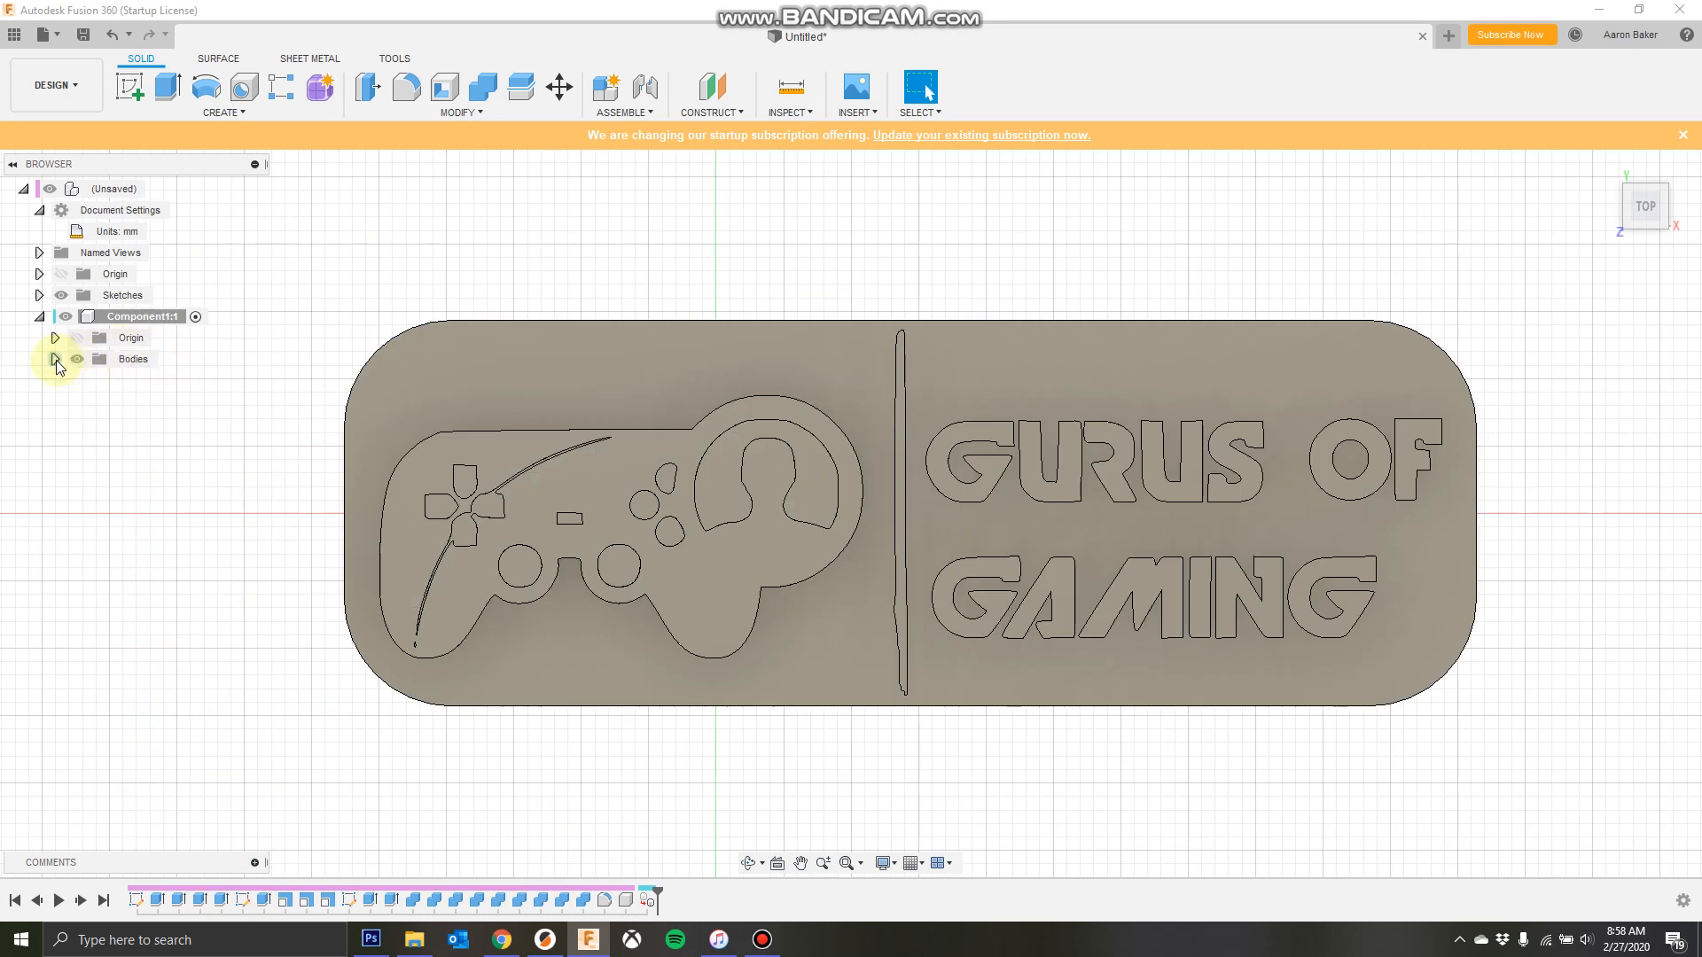
click(54, 359)
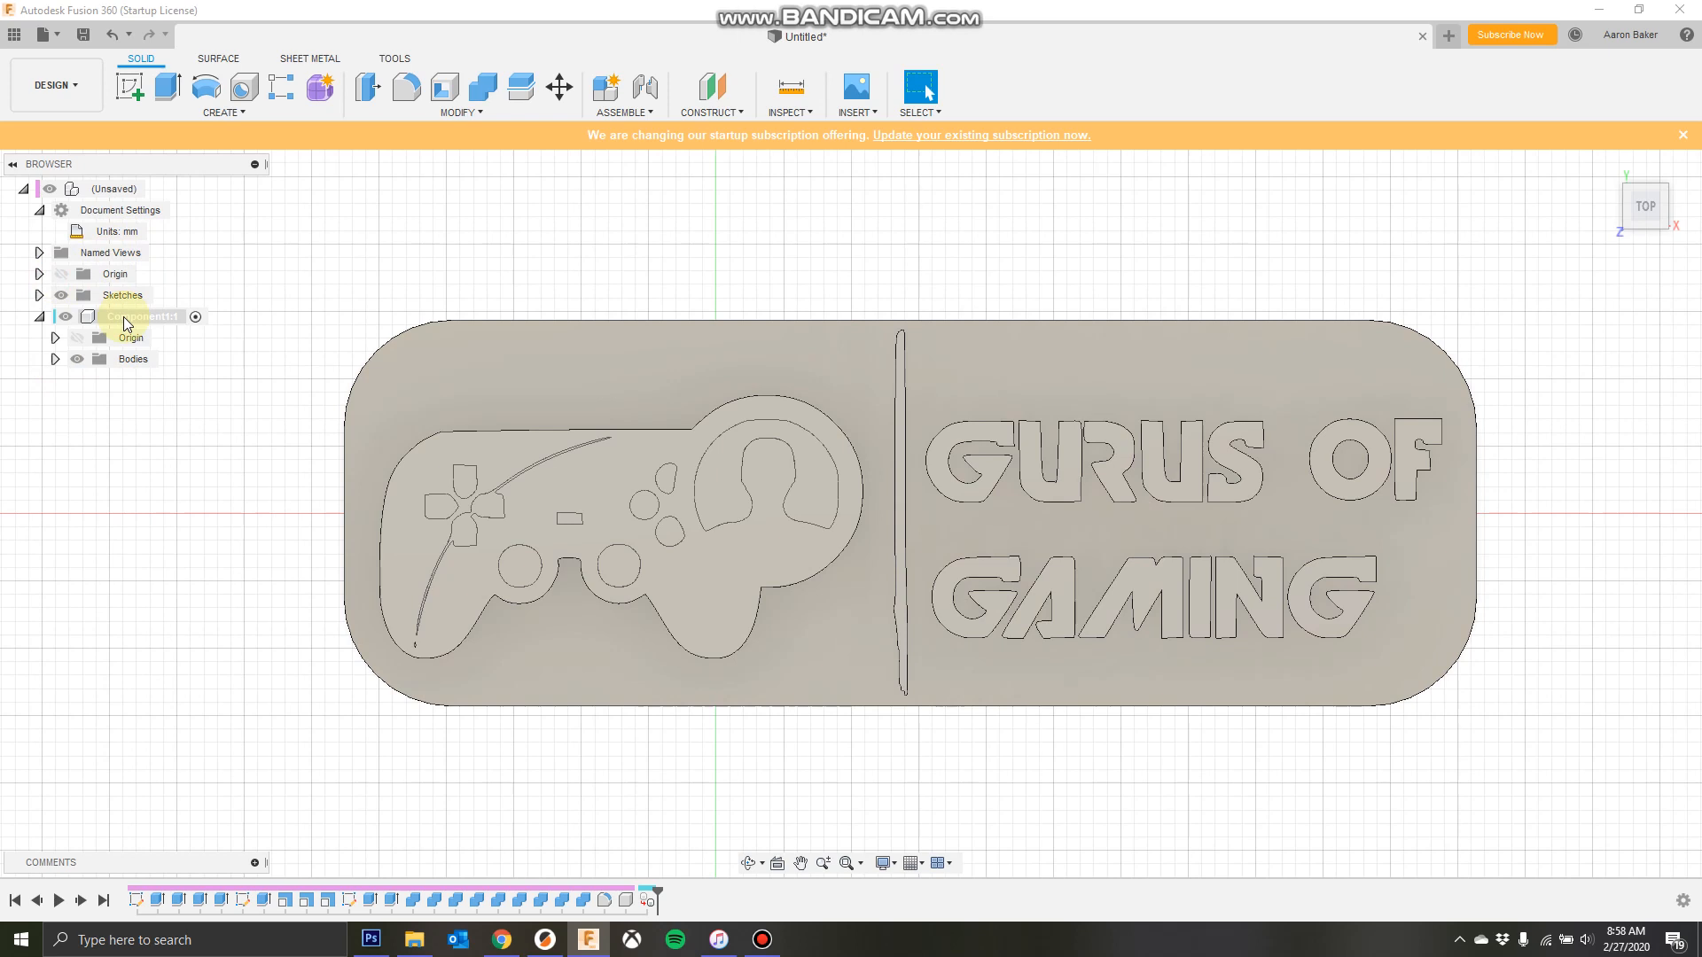
- Export Component1:1 as STL with Structure set to One File Per Body
right_click(139, 316)
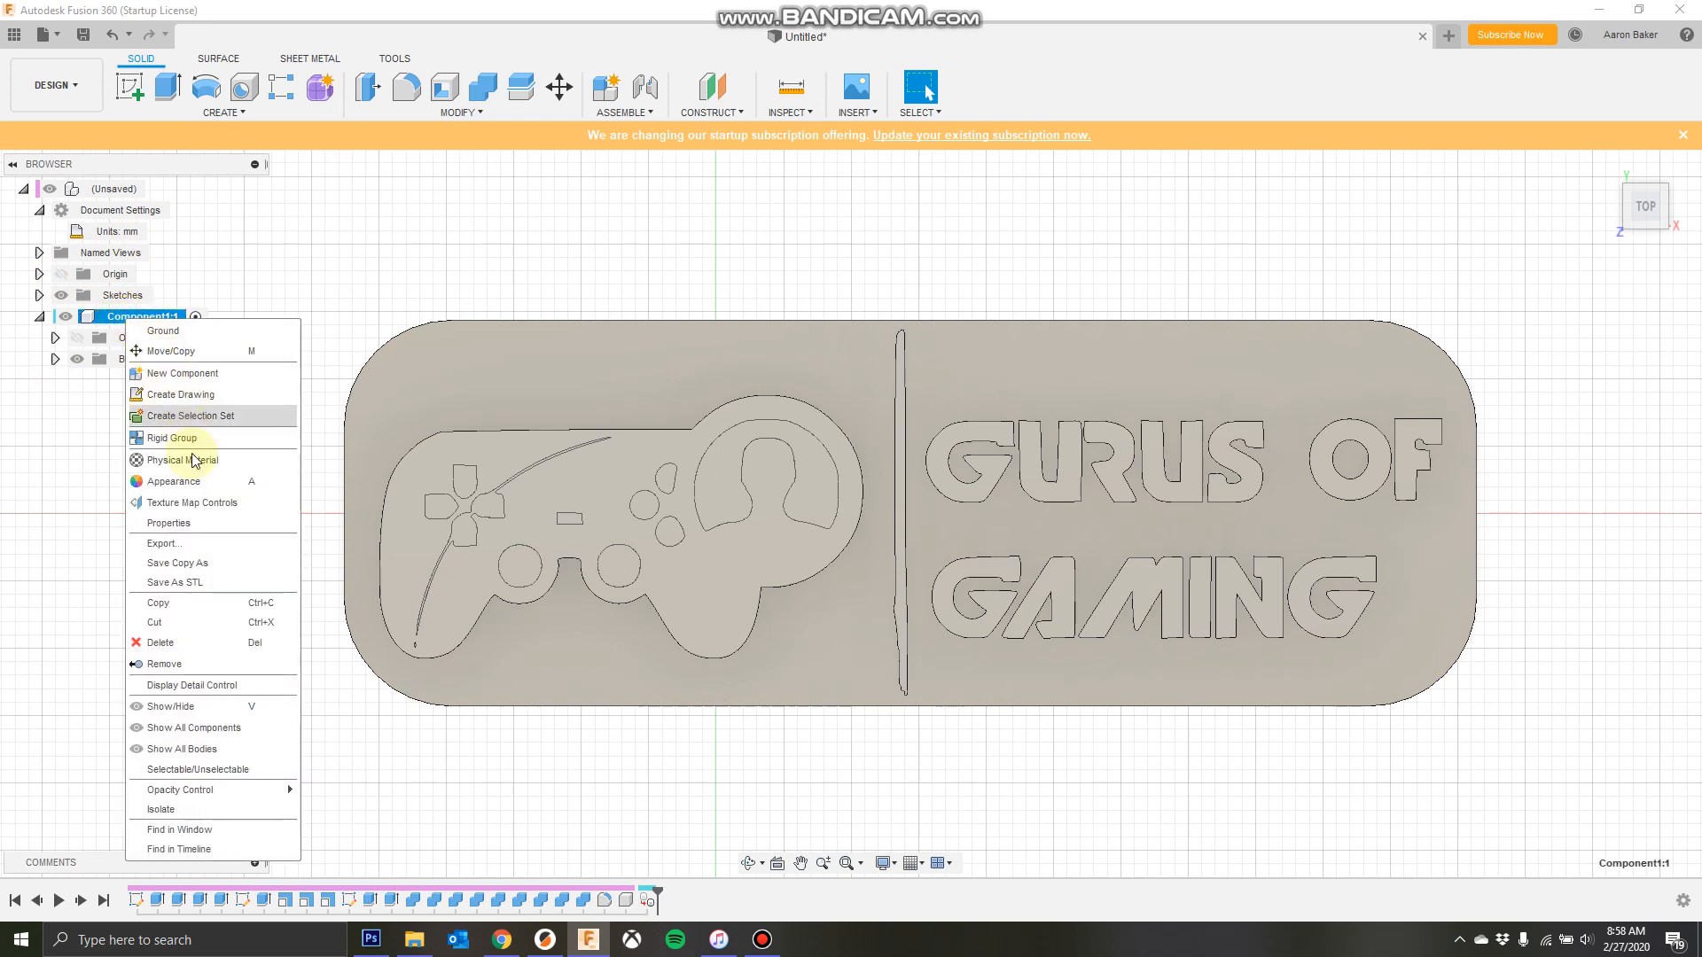
click(174, 581)
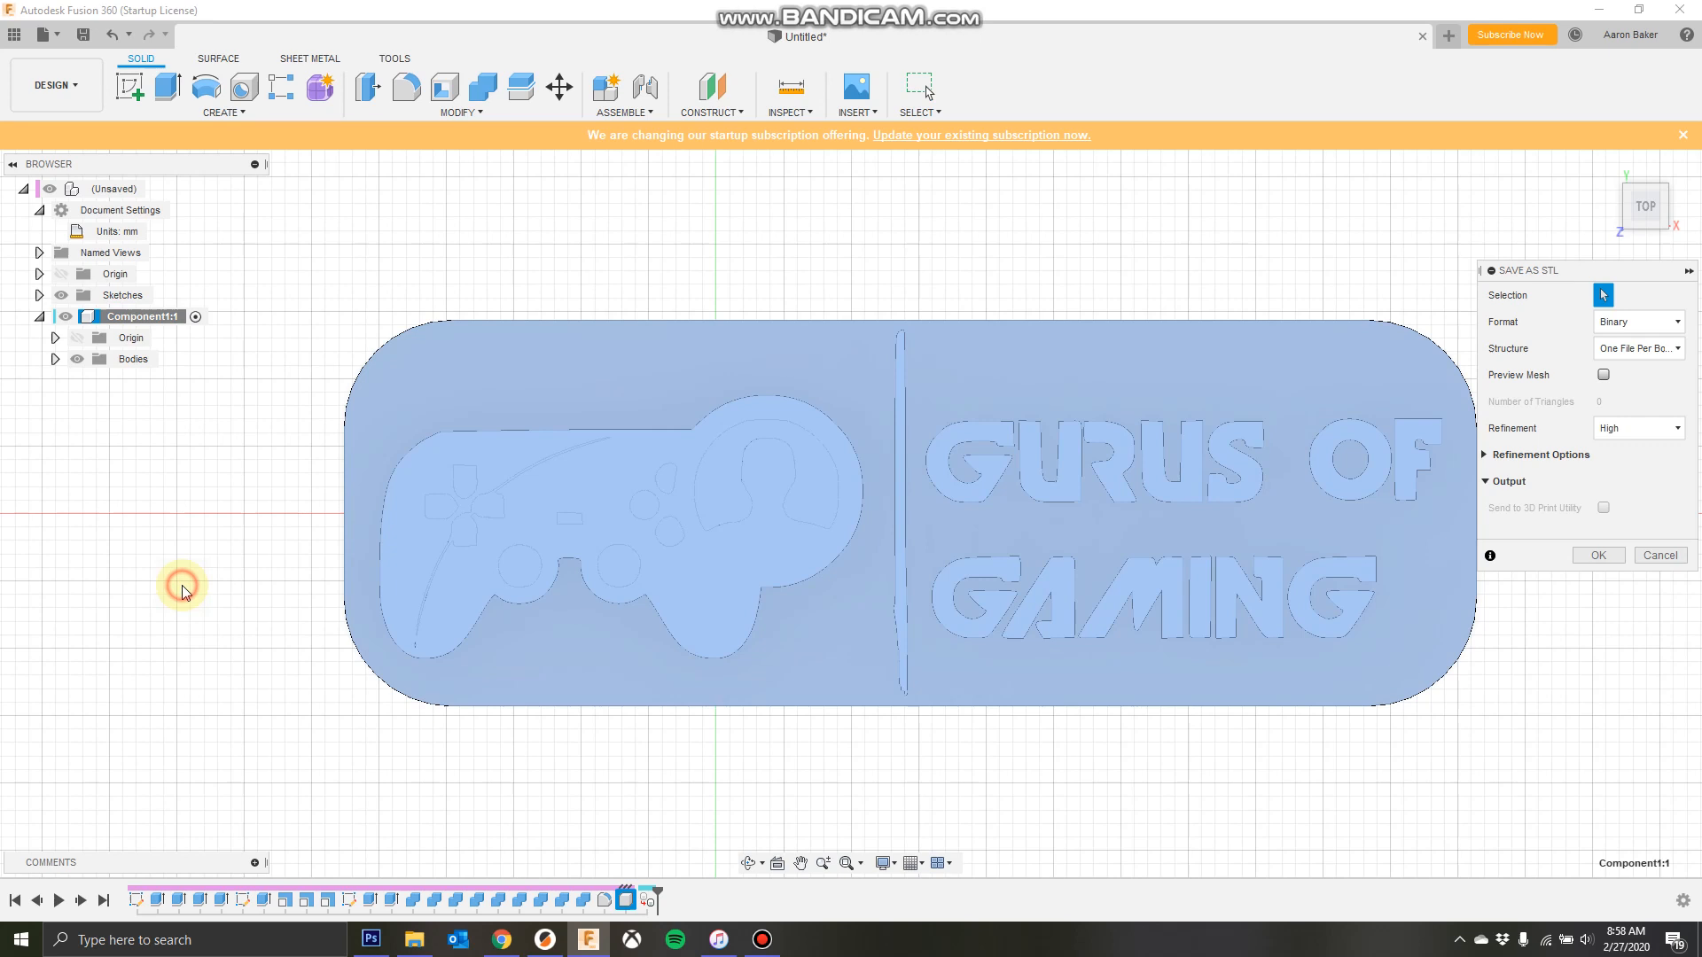
click(1634, 349)
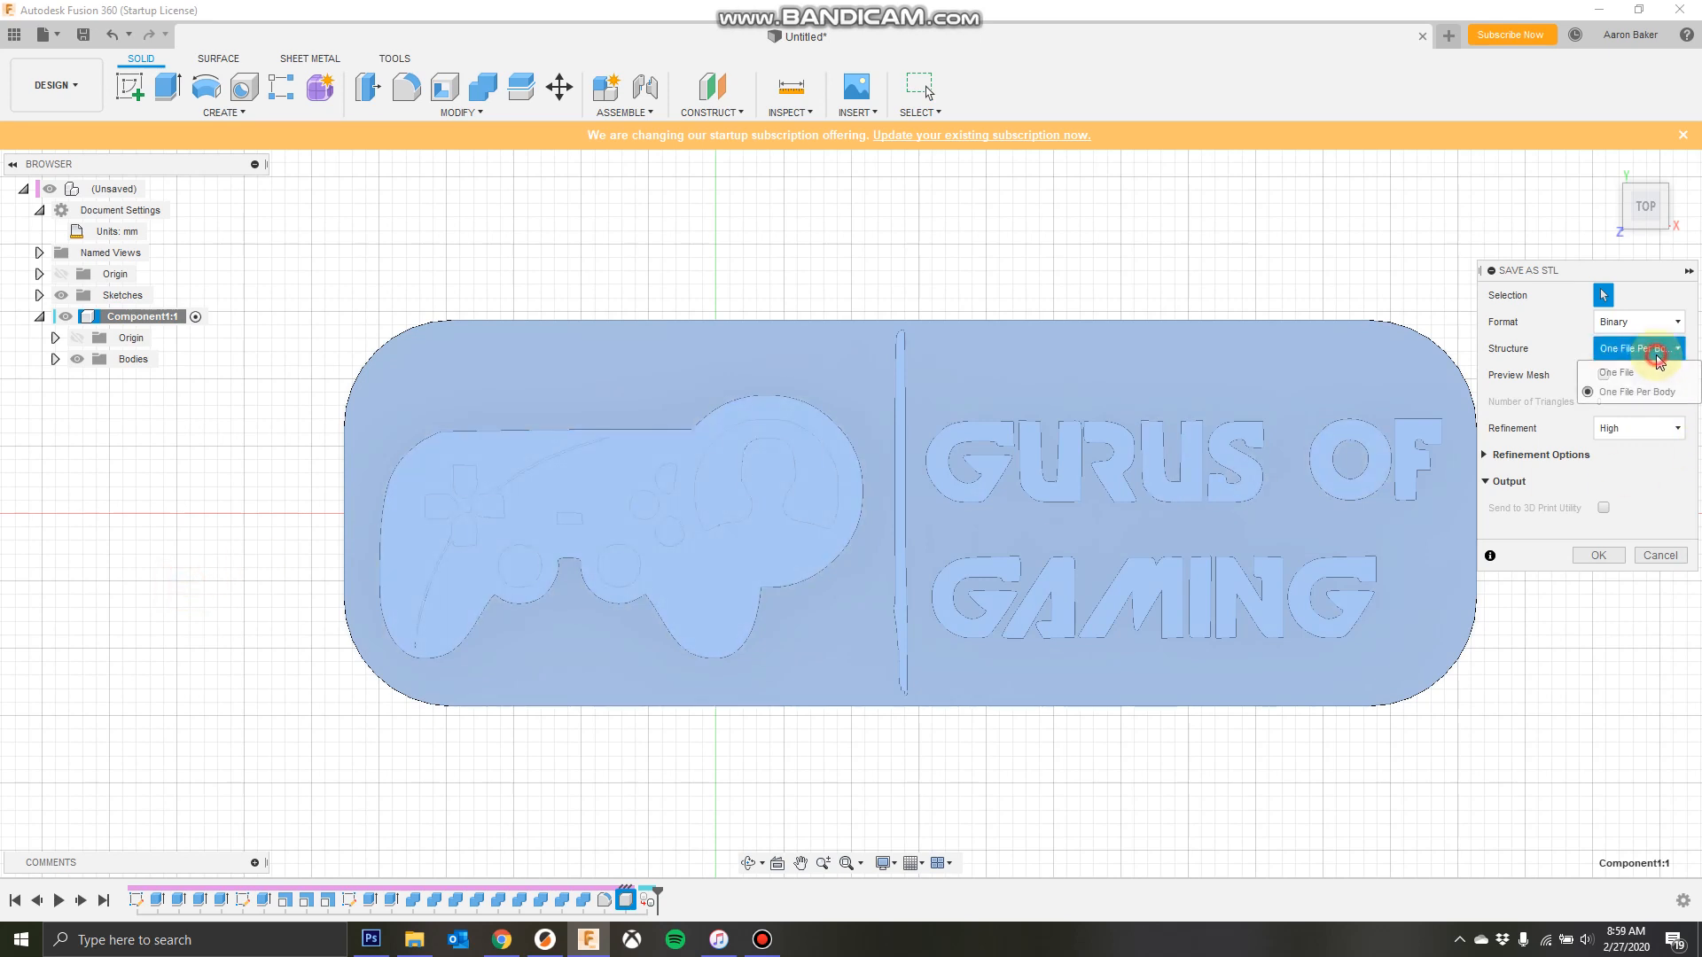
click(1639, 391)
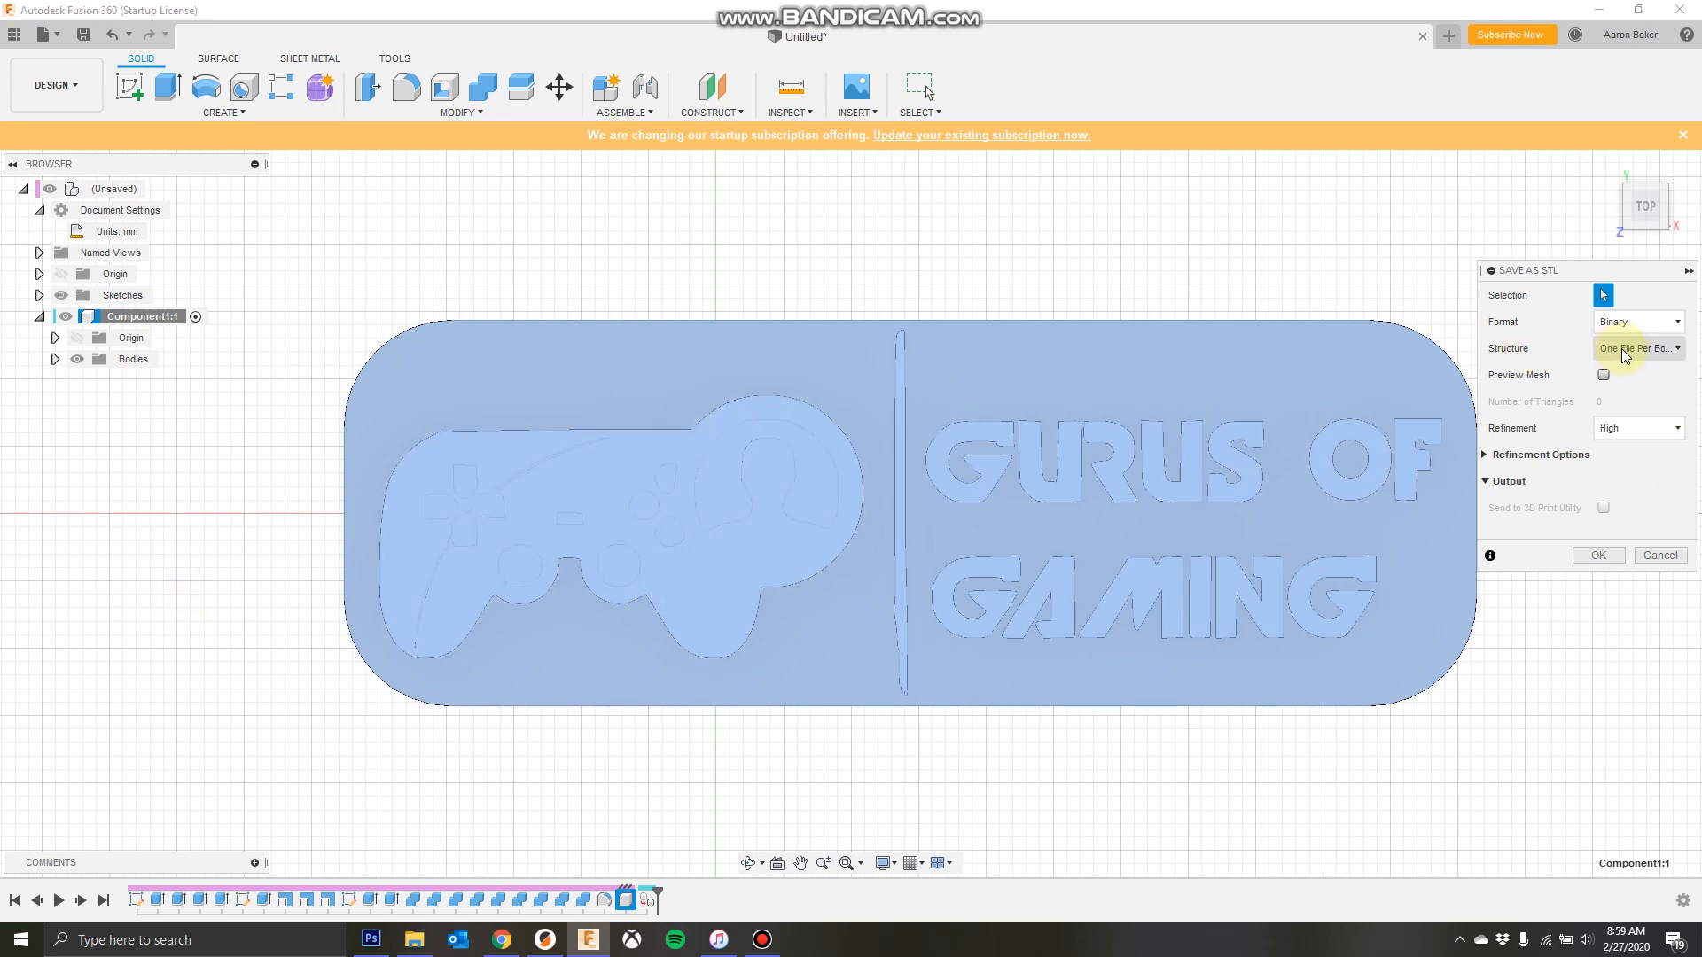
click(1637, 348)
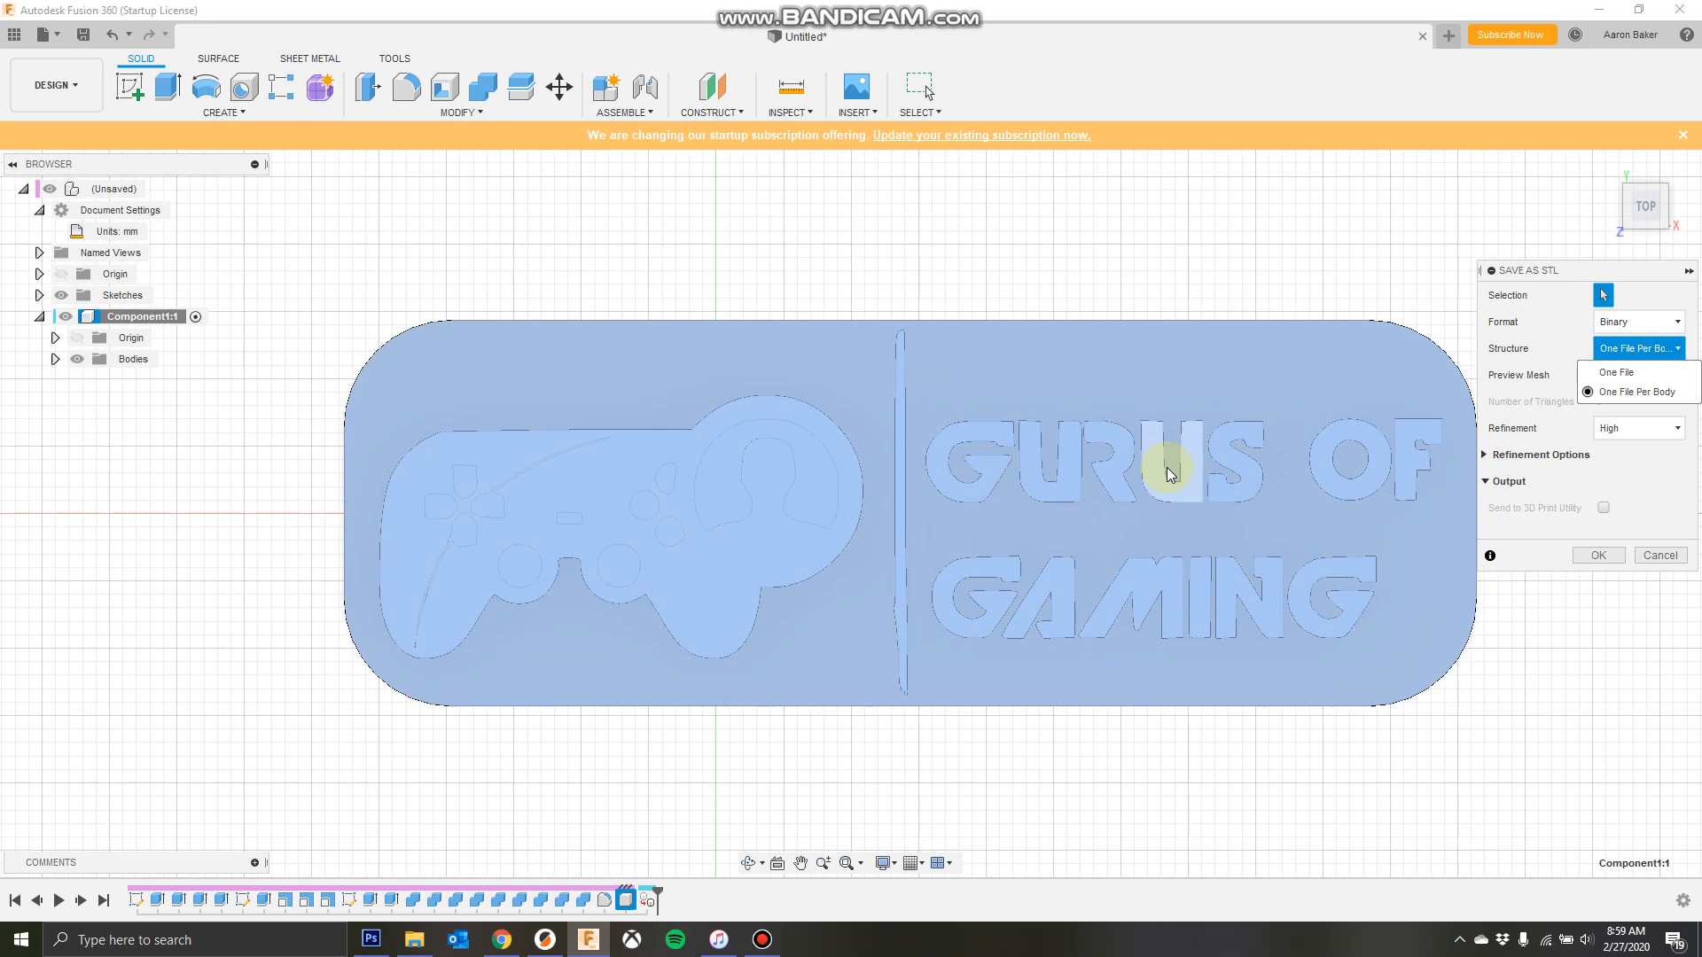
mouse_move(1058, 472)
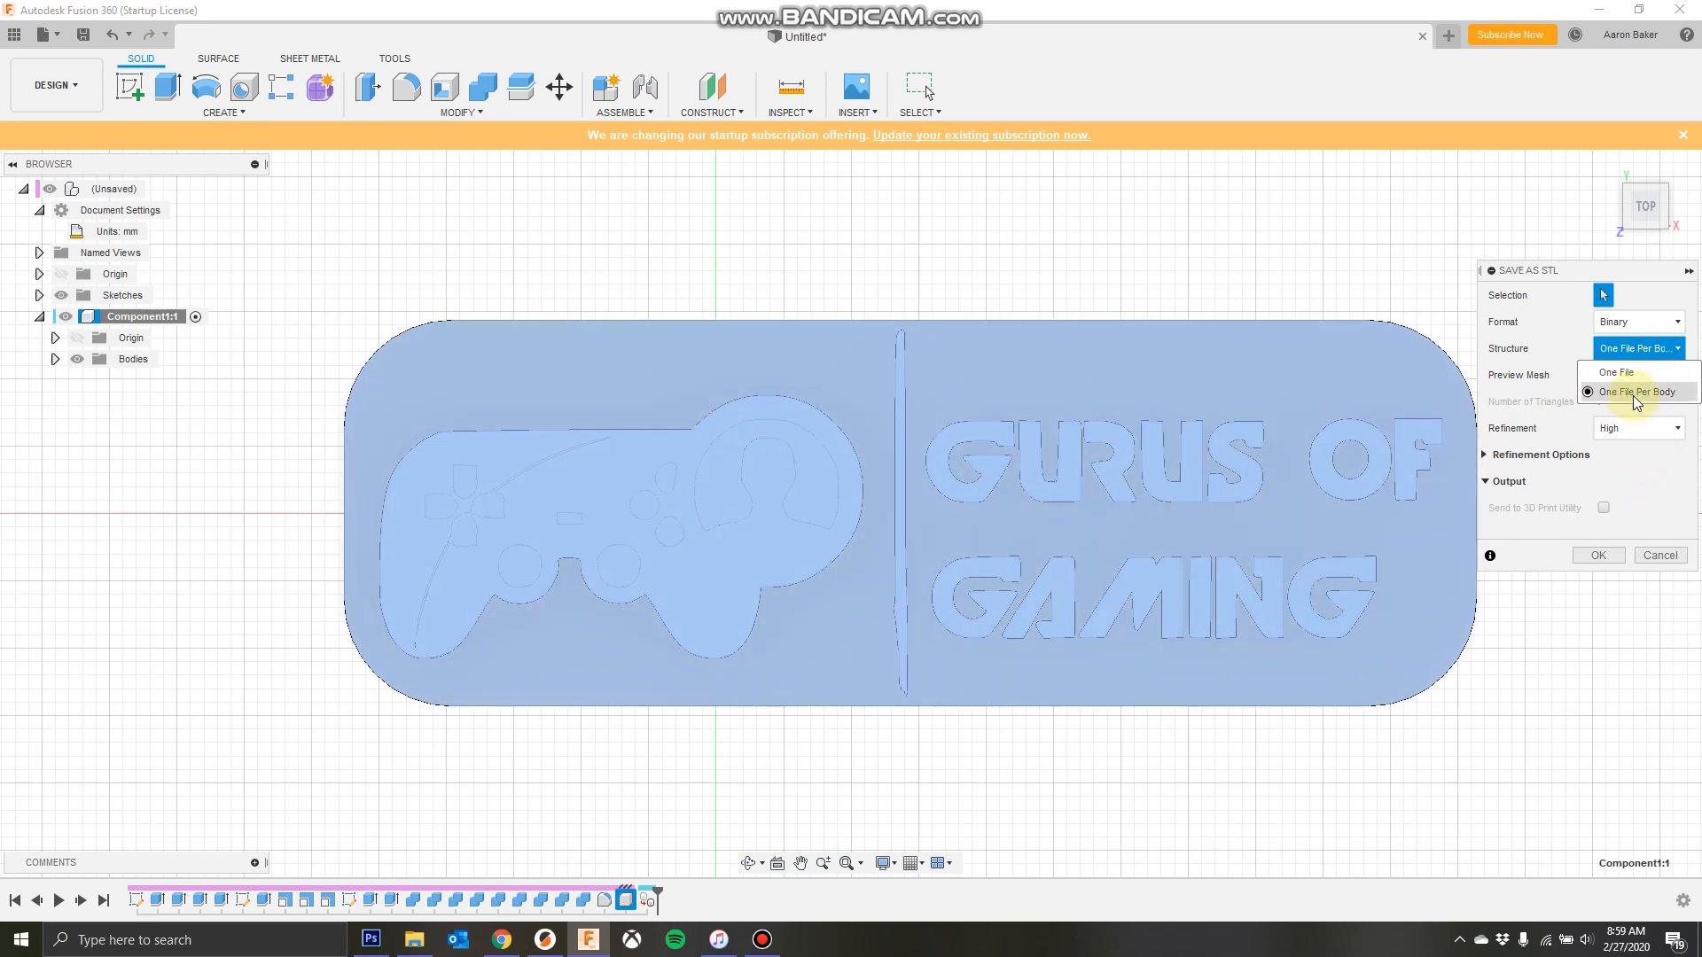
click(1638, 392)
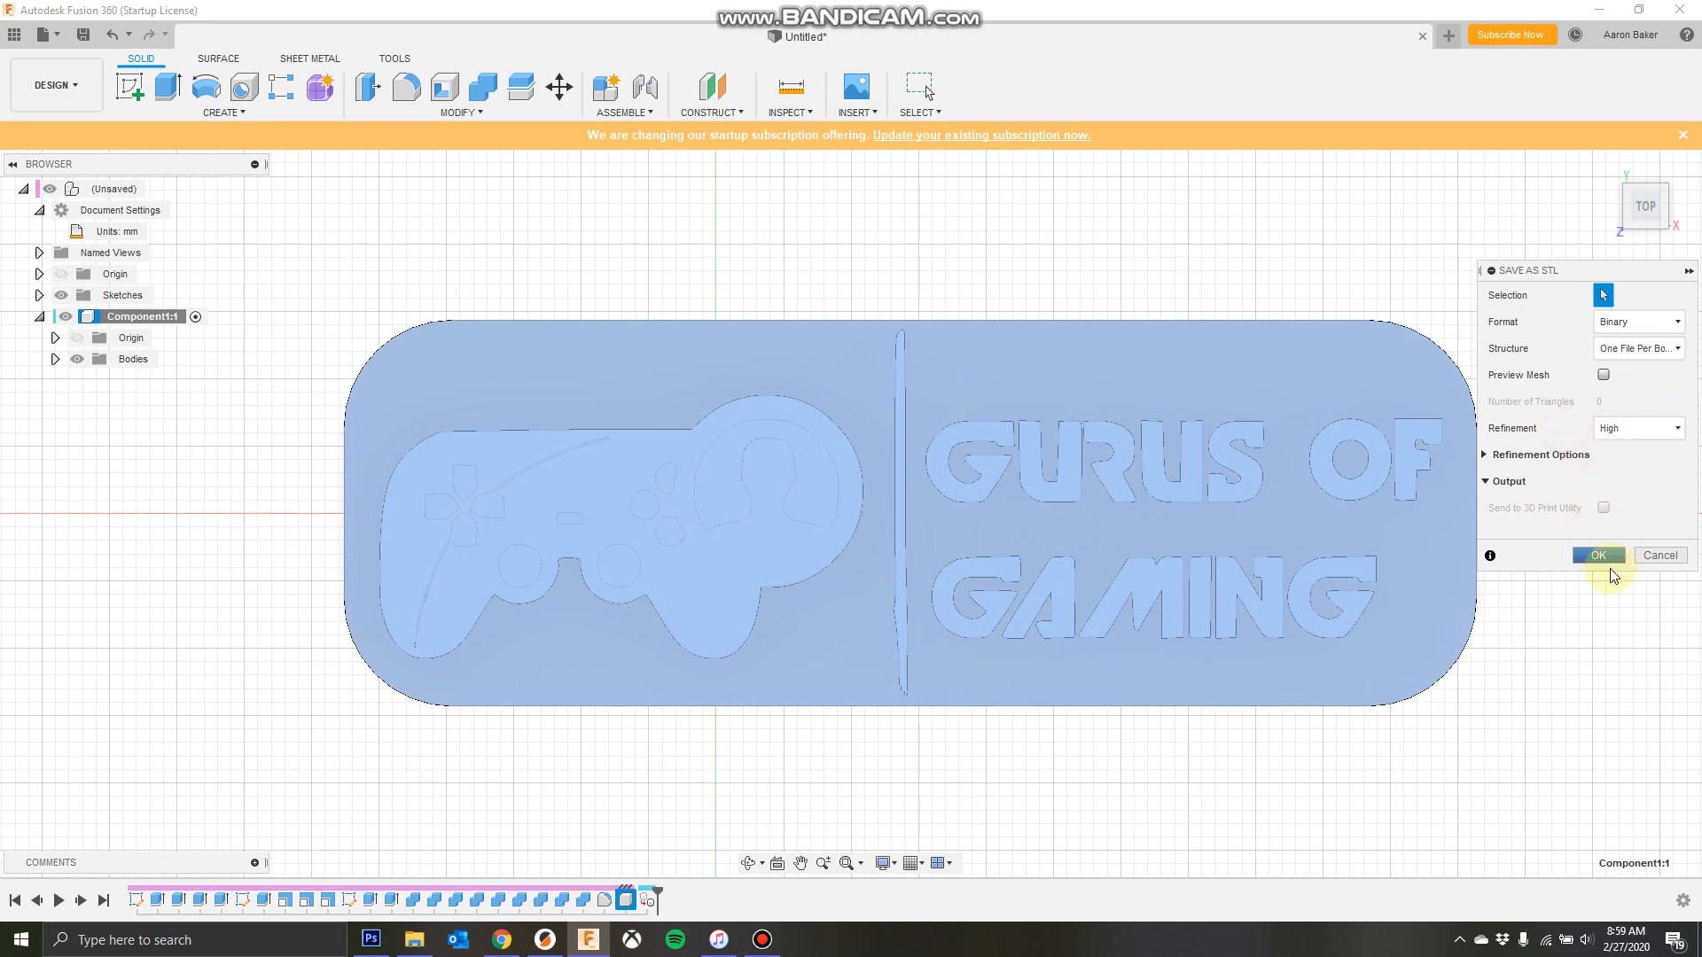
click(1596, 555)
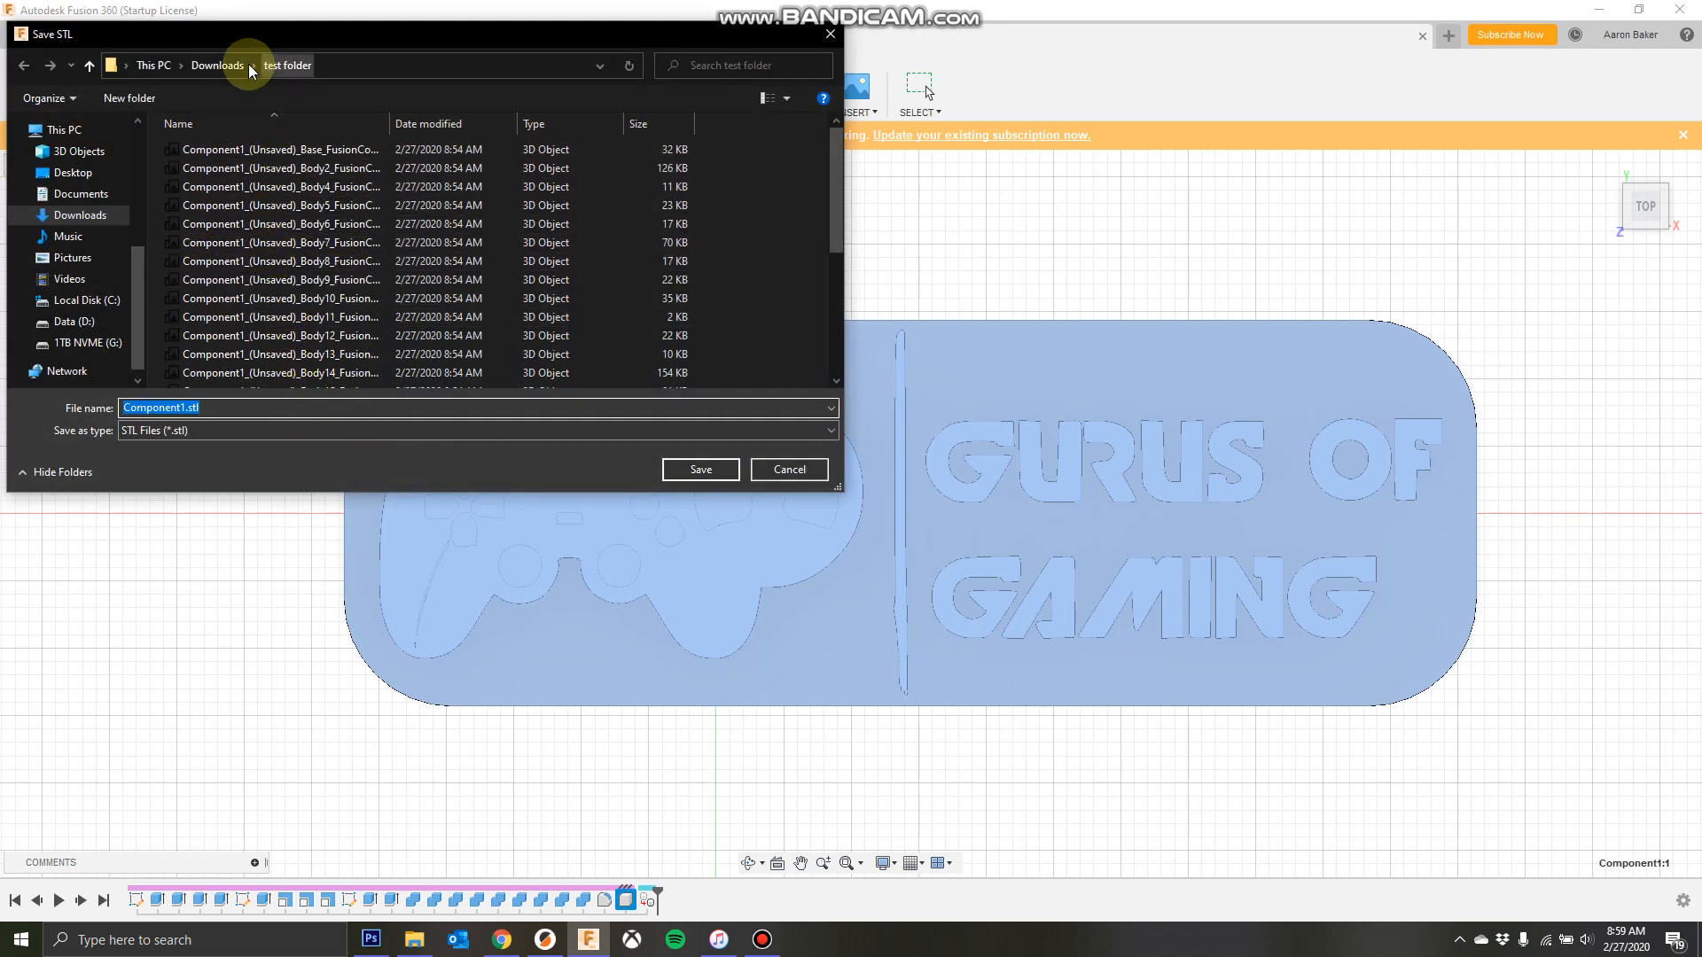
- Save the per-body STL files into a new Downloads\test2 folder
click(217, 64)
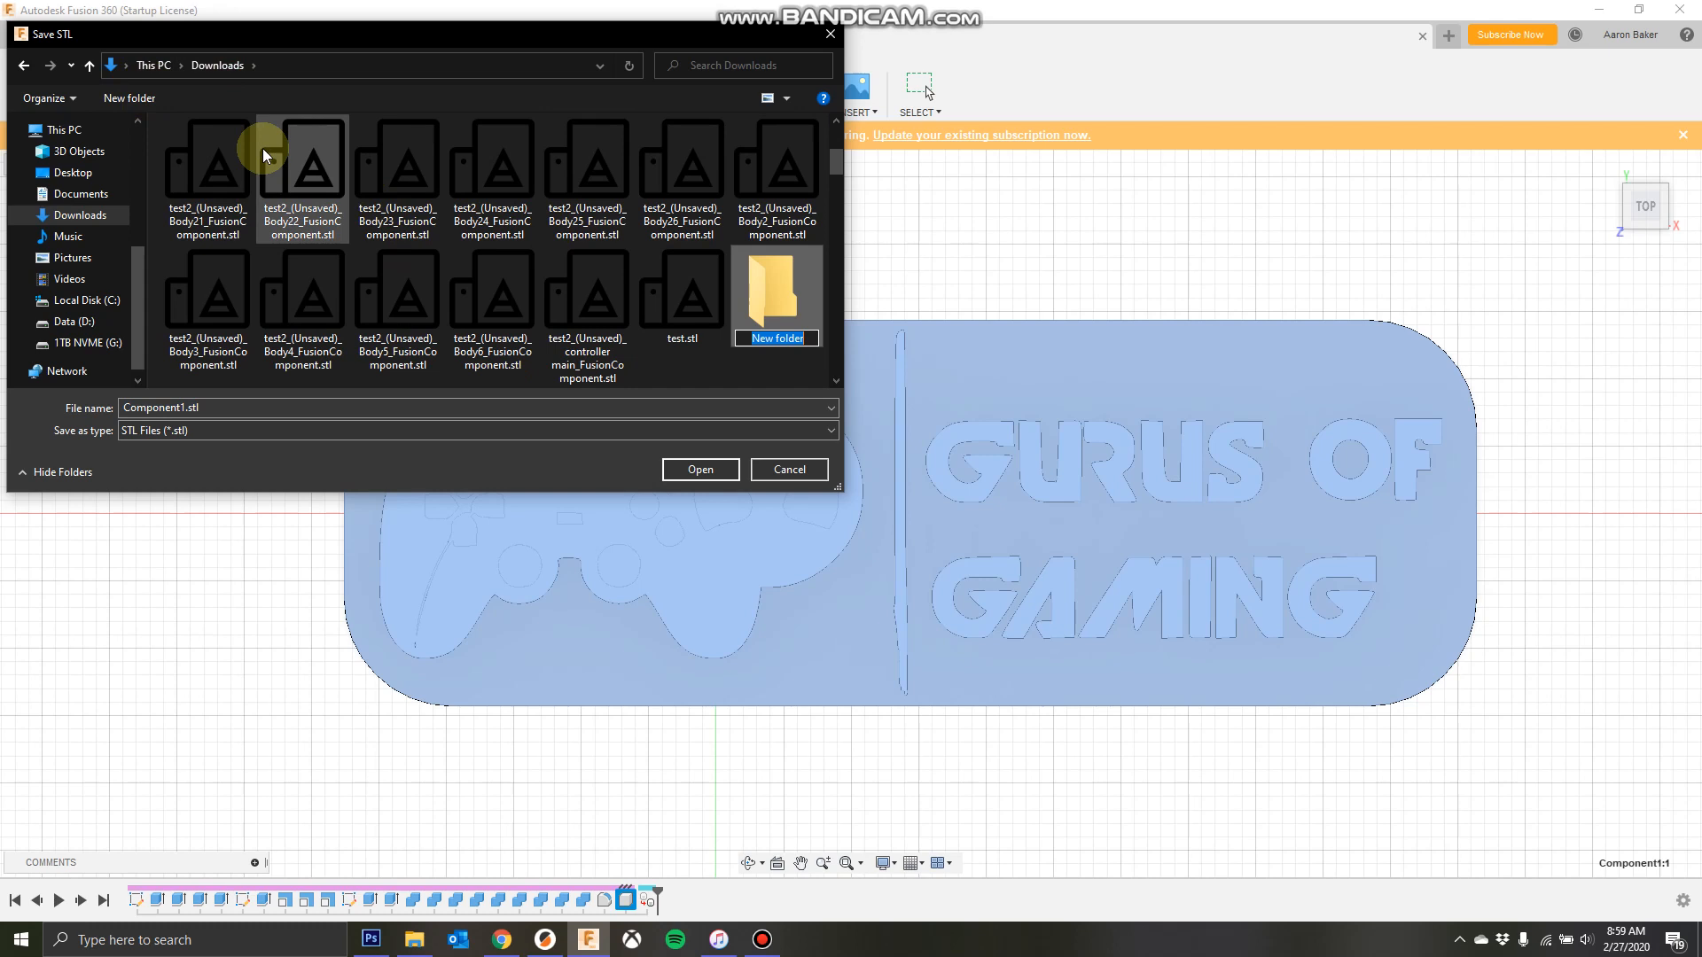
text(test2)
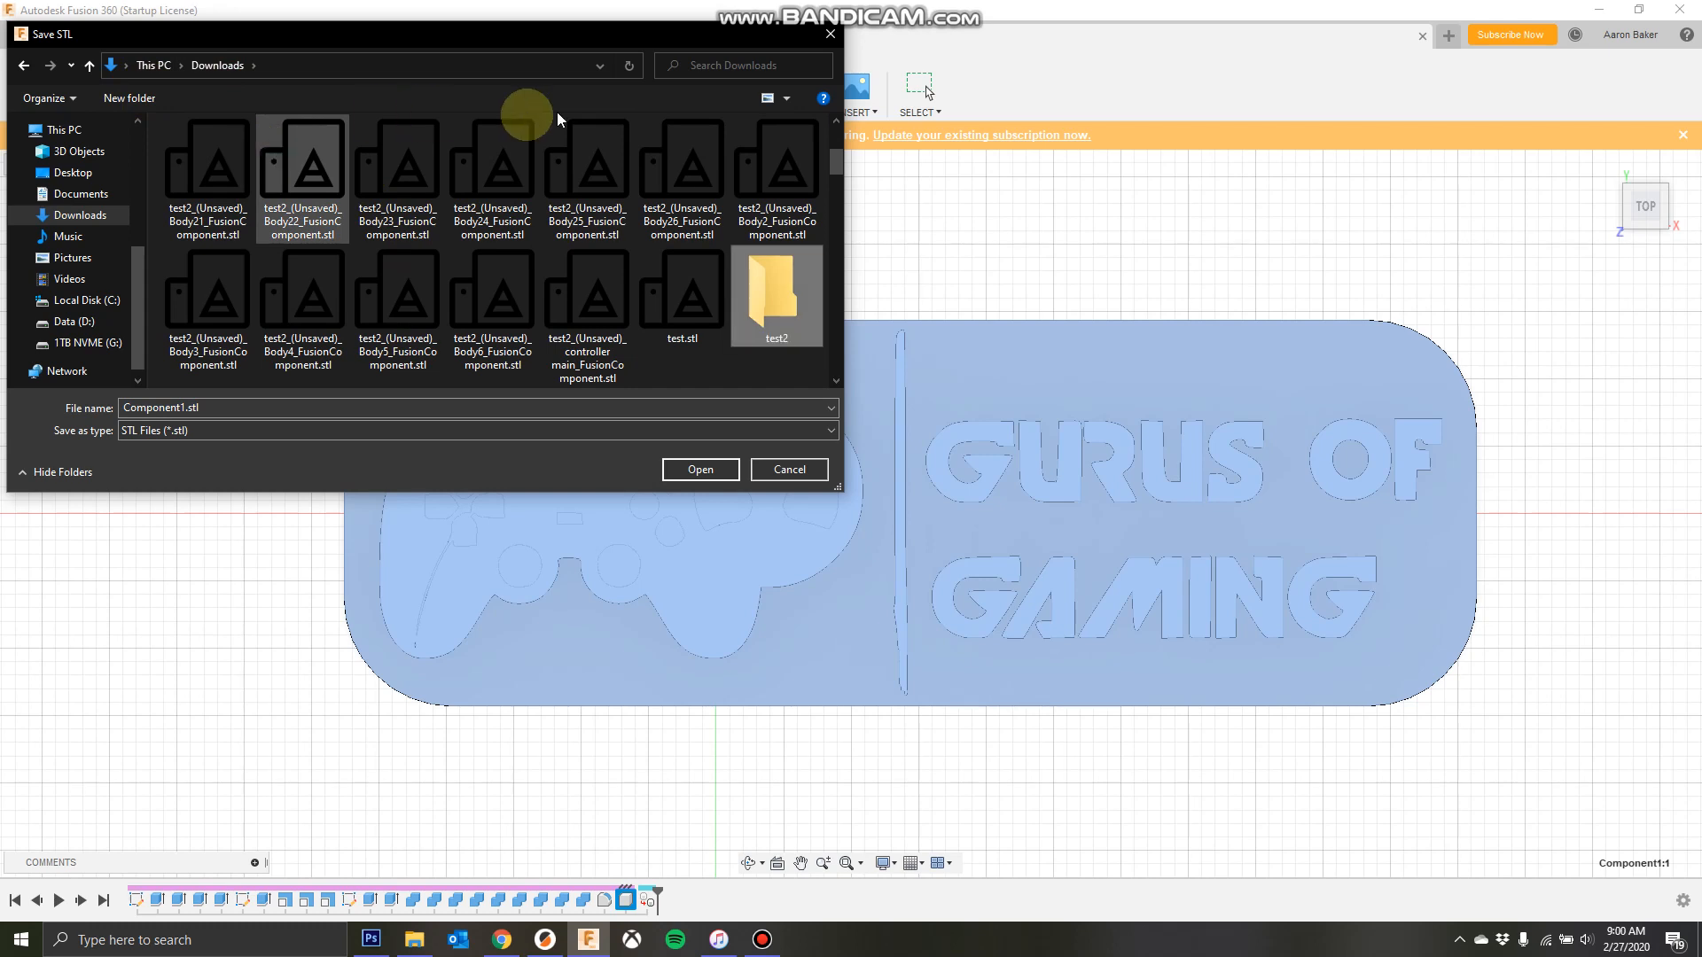
double_click(777, 291)
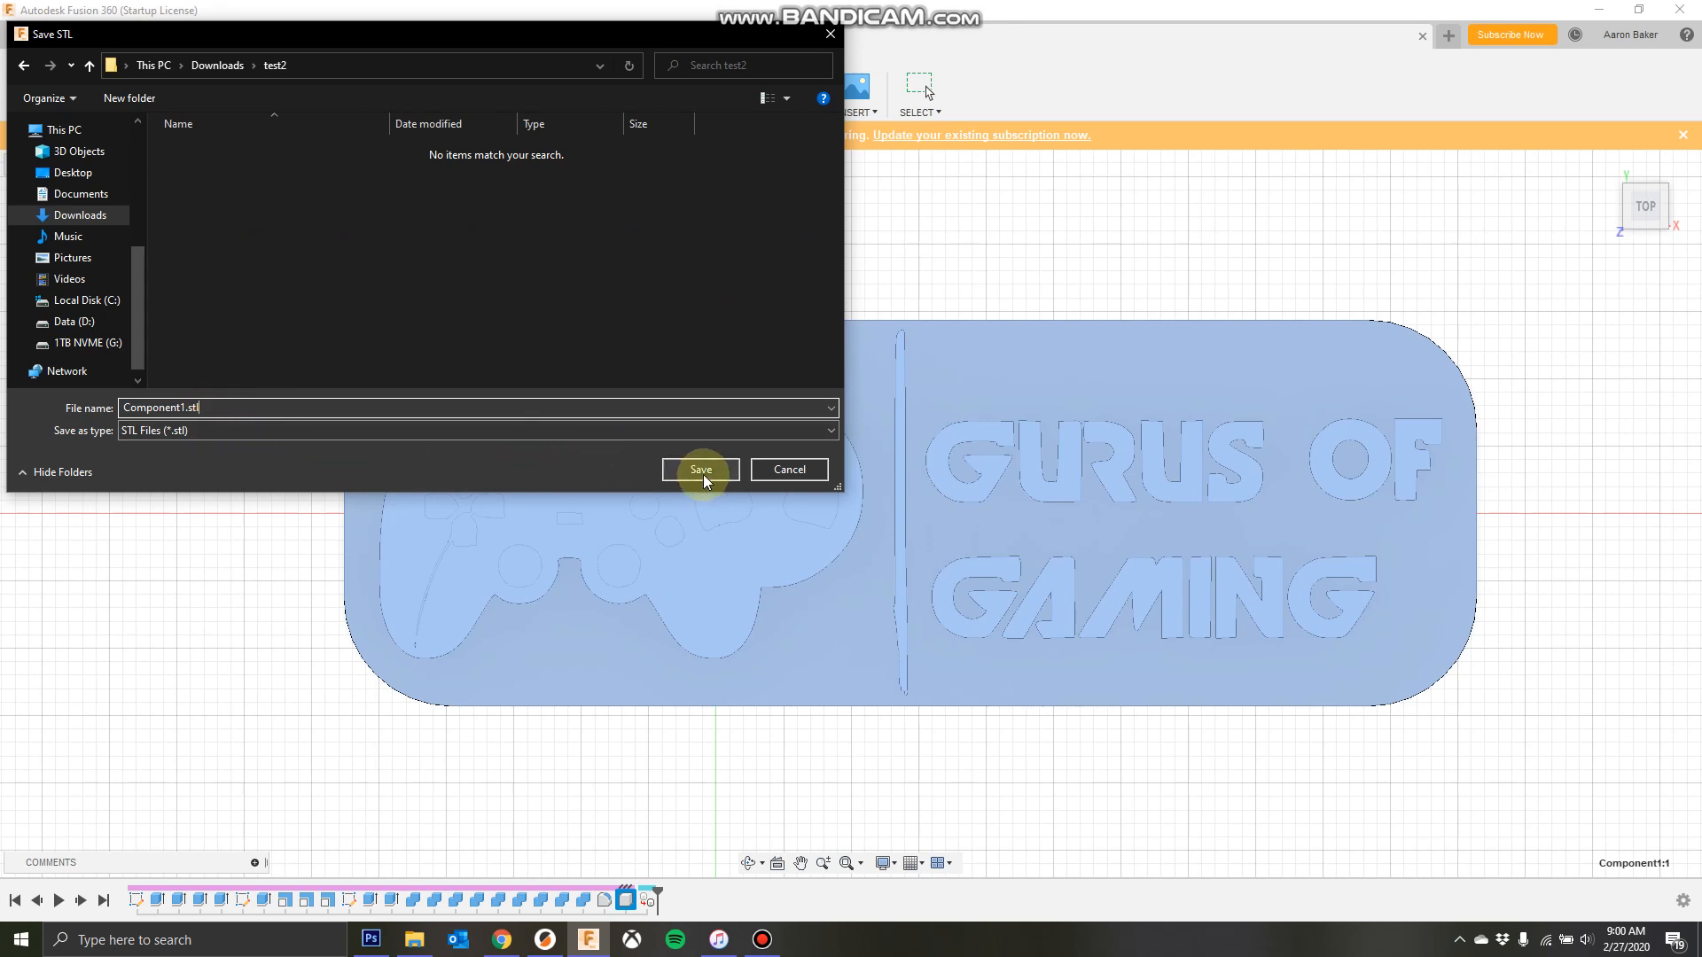
click(700, 469)
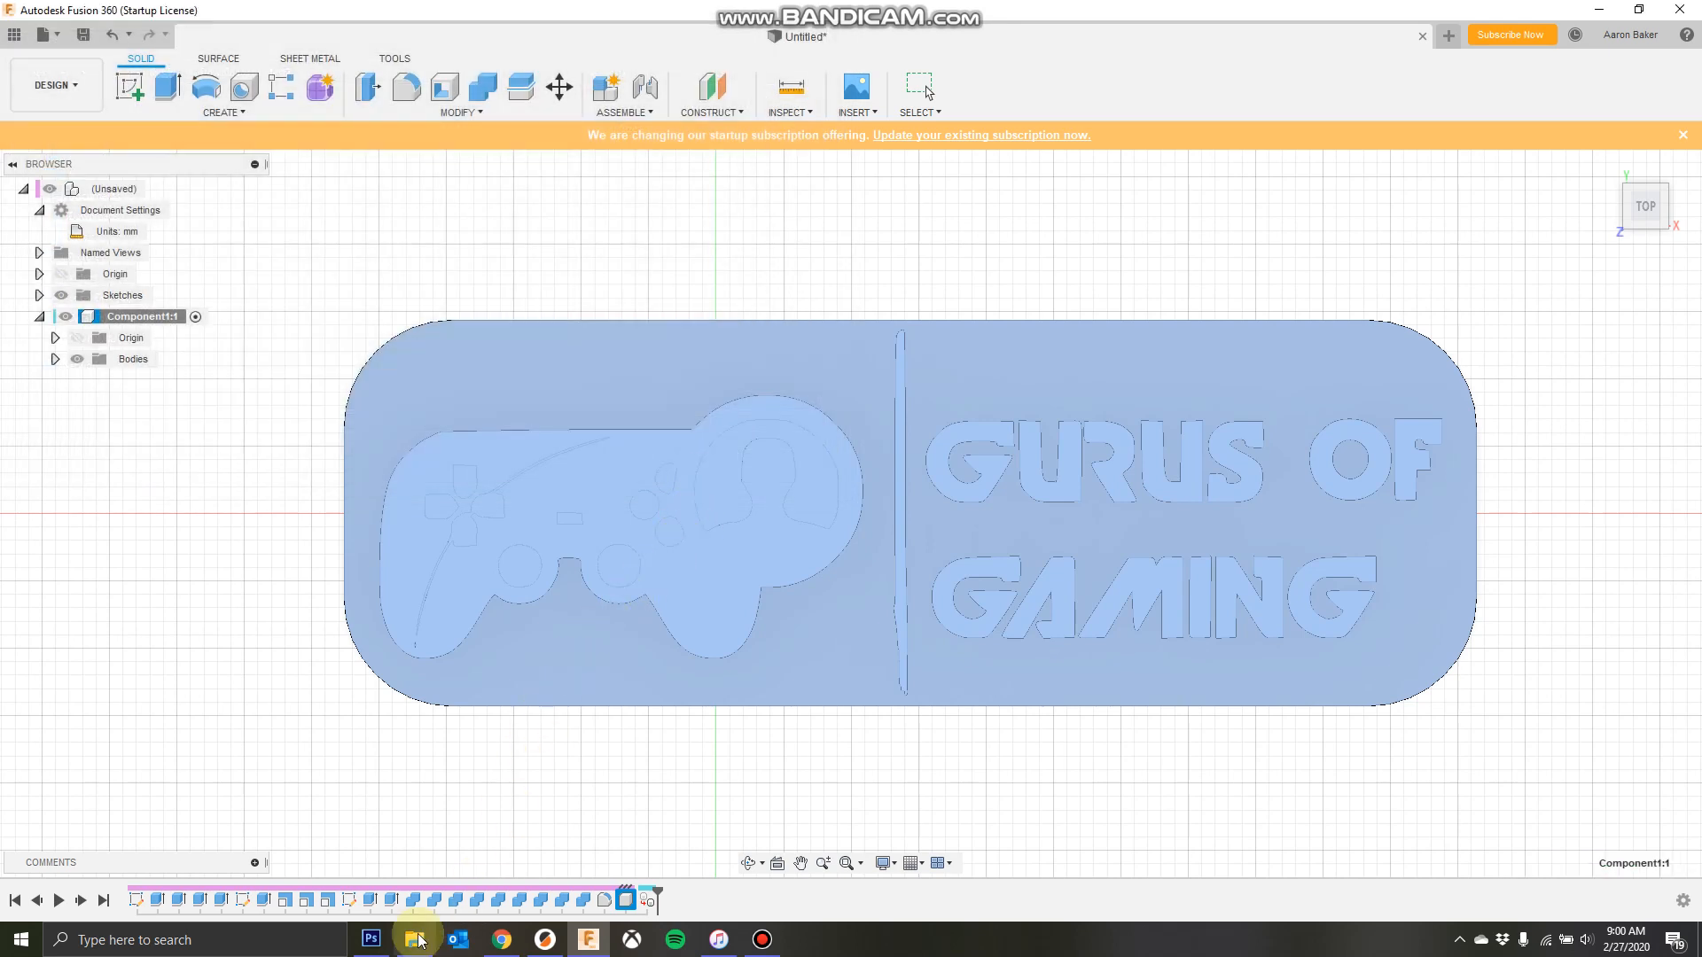
- Navigate File Explorer from the test folder up to Downloads and into test2
click(417, 939)
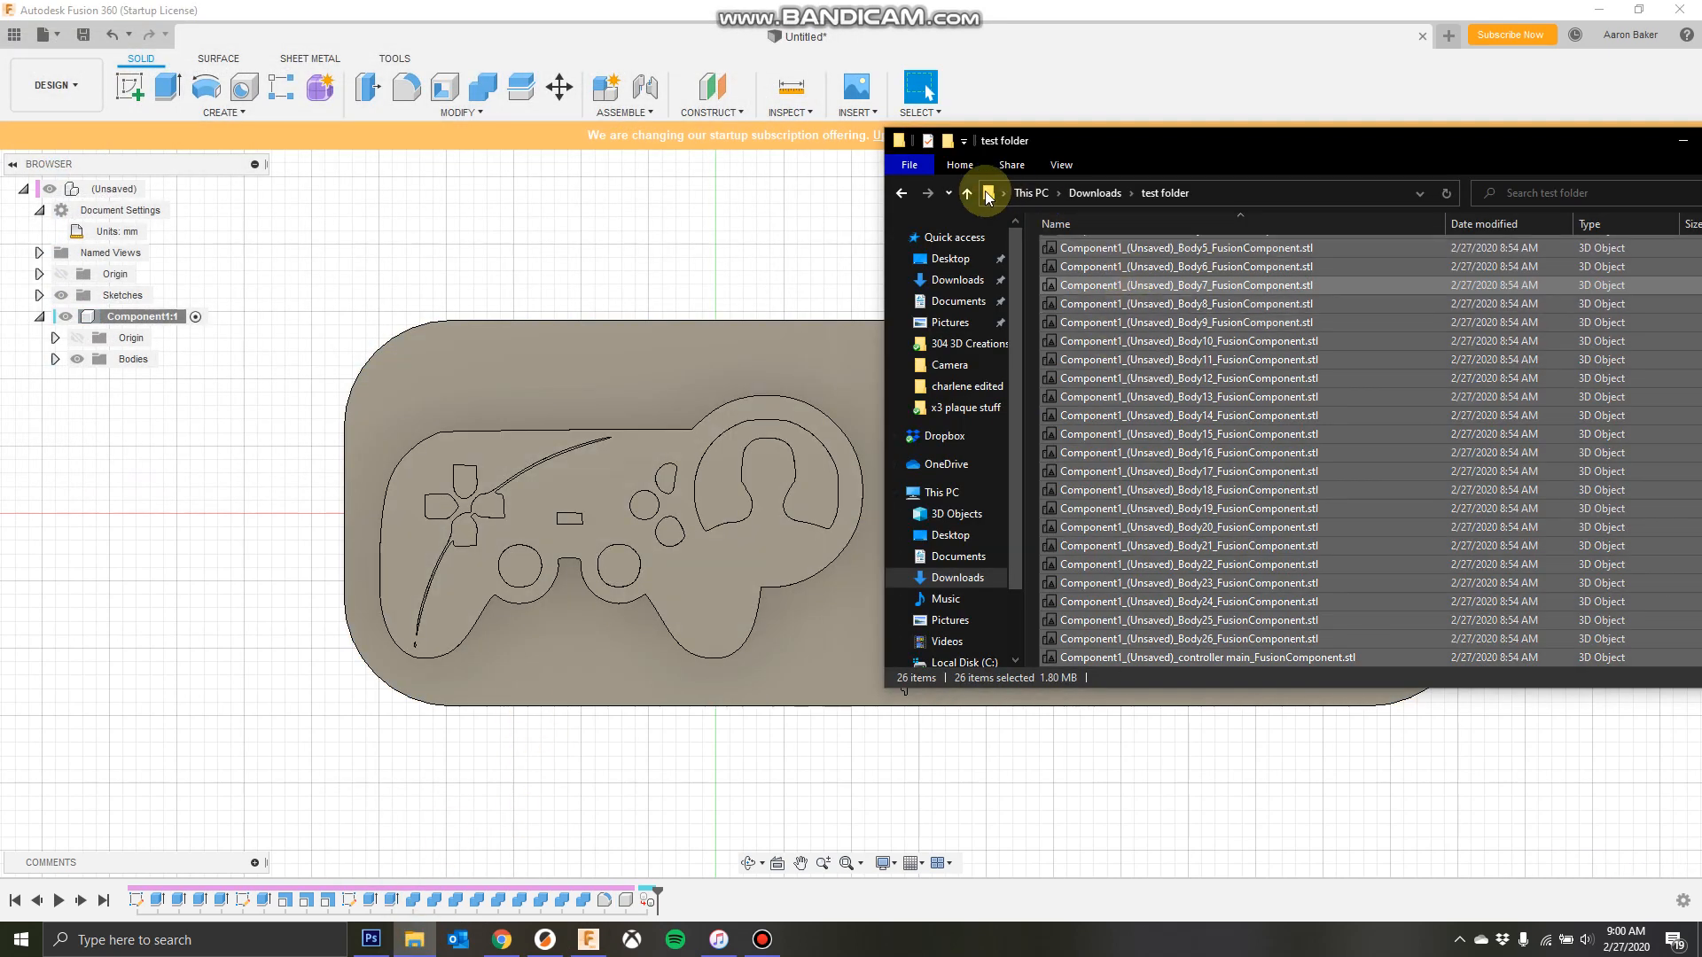
click(965, 193)
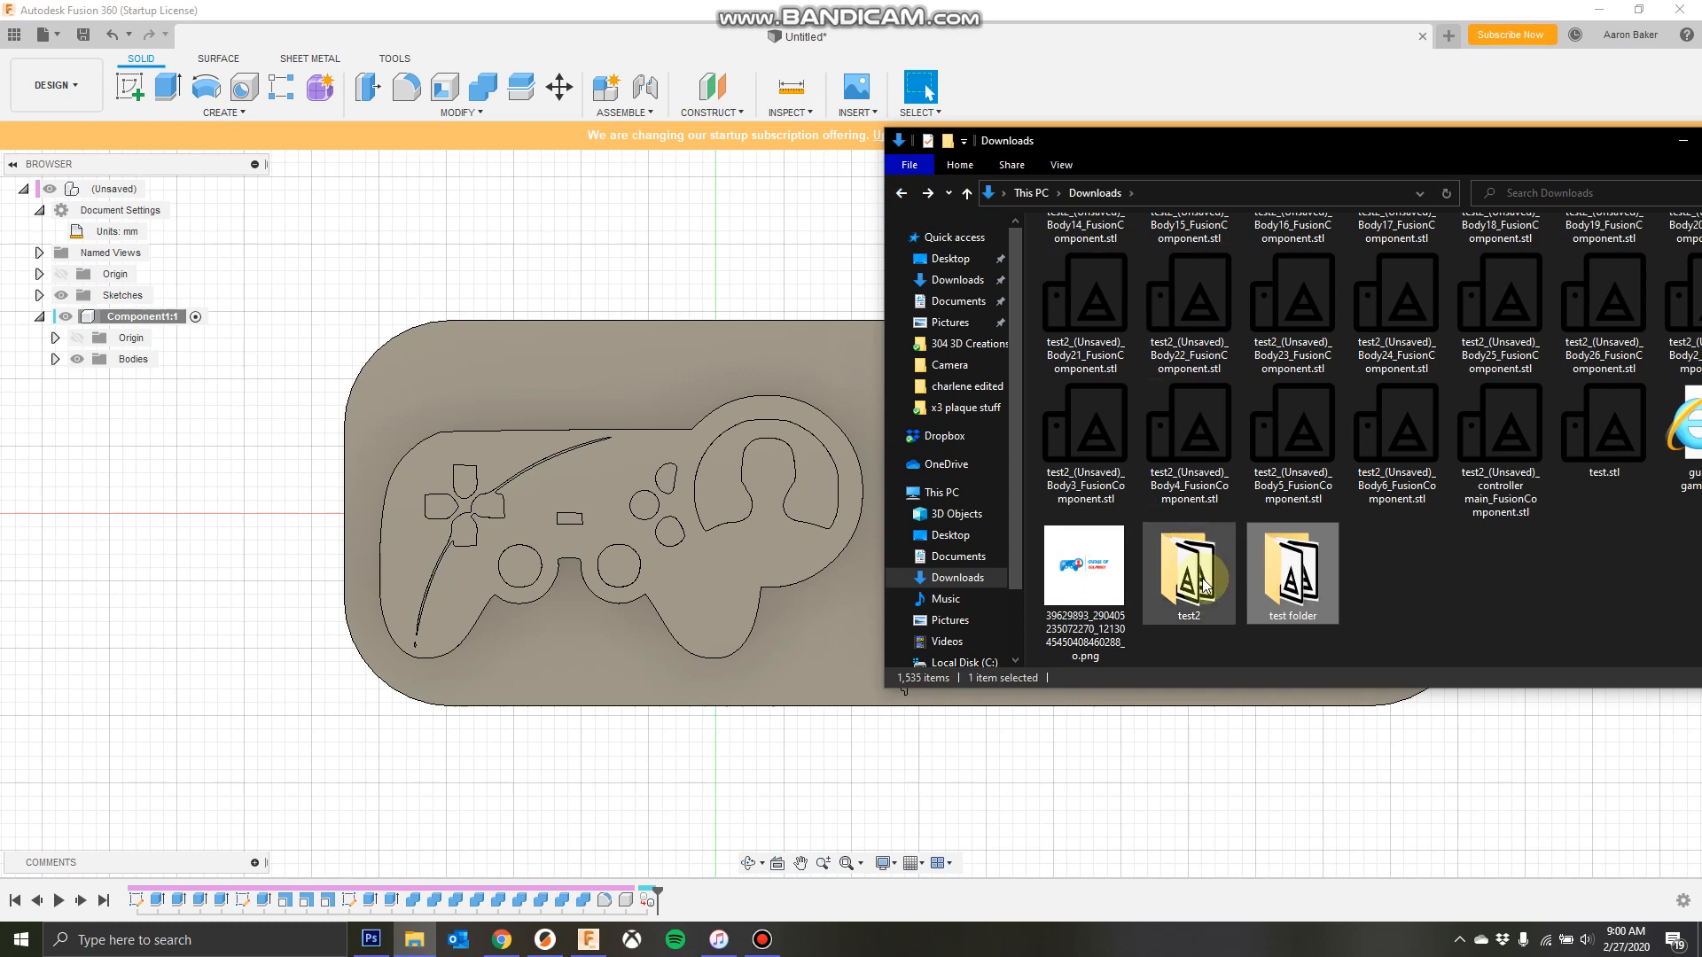
double_click(1188, 565)
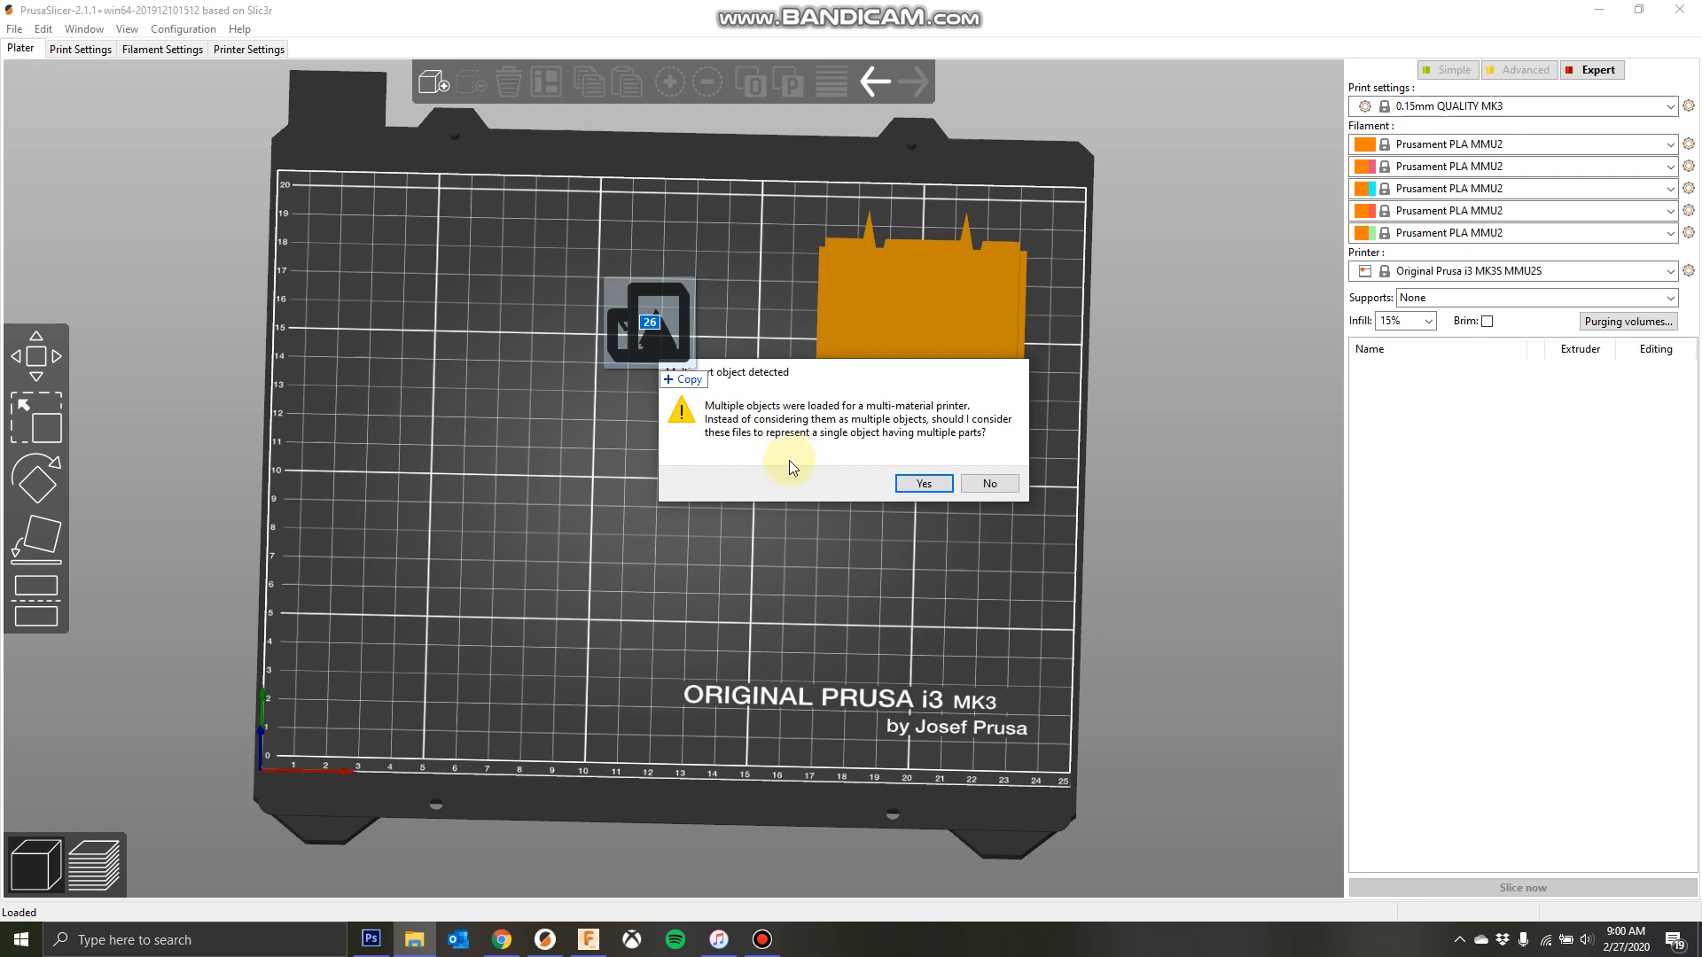
- Accept loading the STLs as one multi-part object and inspect two parts in the list
click(922, 483)
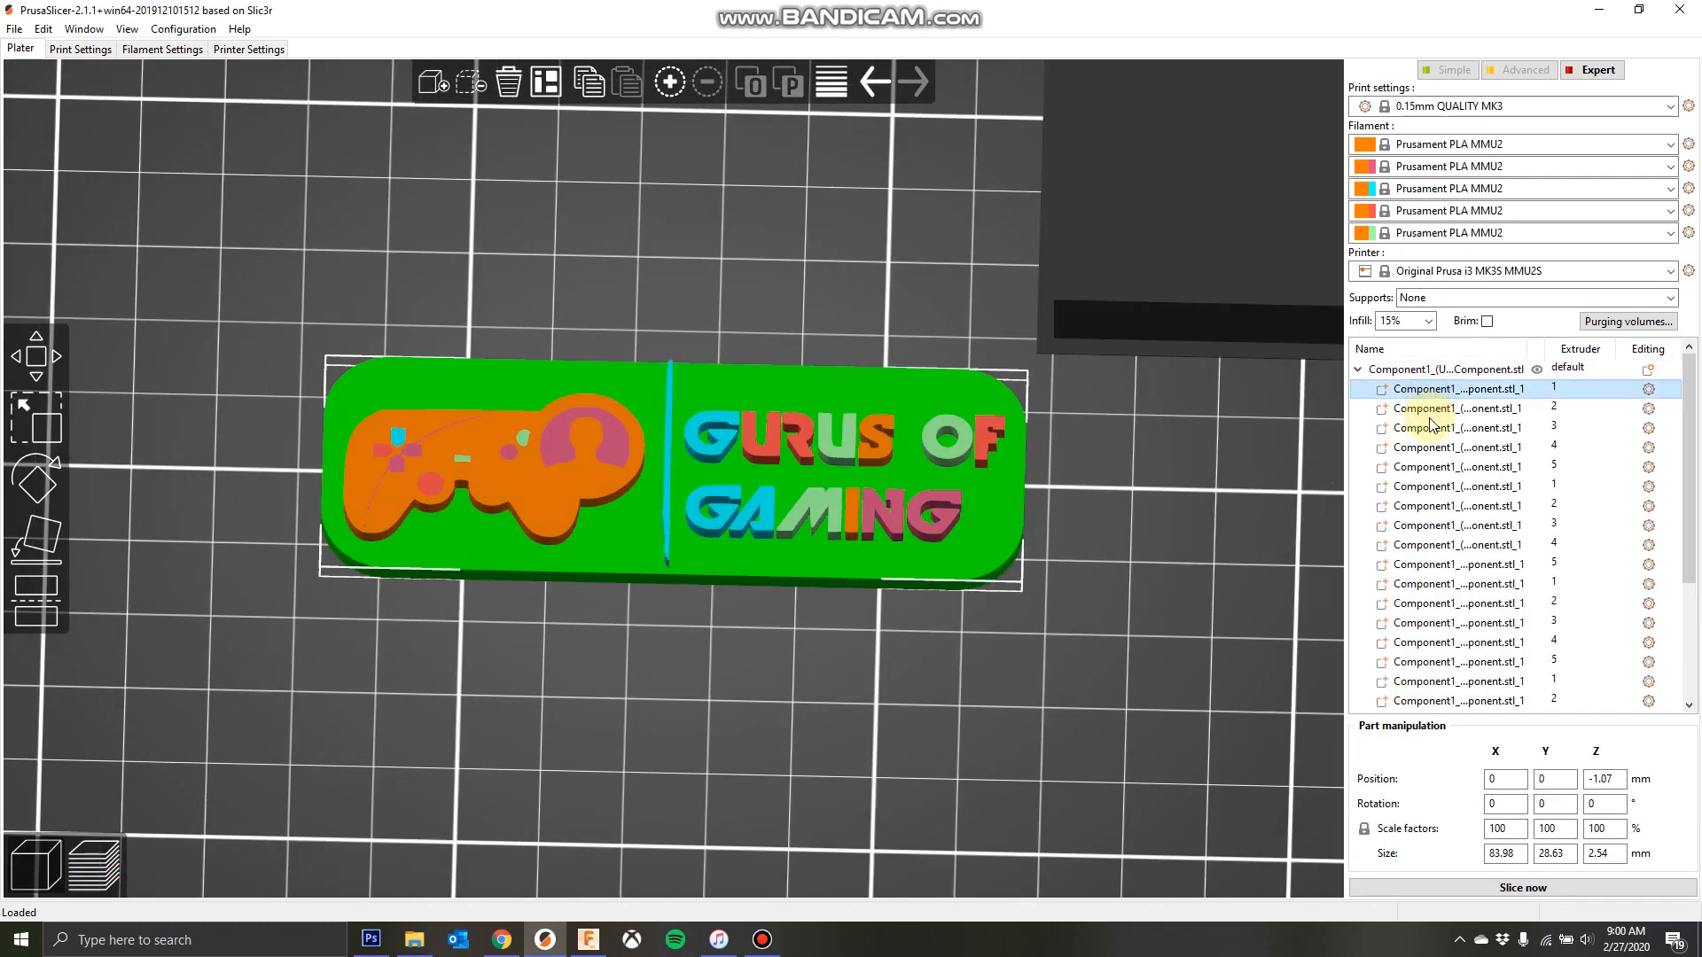
click(1455, 564)
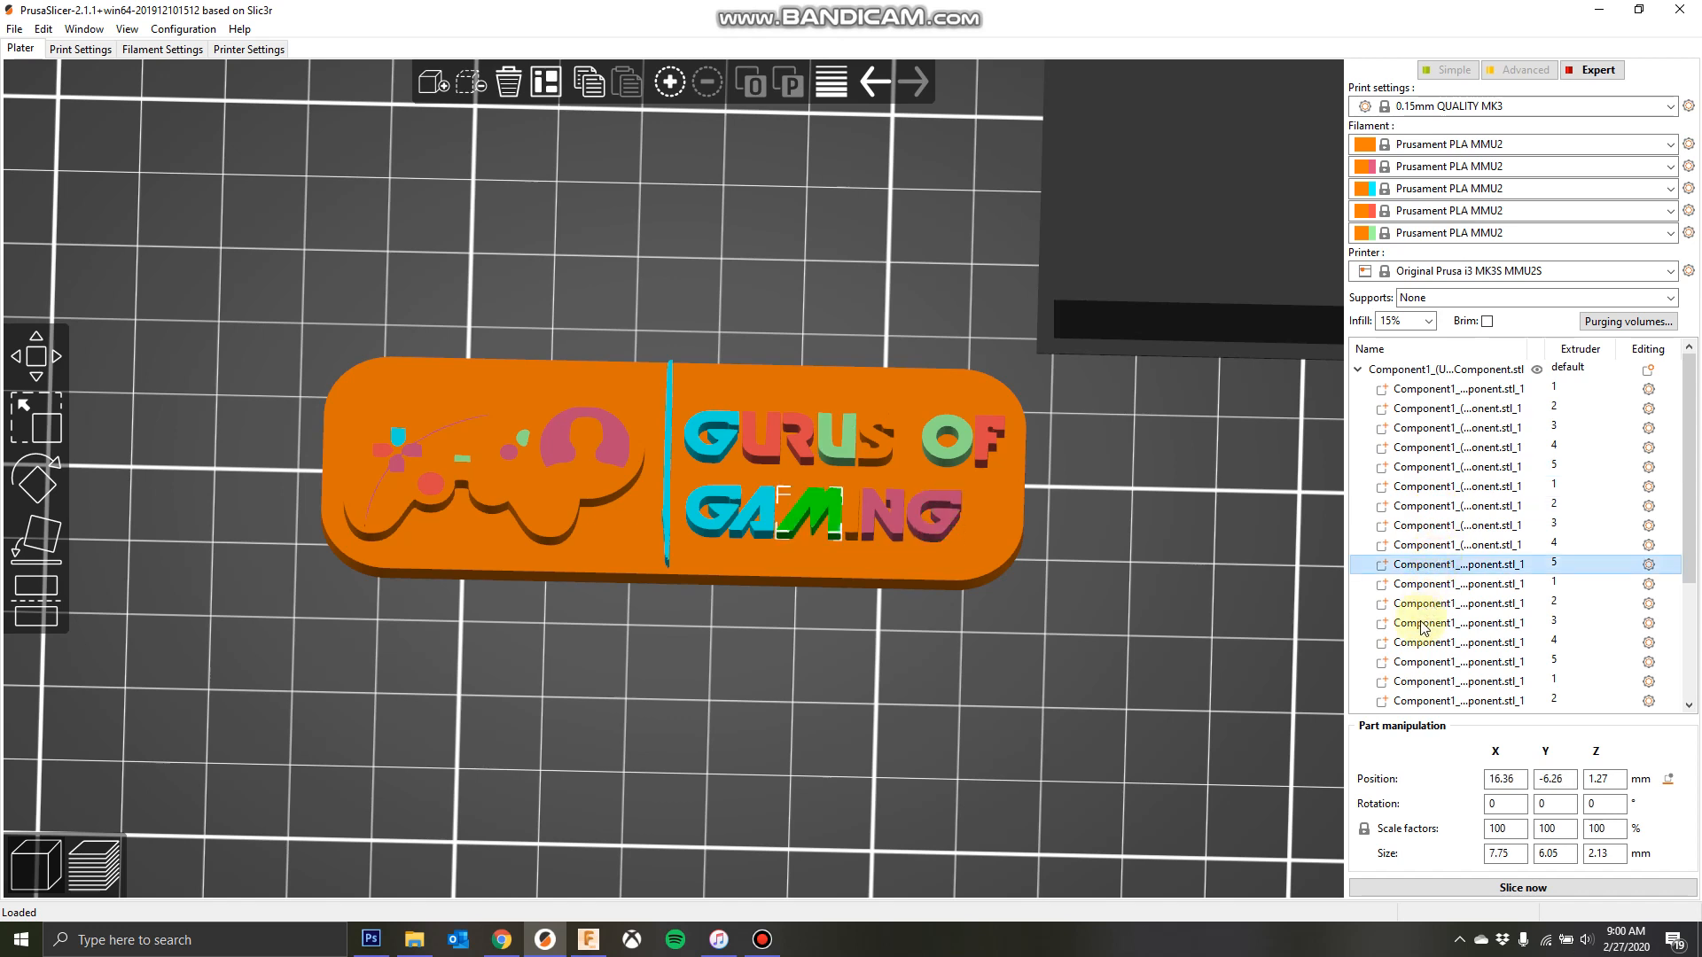
click(1454, 407)
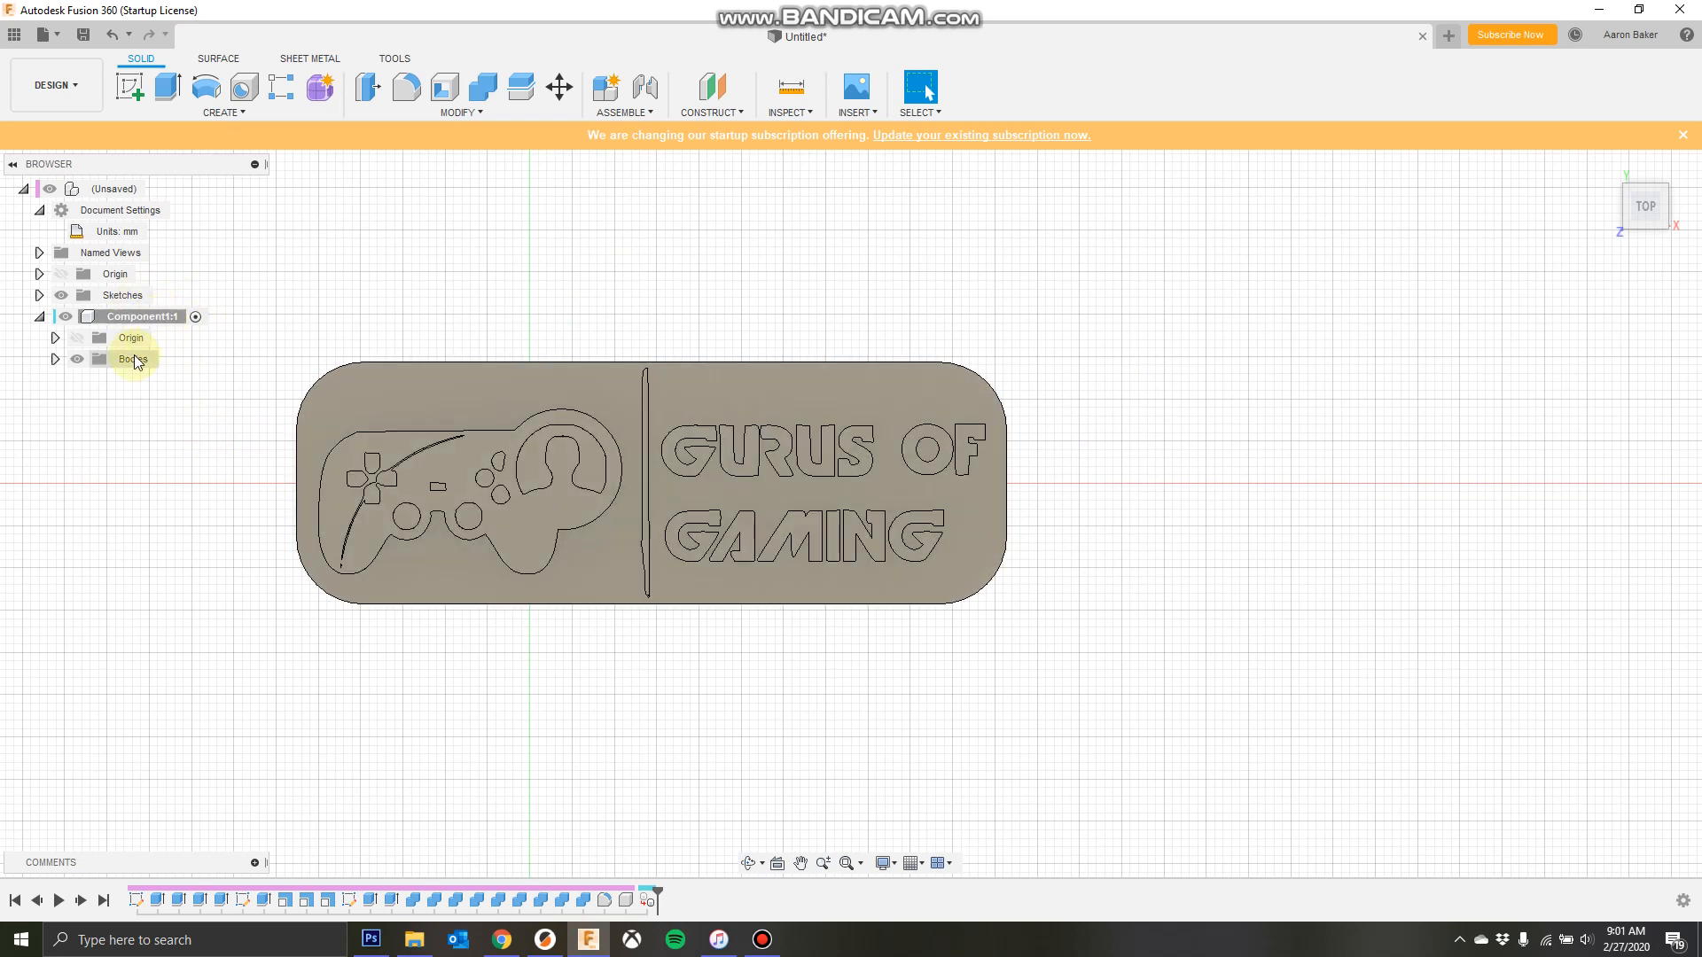
- Export Component1:1 as STL with Structure set to One File
click(136, 358)
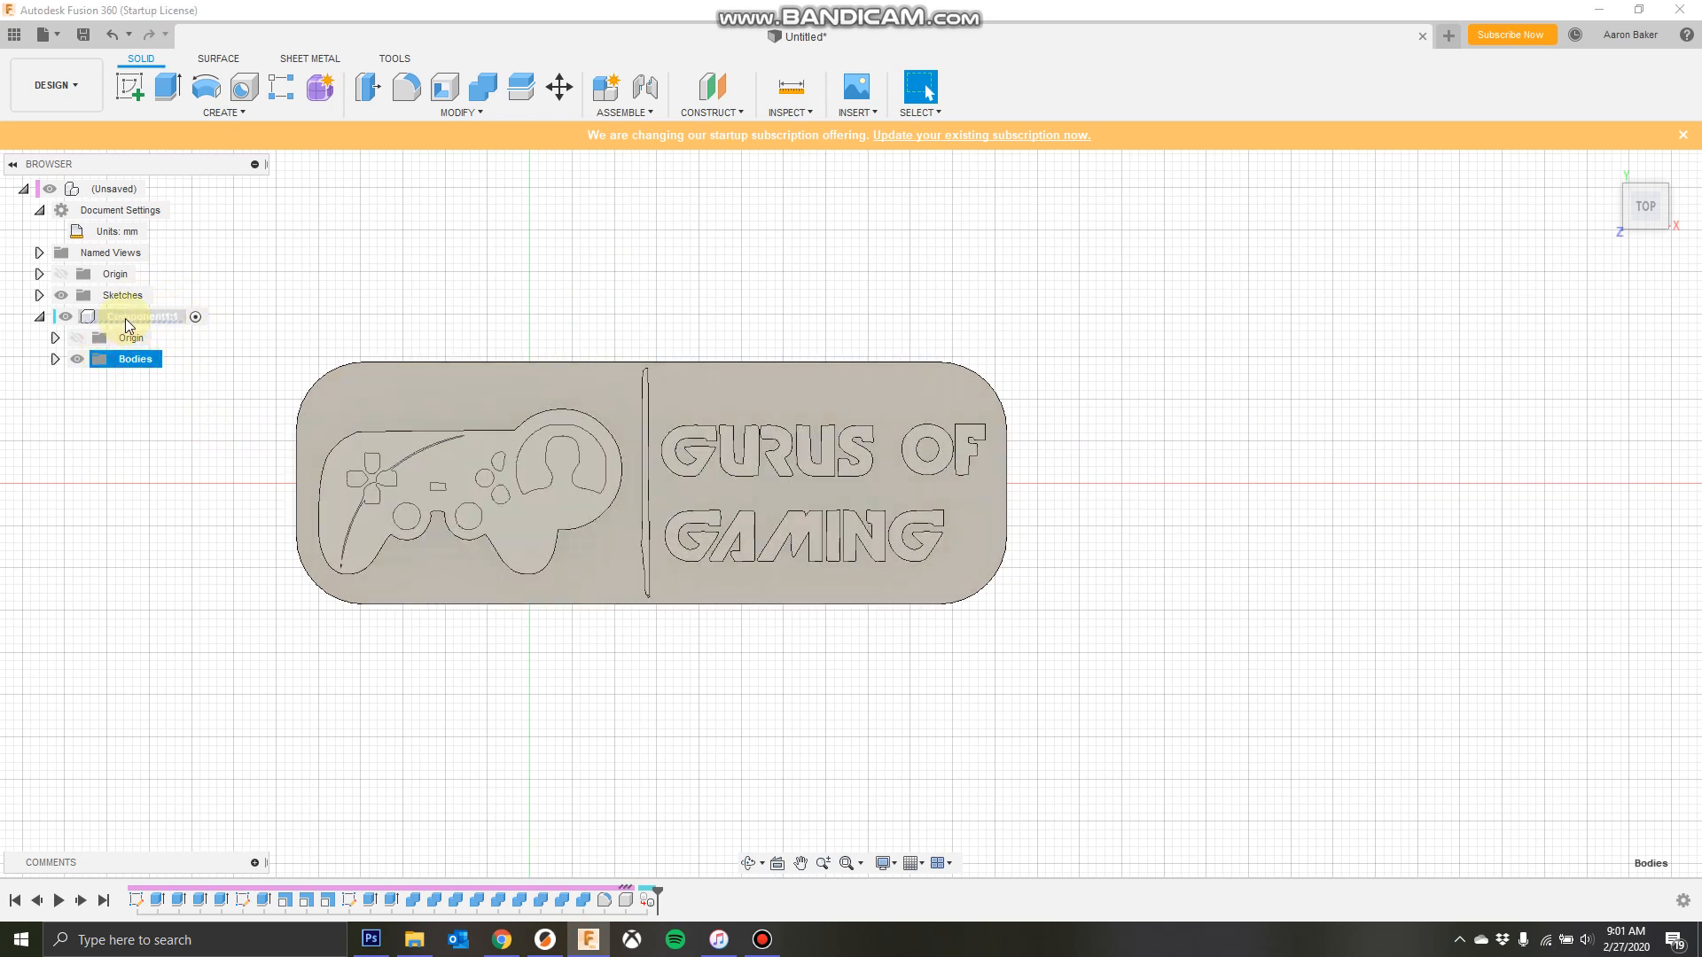
right_click(139, 316)
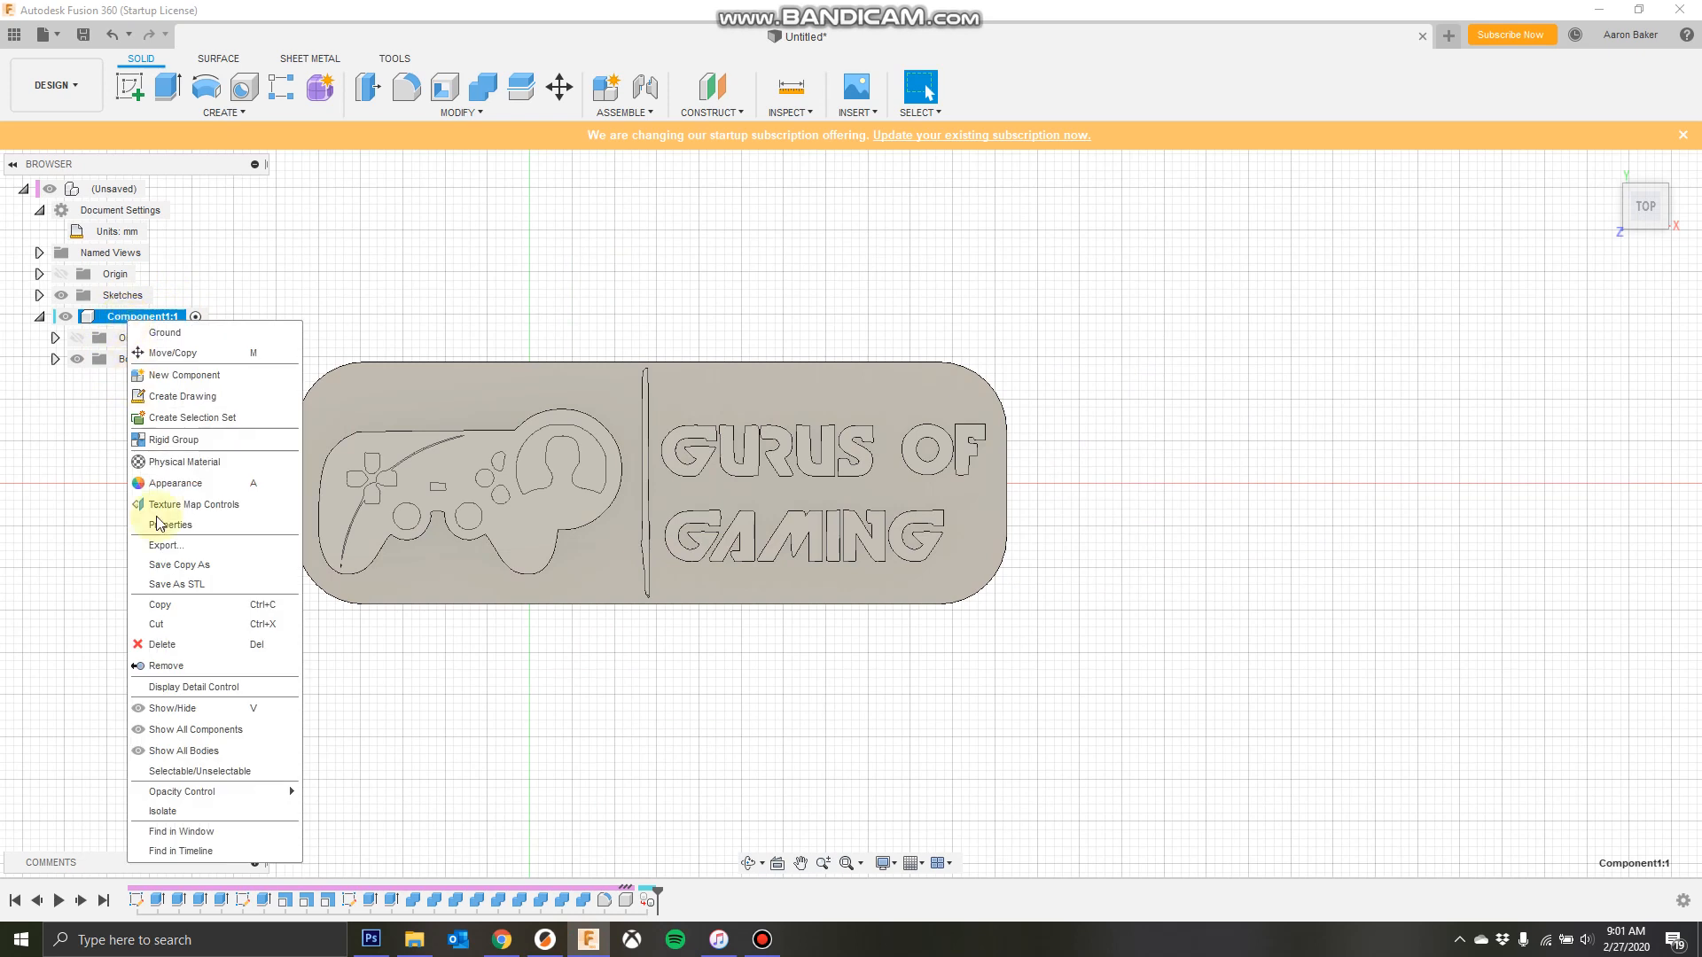
click(175, 585)
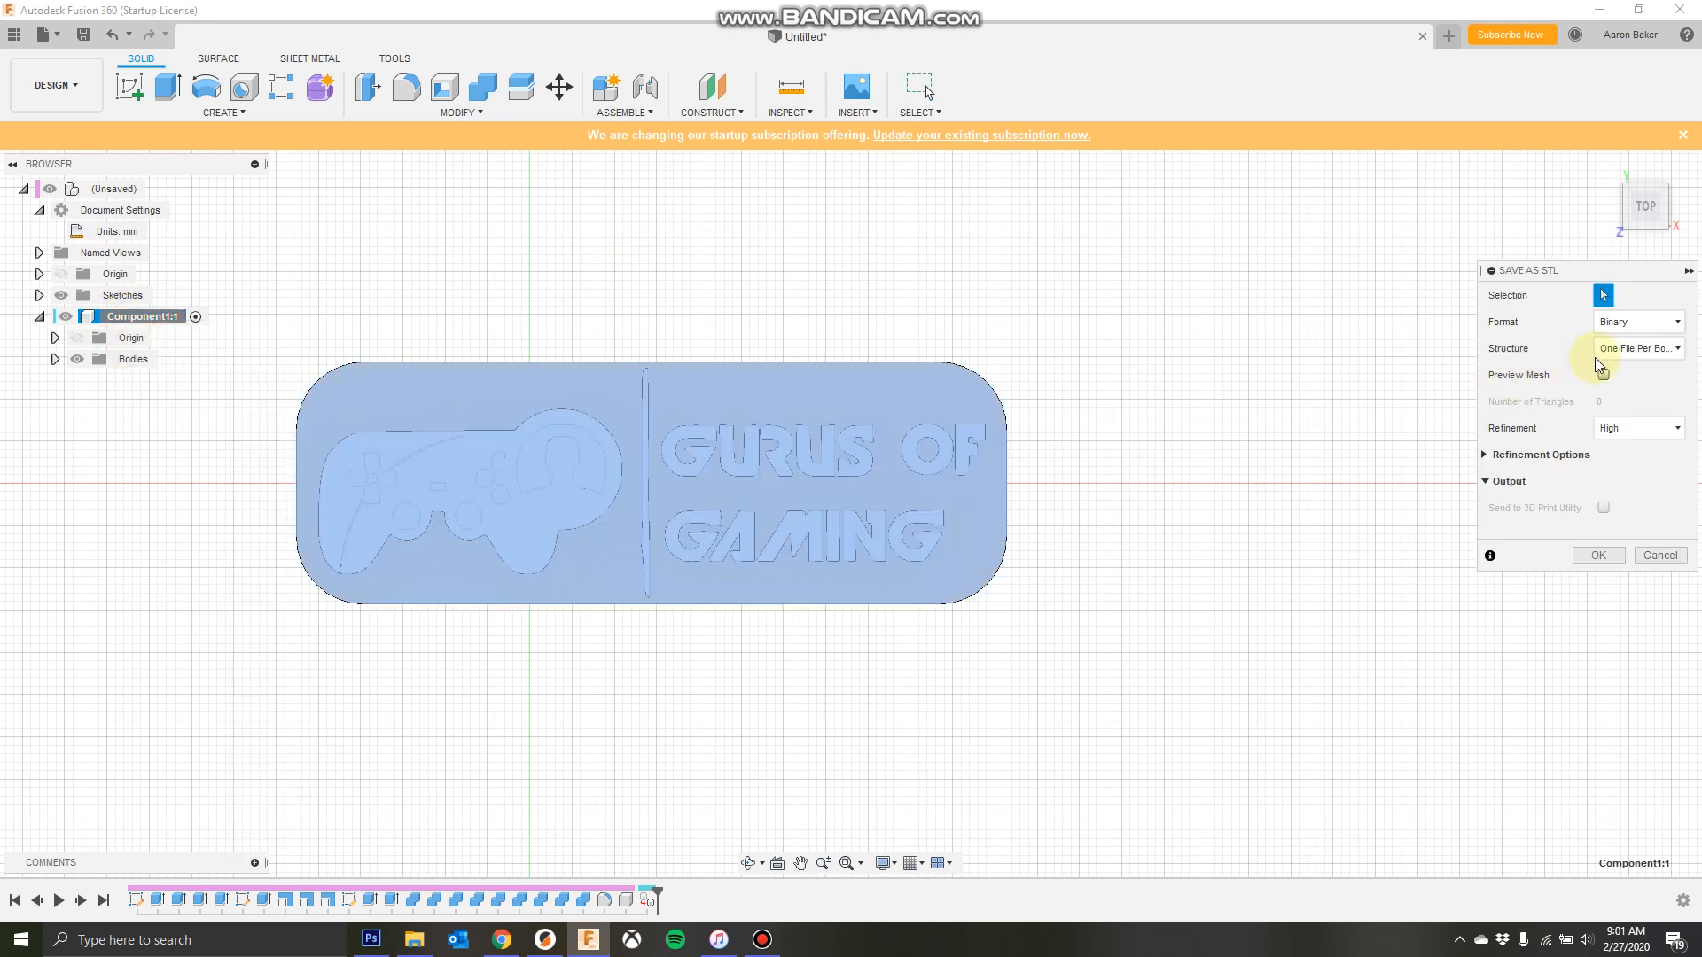
click(1637, 347)
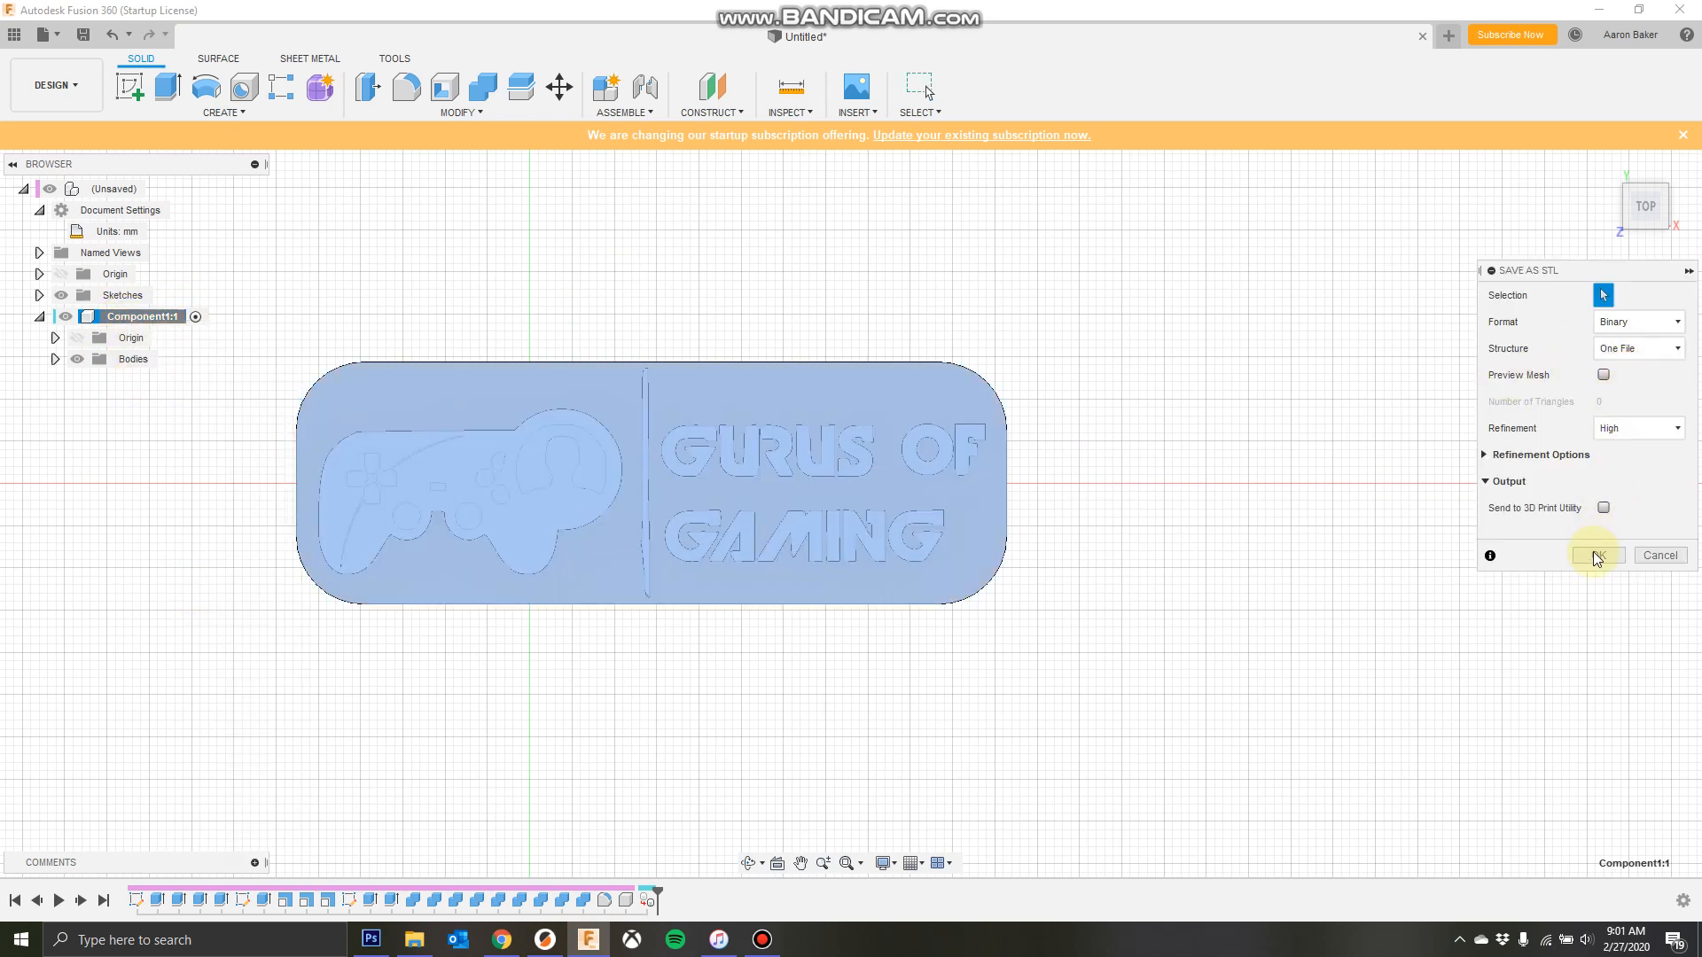
click(1594, 556)
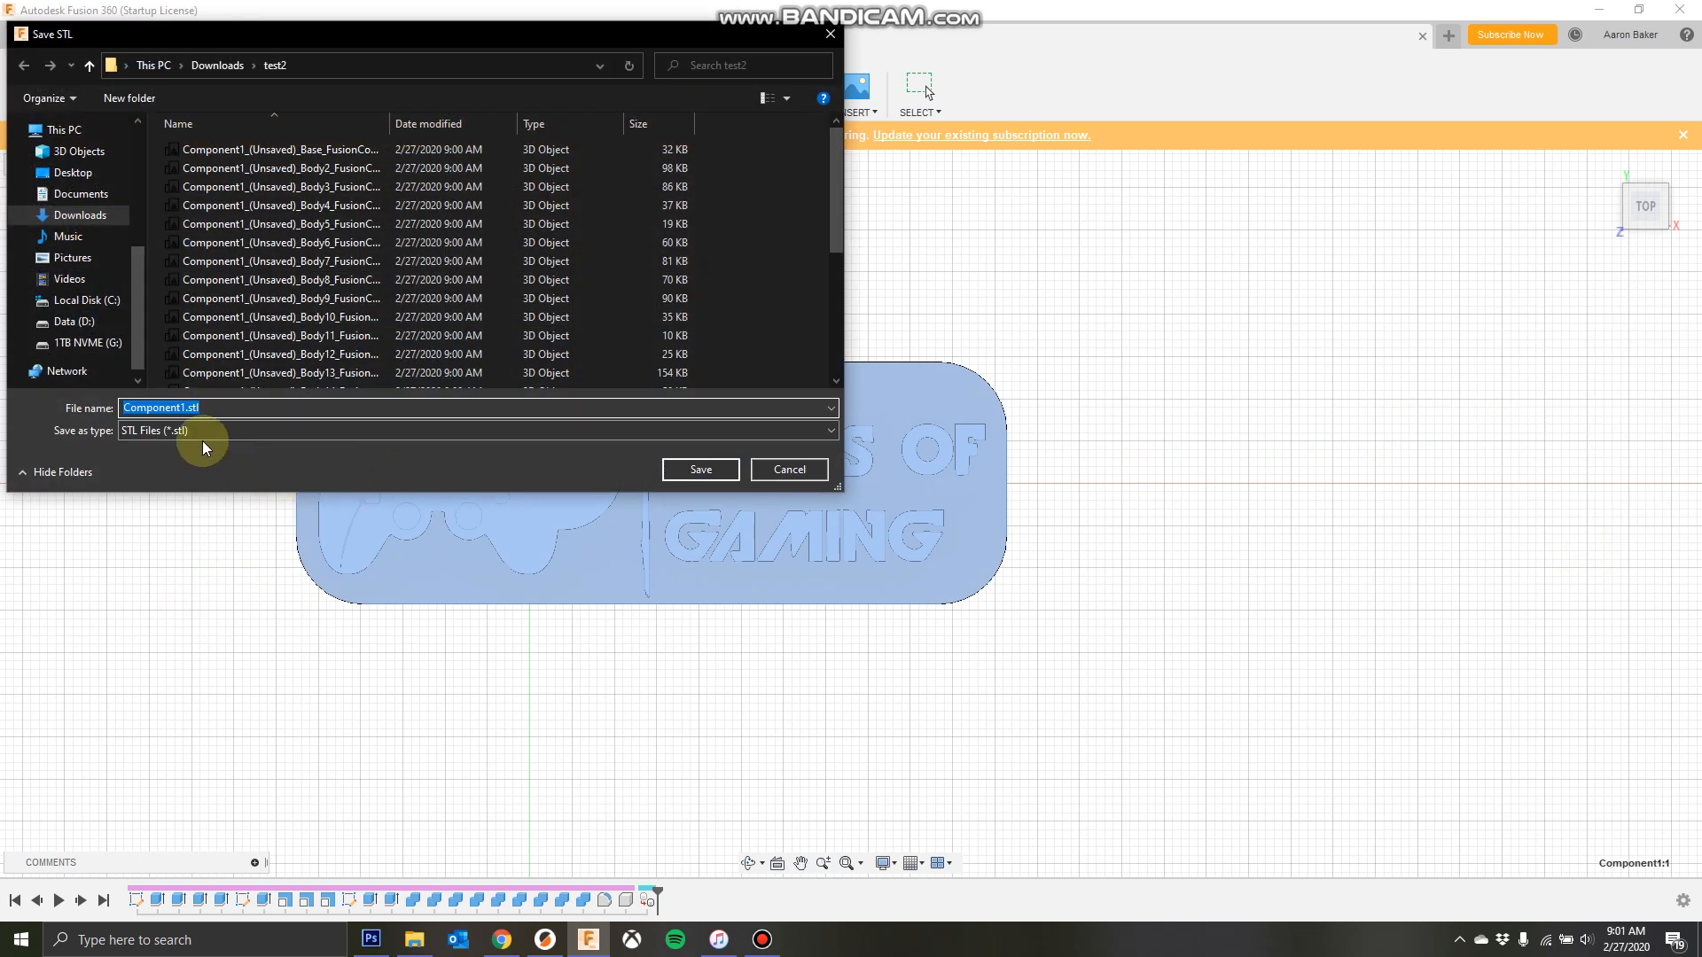
- Save the combined Component1.stl into a new Downloads\test3 folder
click(217, 64)
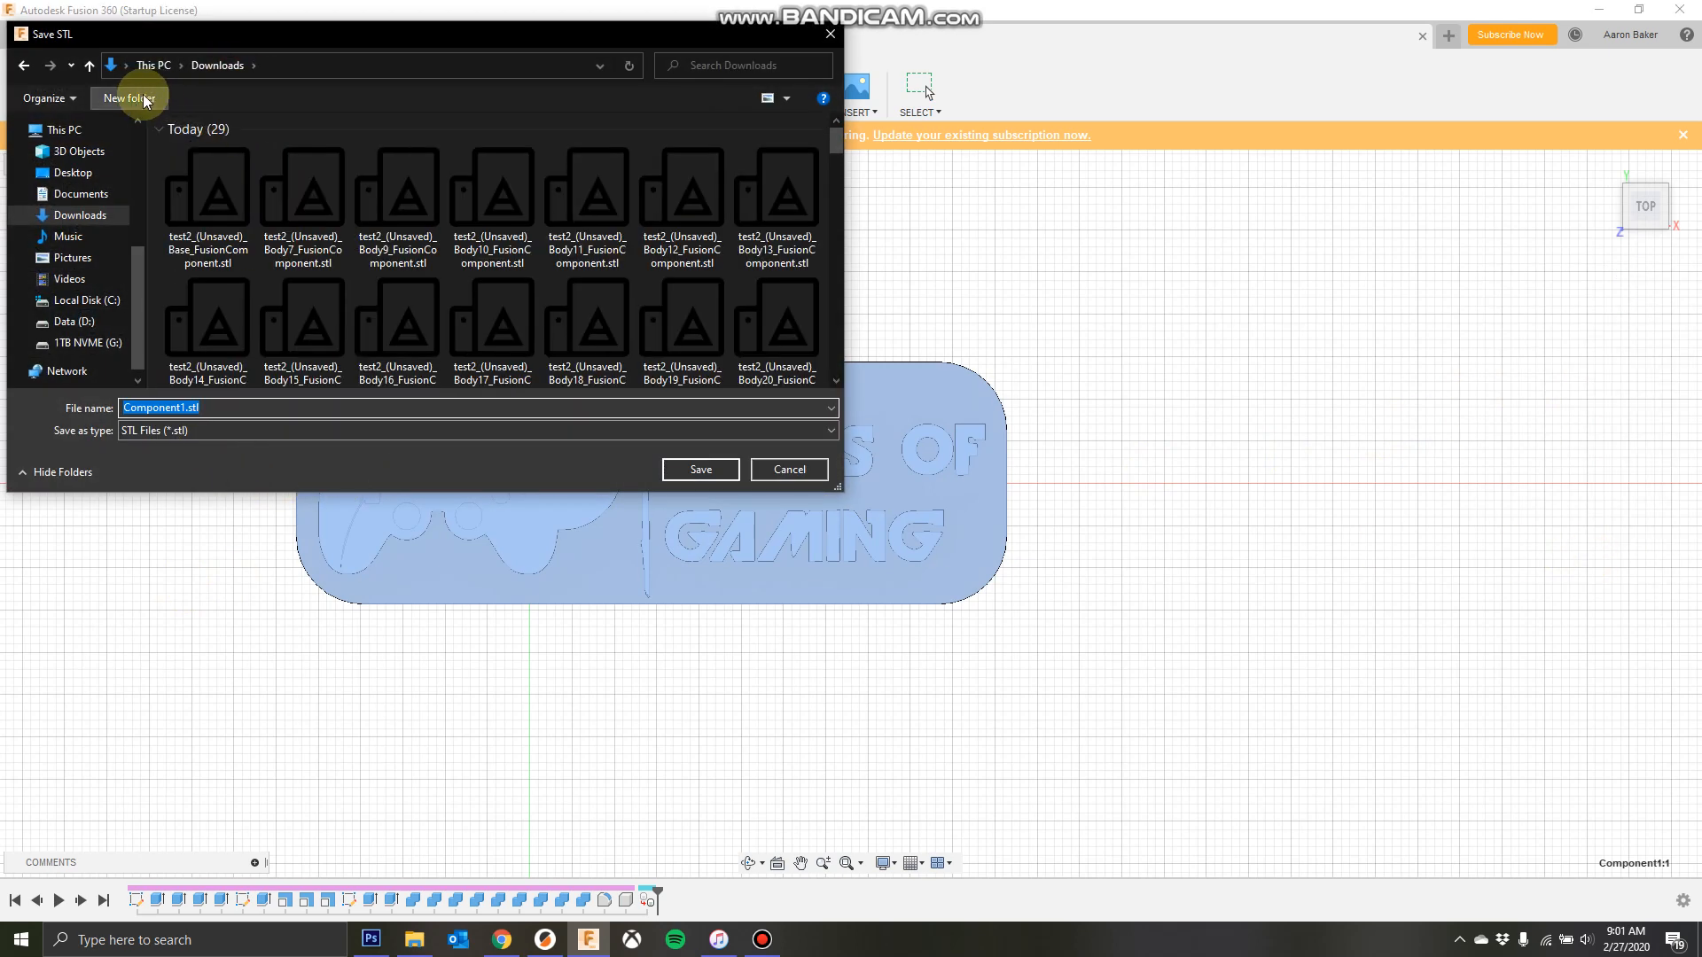
click(127, 98)
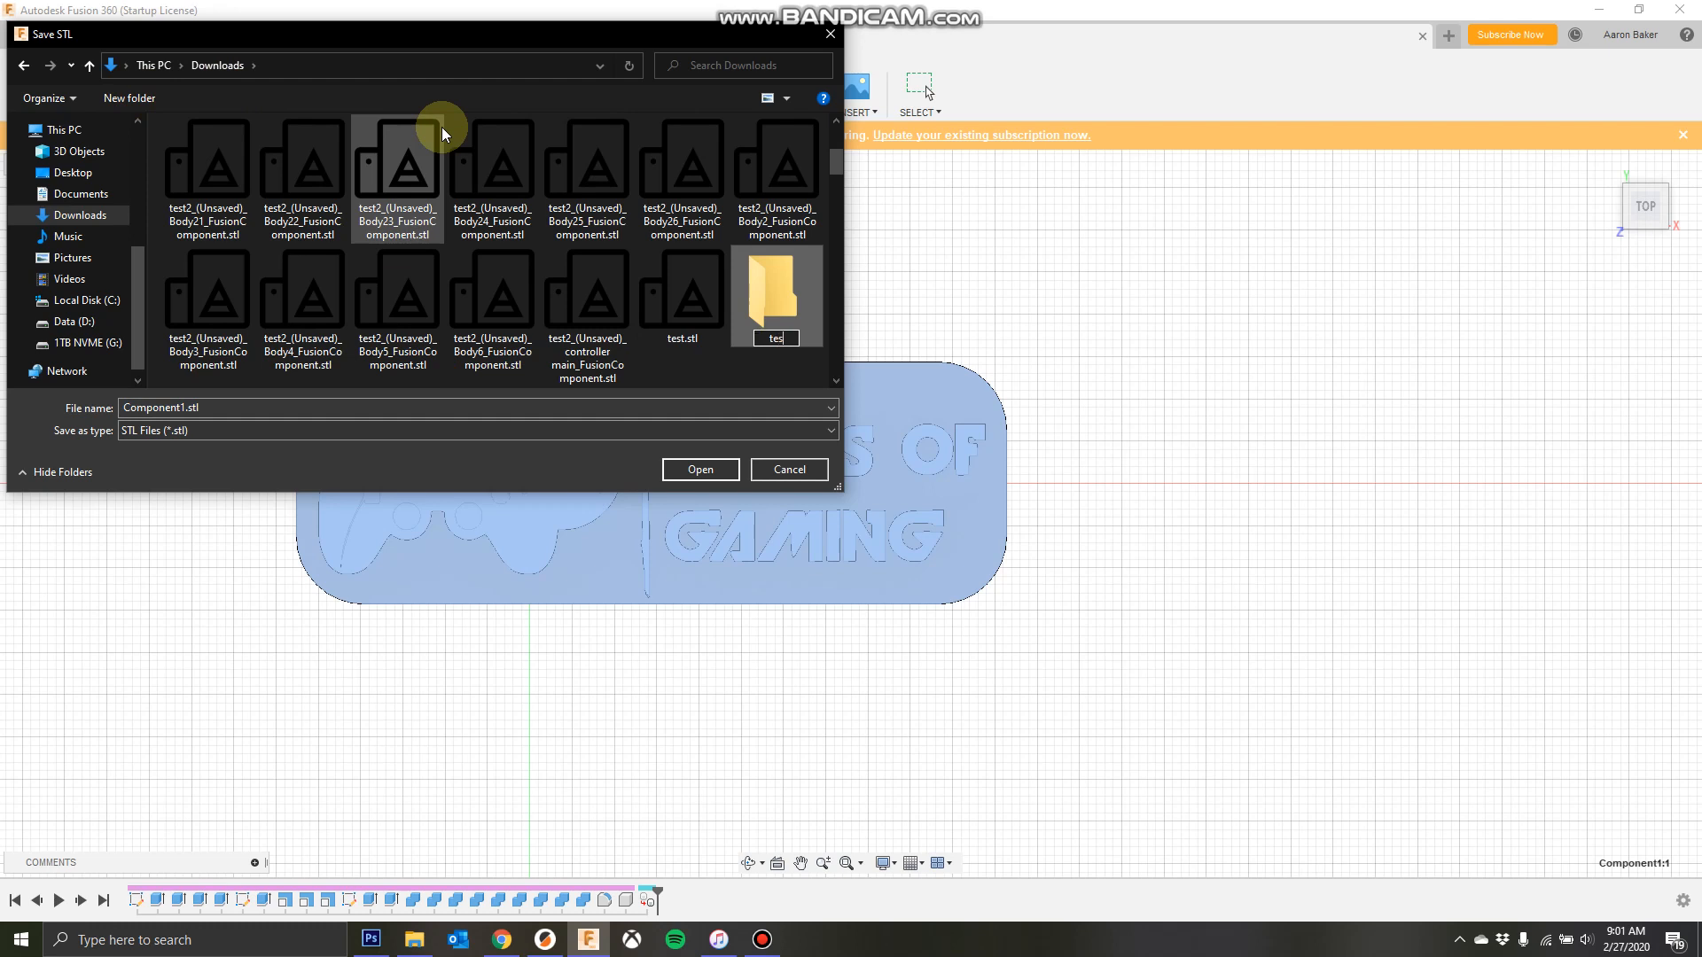
double_click(774, 287)
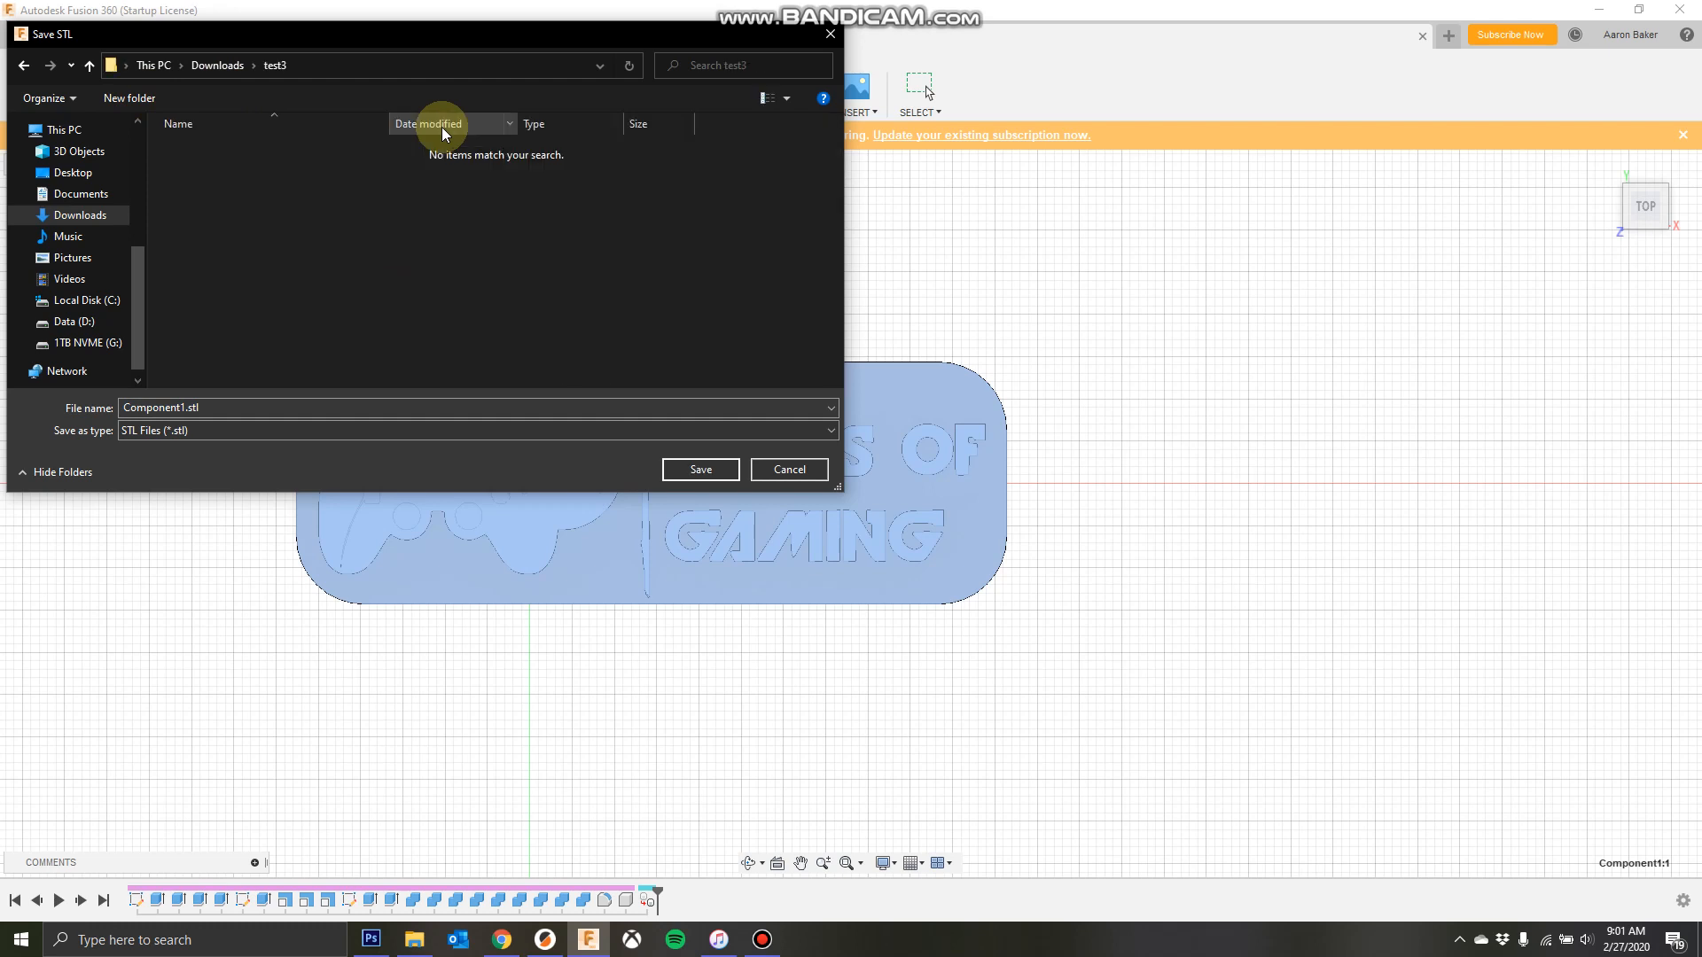
click(699, 468)
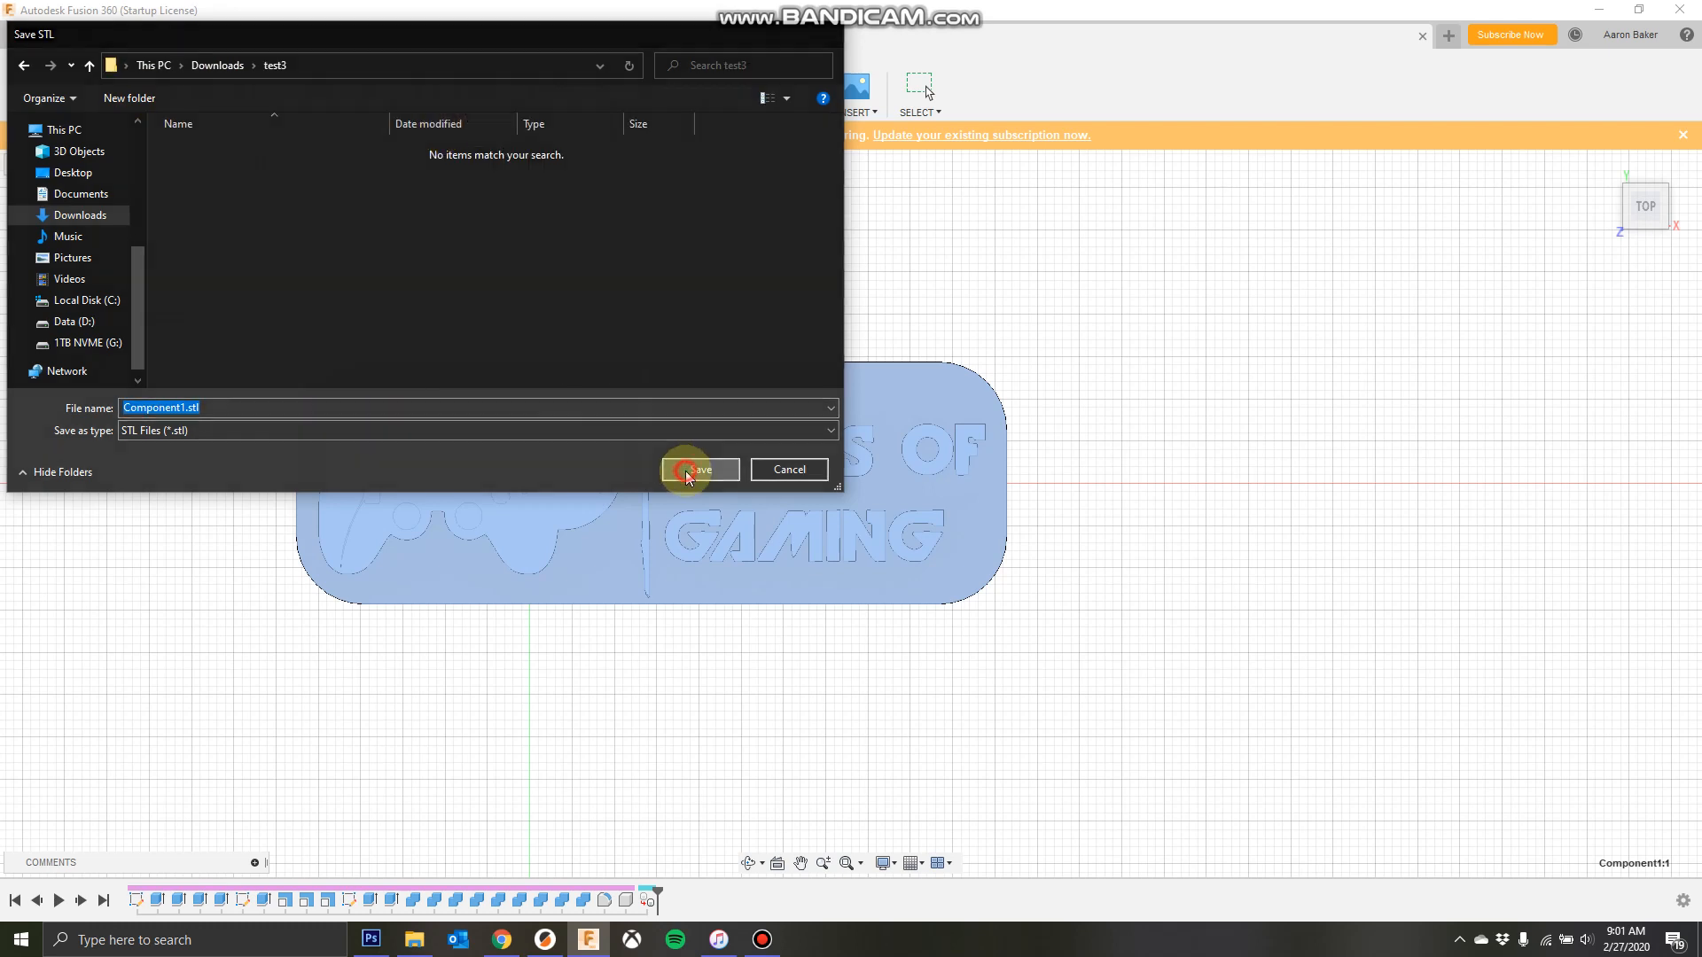
click(699, 469)
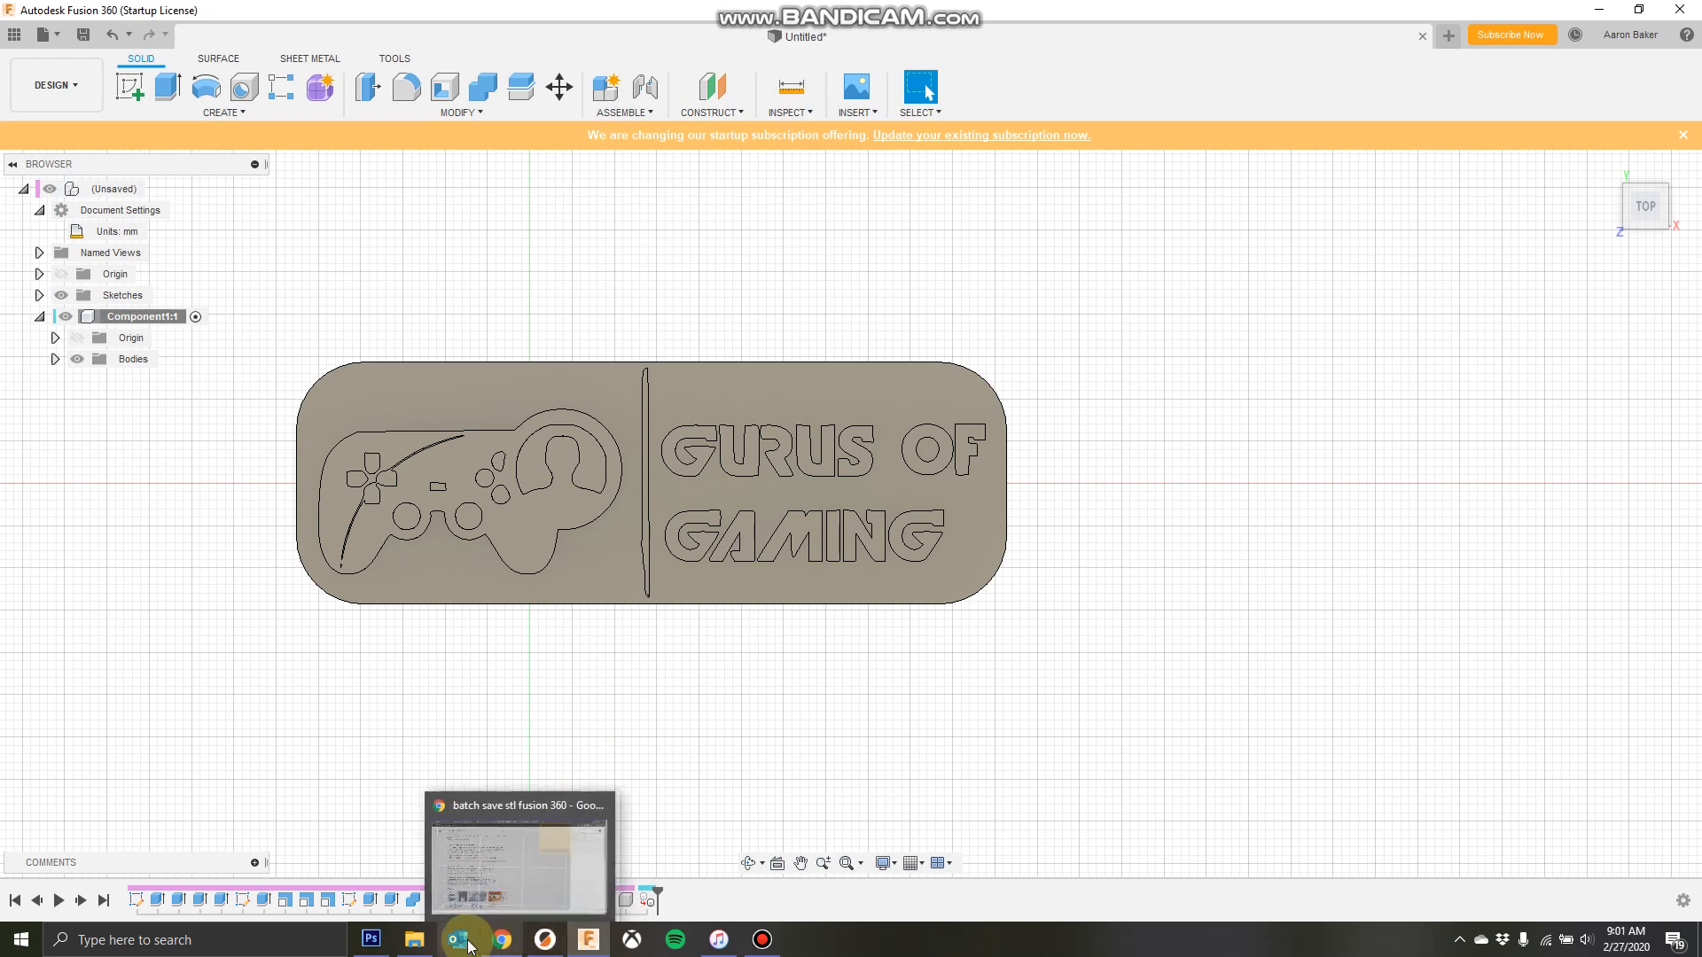
- Check in File Explorer that Component1.stl is in test3
click(410, 940)
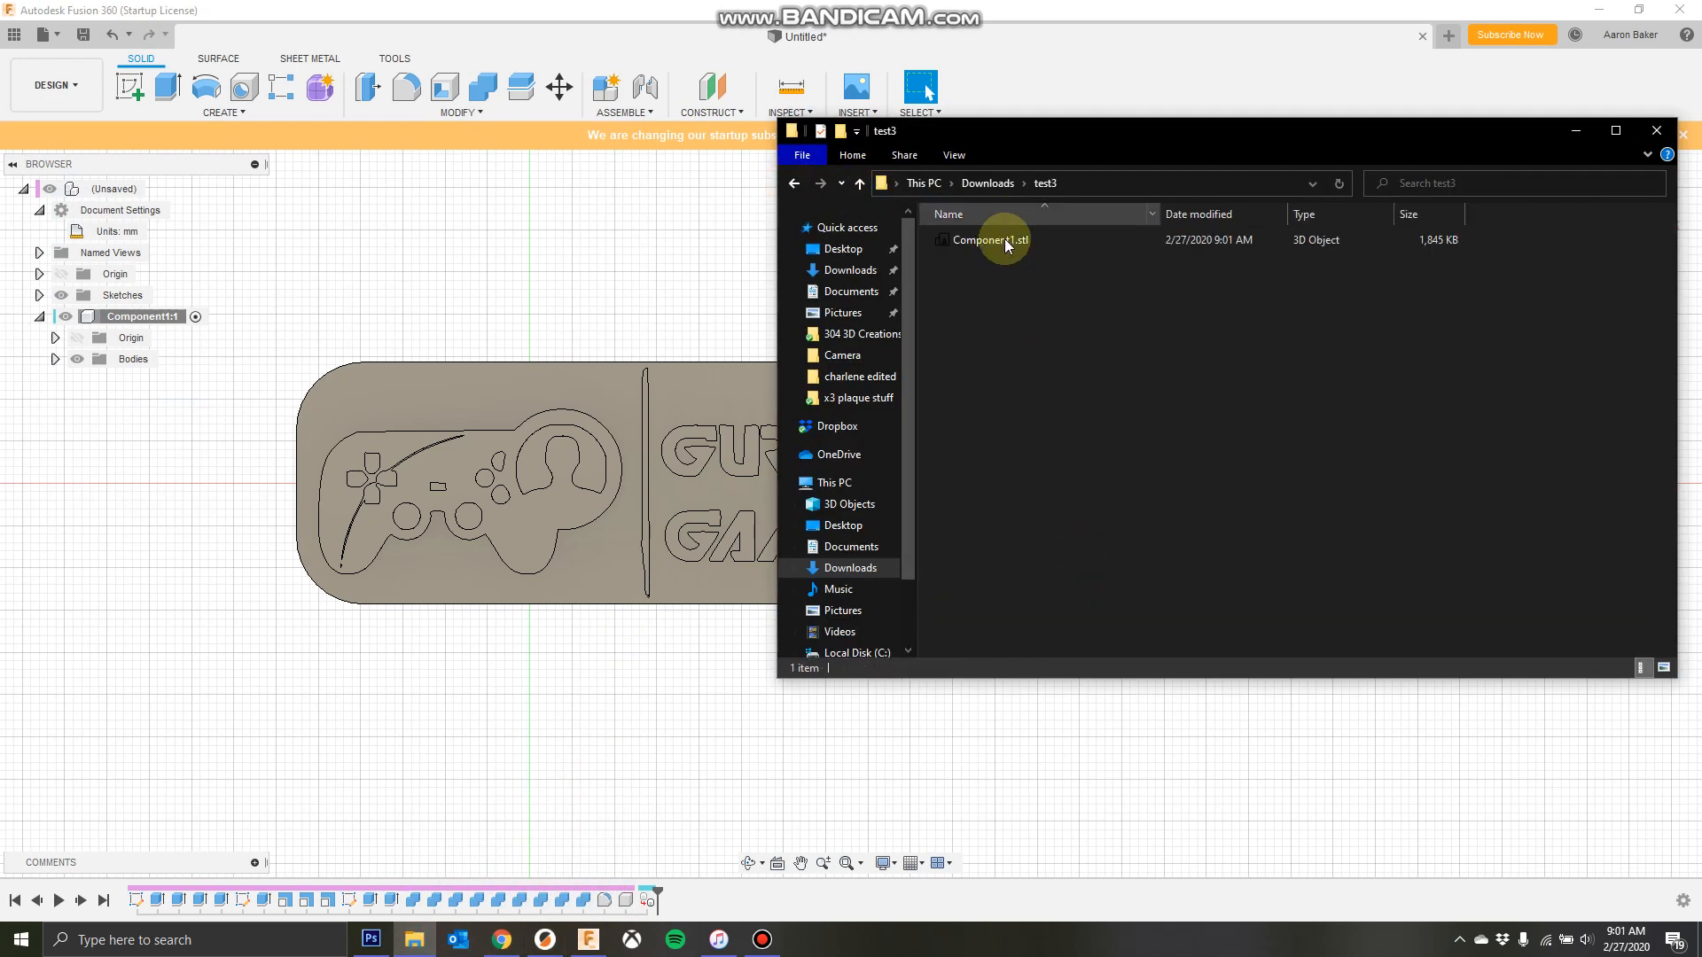
click(991, 241)
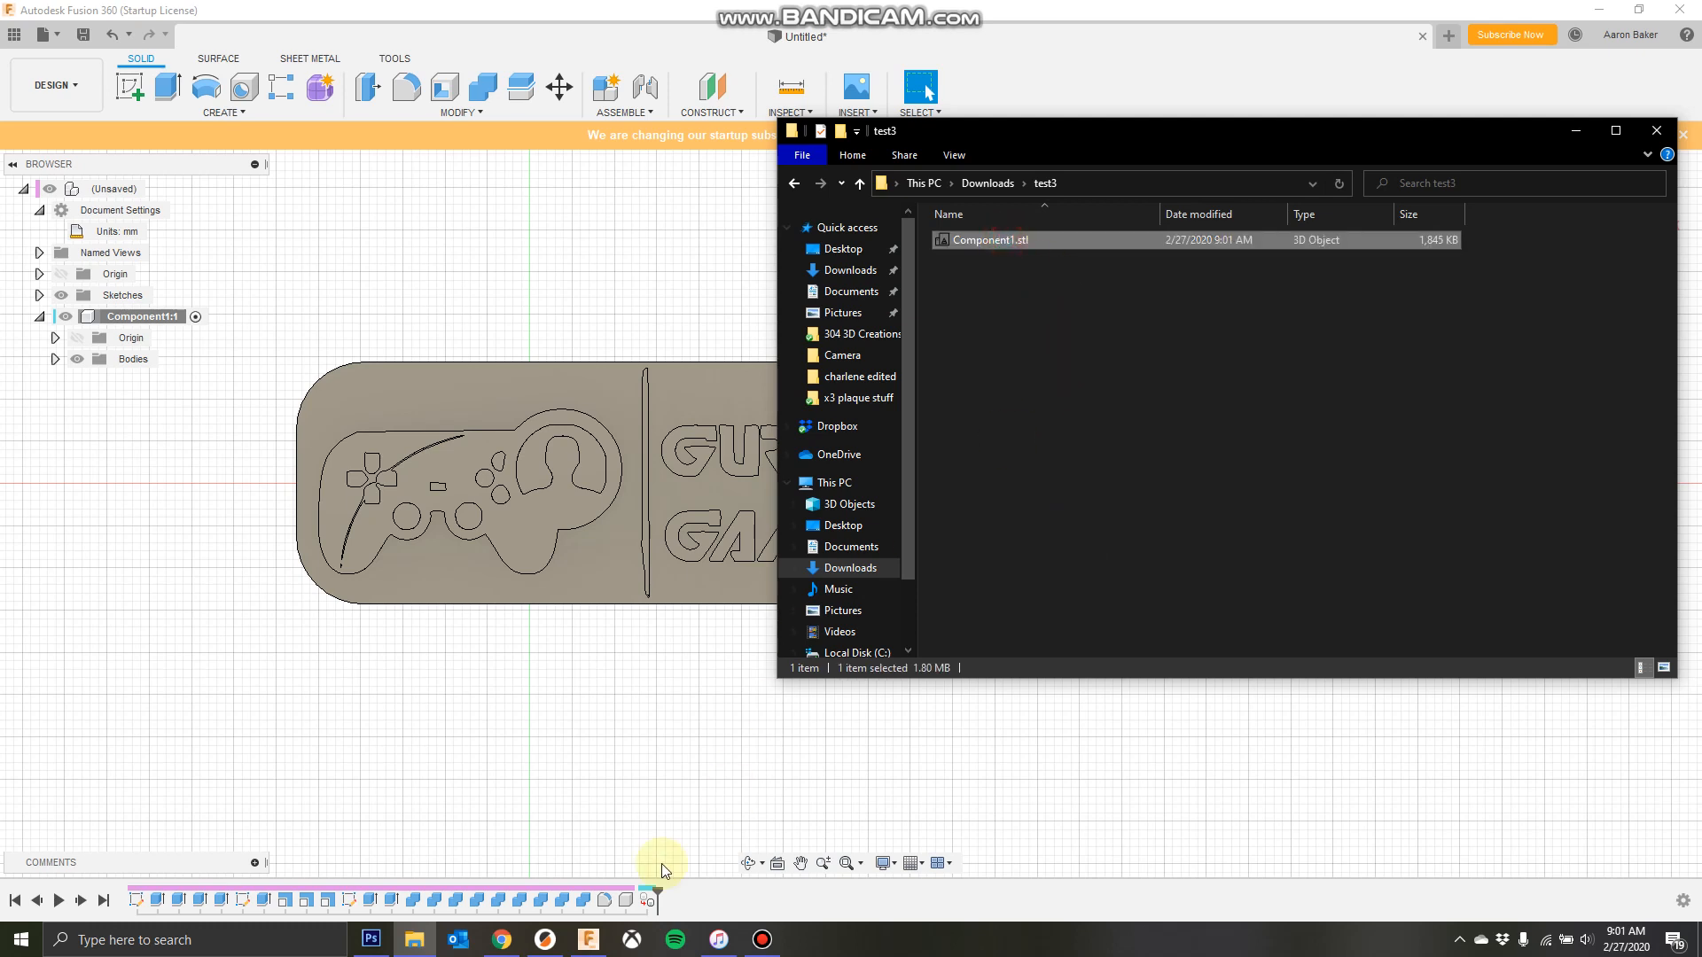
click(455, 939)
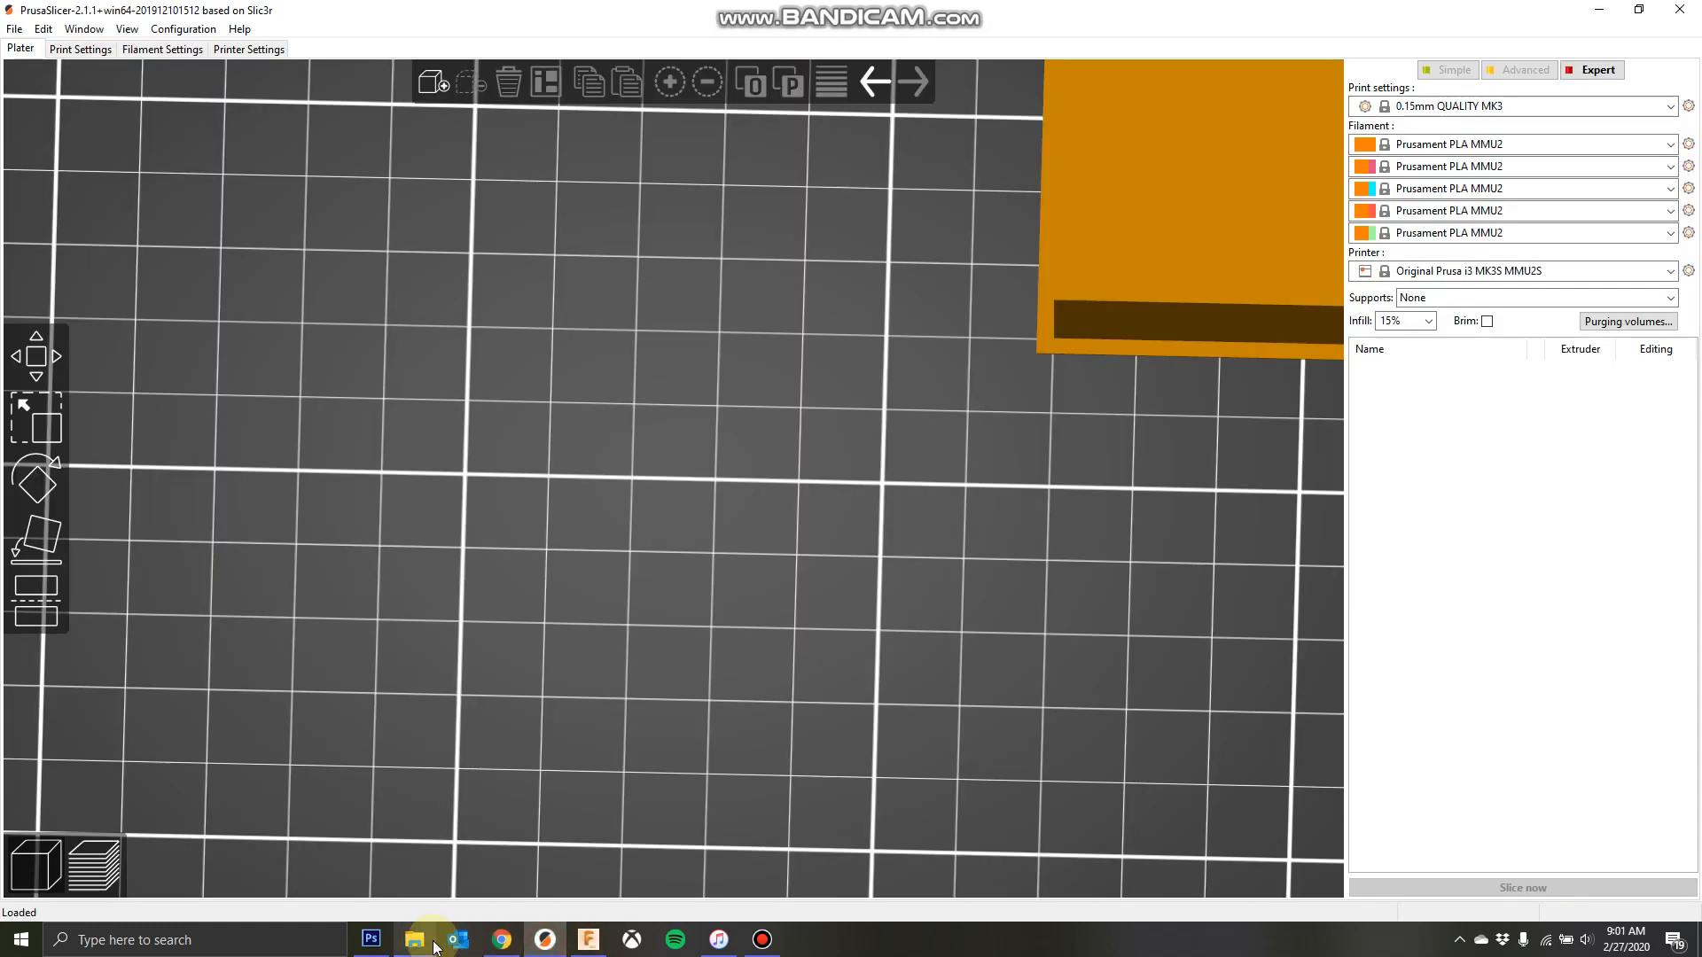
- Load Component1.stl from test3 onto the PrusaSlicer bed and adjust the view
click(414, 940)
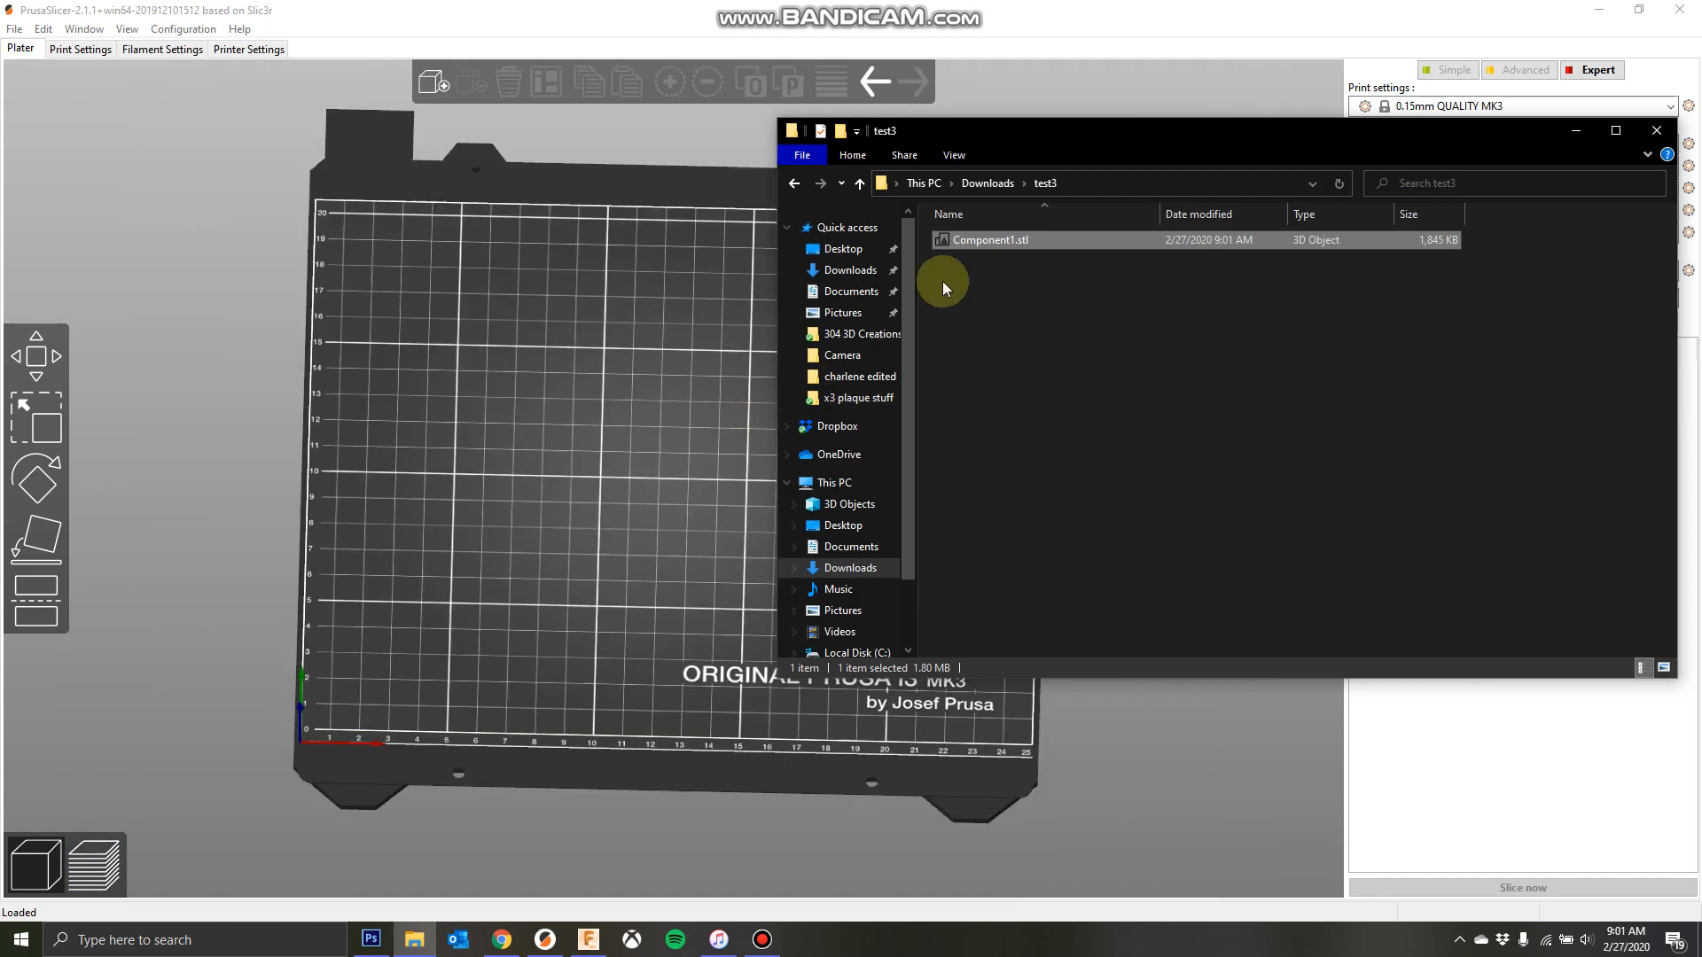
double_click(989, 240)
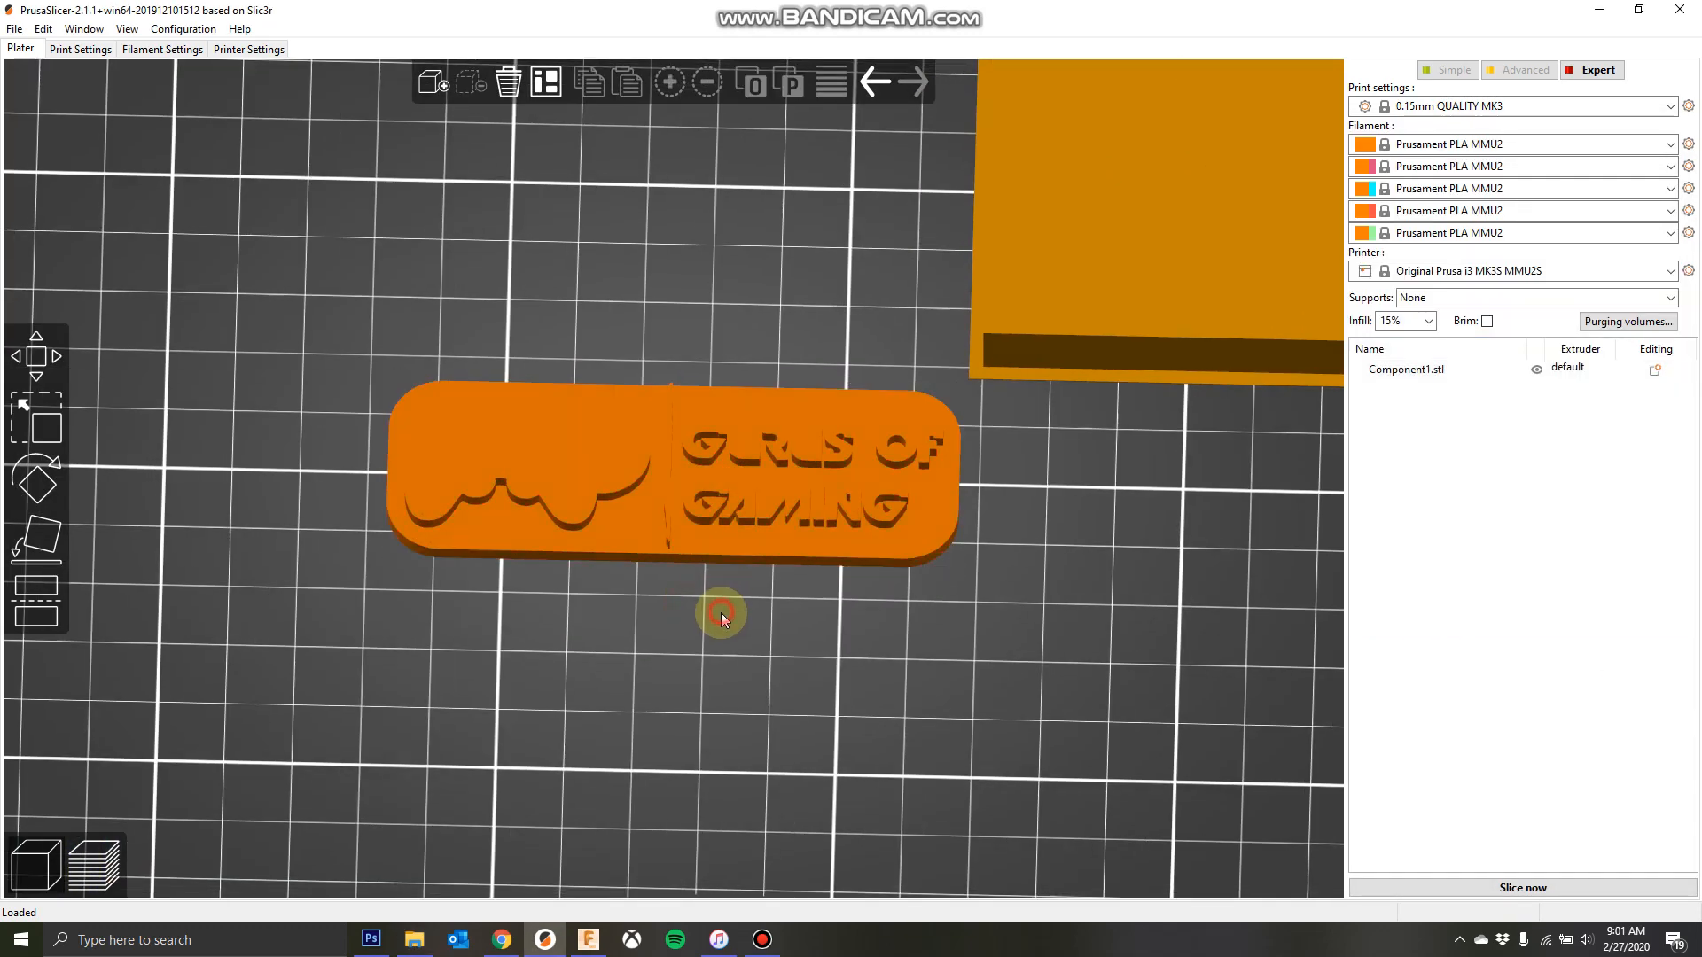
drag(721, 613, 722, 590)
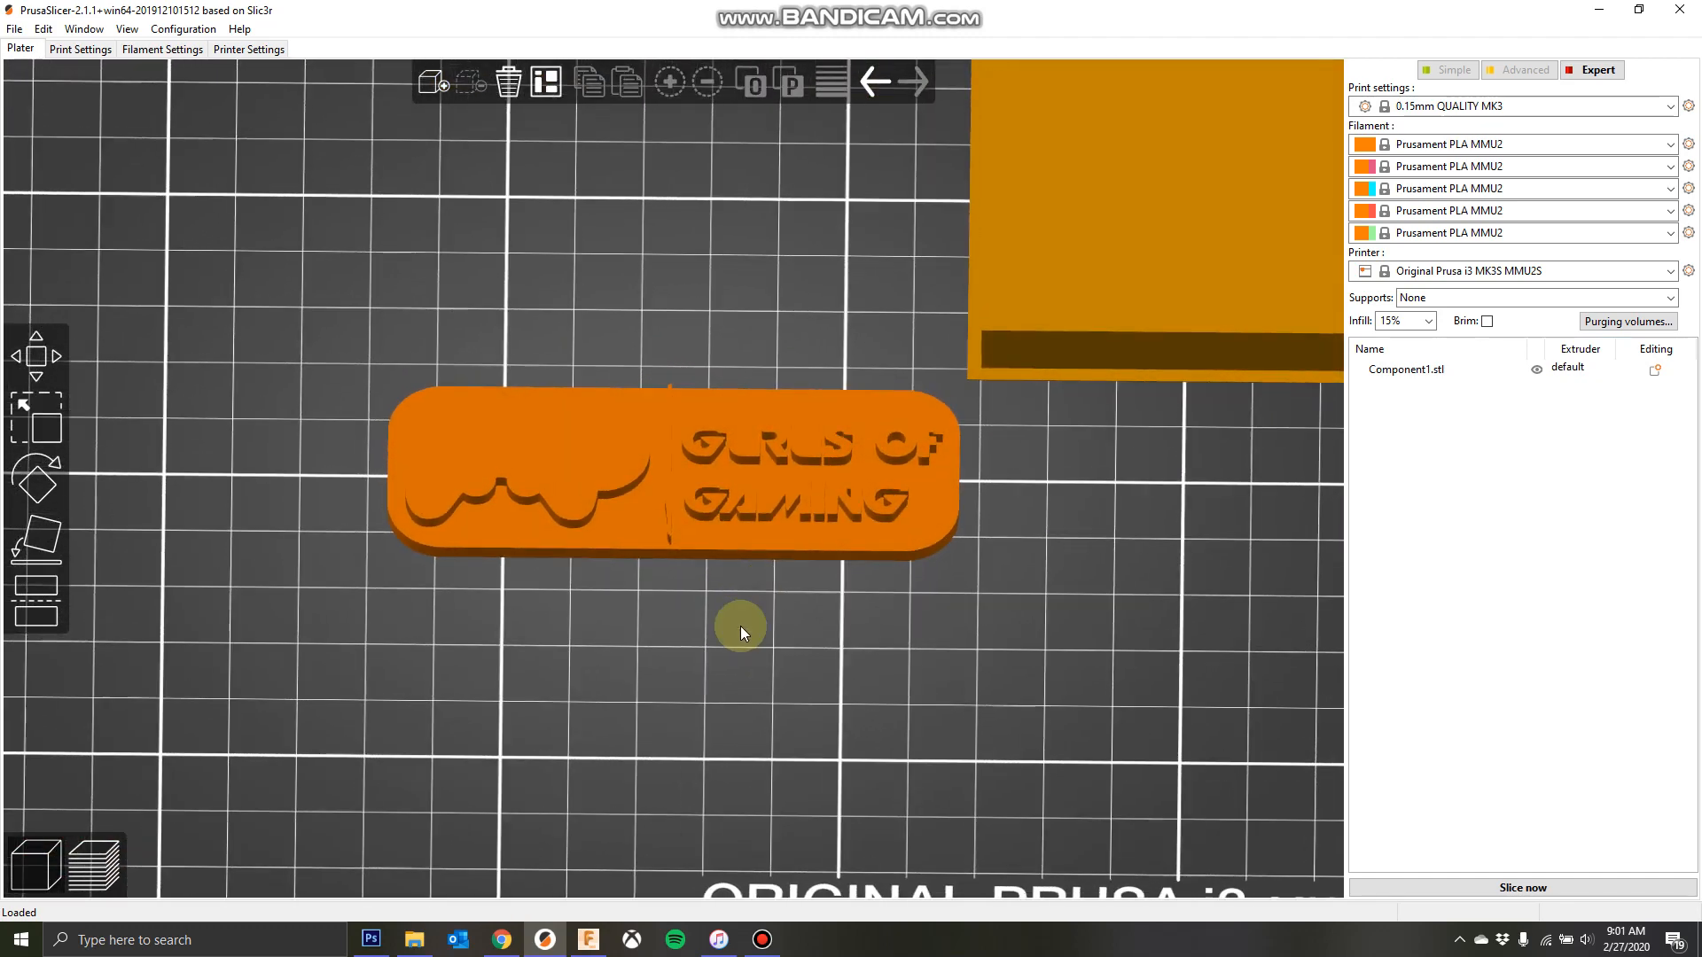
mouse_move(735, 629)
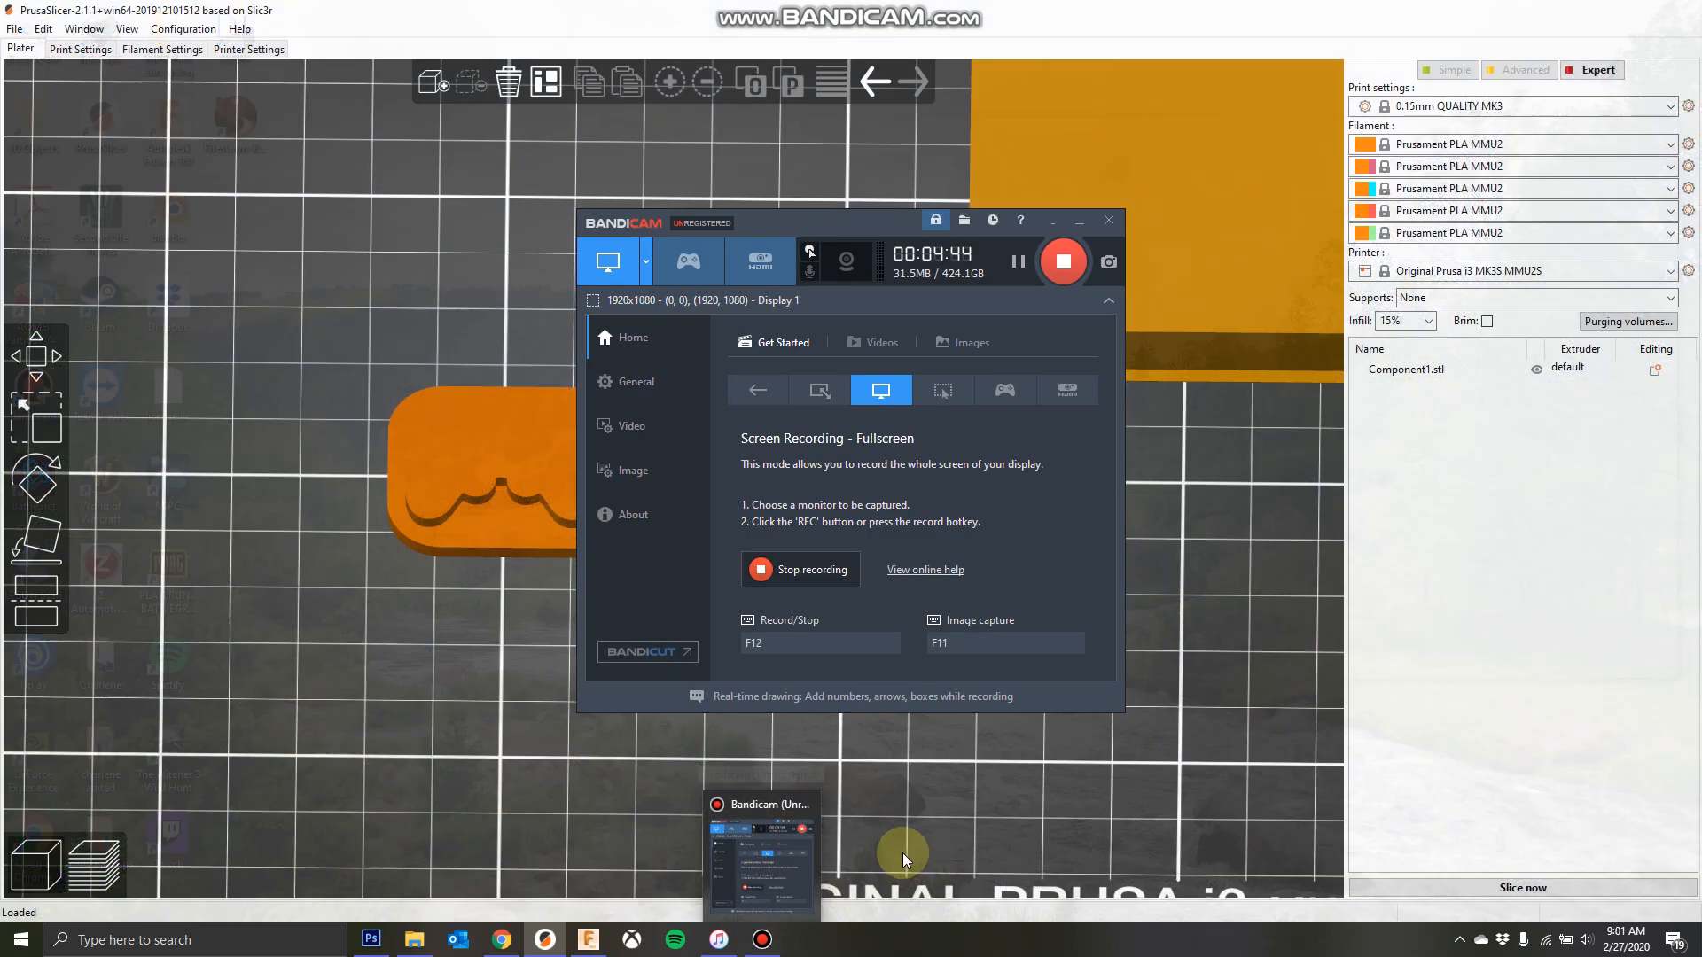
click(1079, 221)
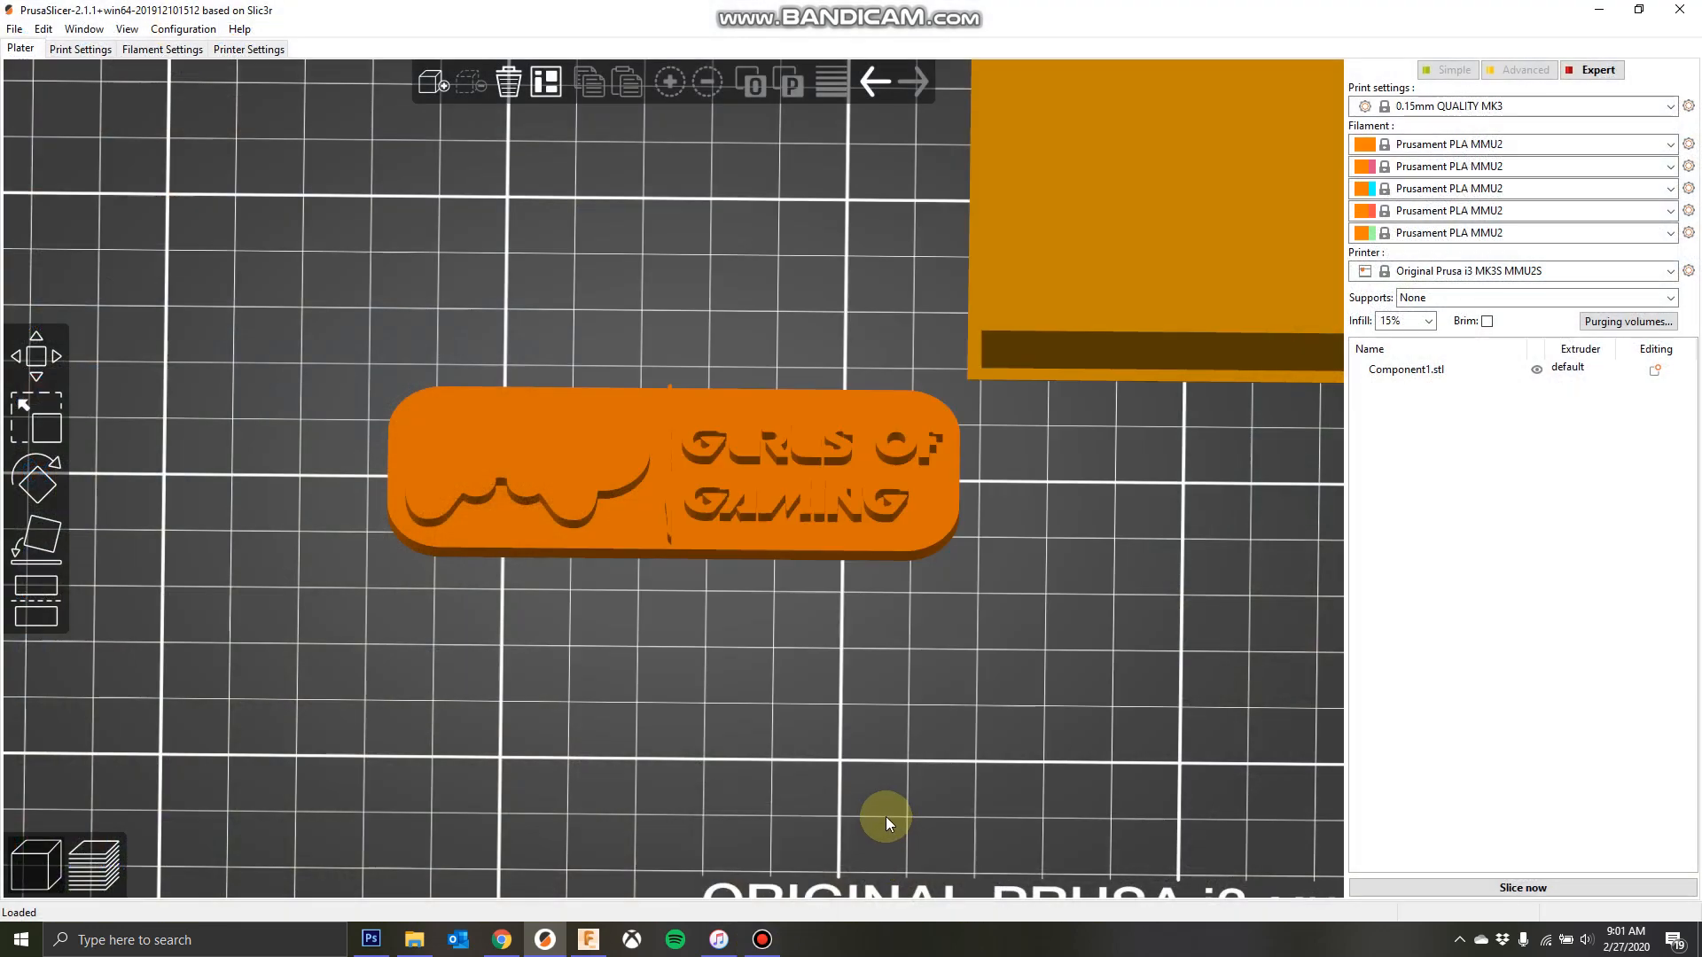